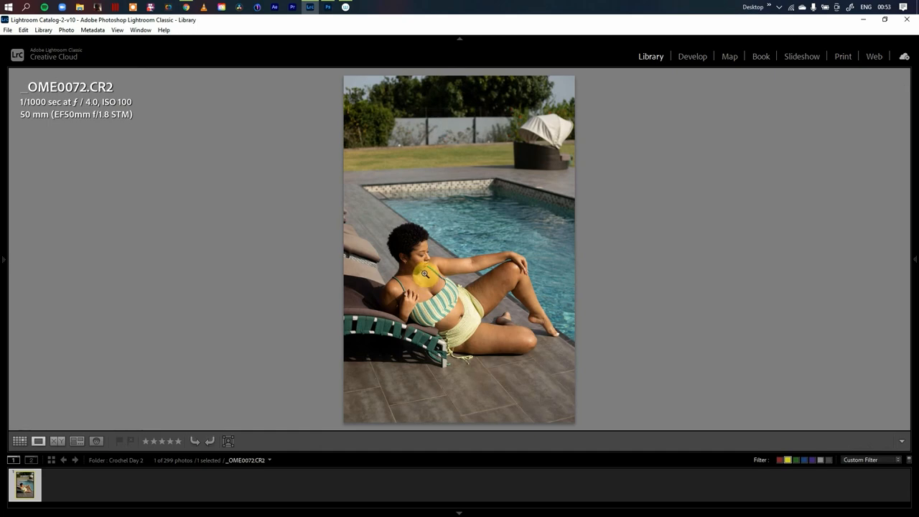
pyautogui.moveTo(417, 296)
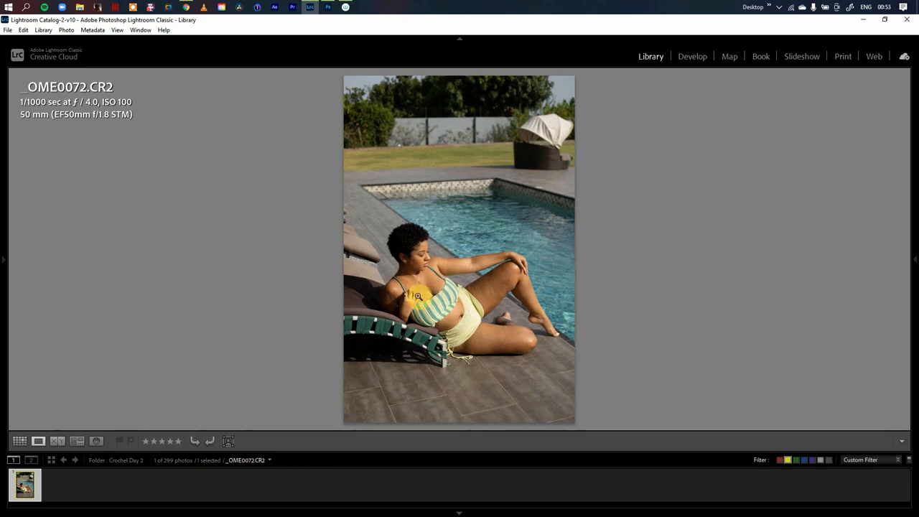
pyautogui.moveTo(430, 288)
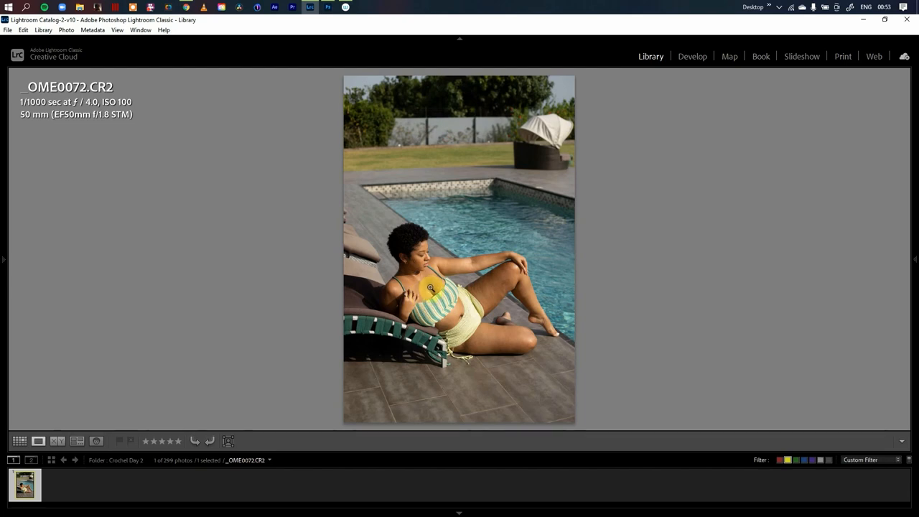
pyautogui.moveTo(644, 196)
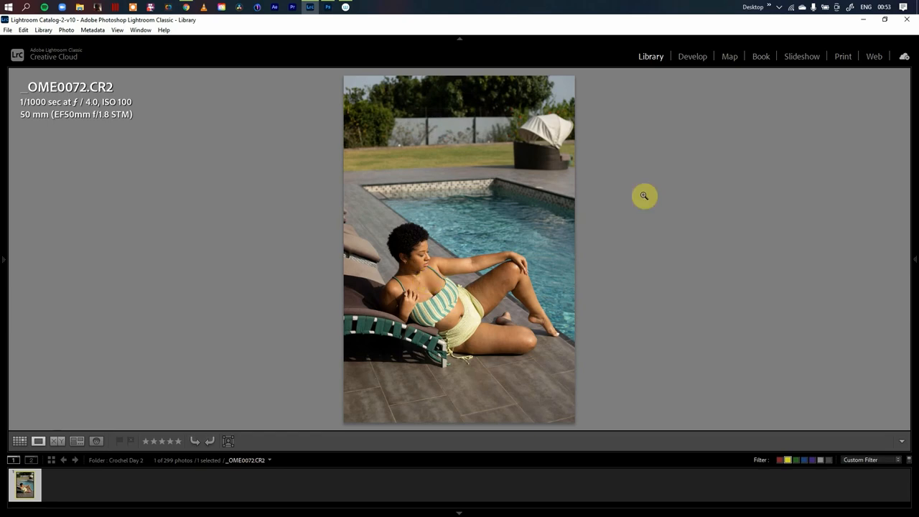
pyautogui.moveTo(473, 215)
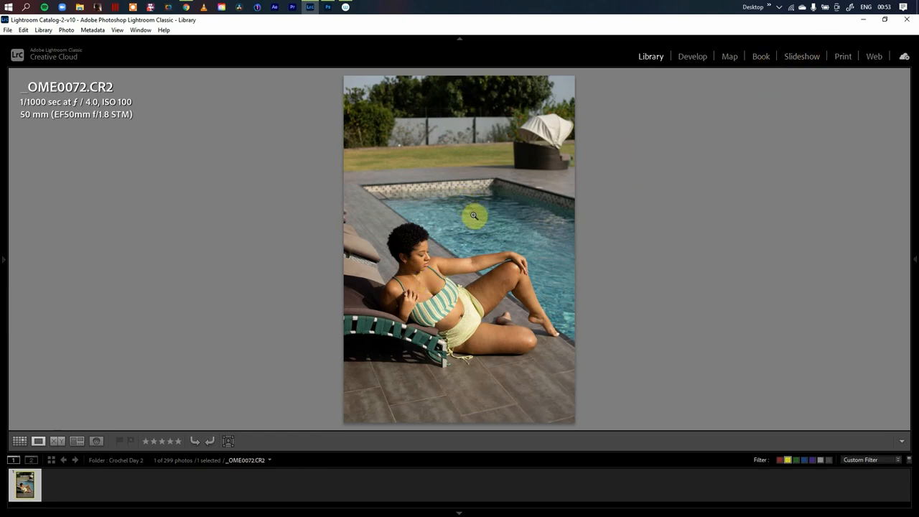
pyautogui.moveTo(466, 219)
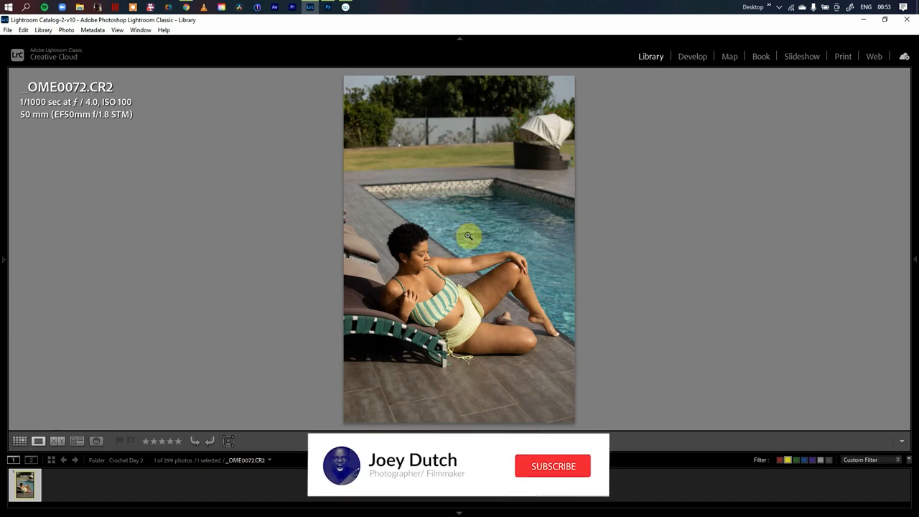
# - Switch the poolside portrait from Library into the Develop module
pyautogui.click(552, 466)
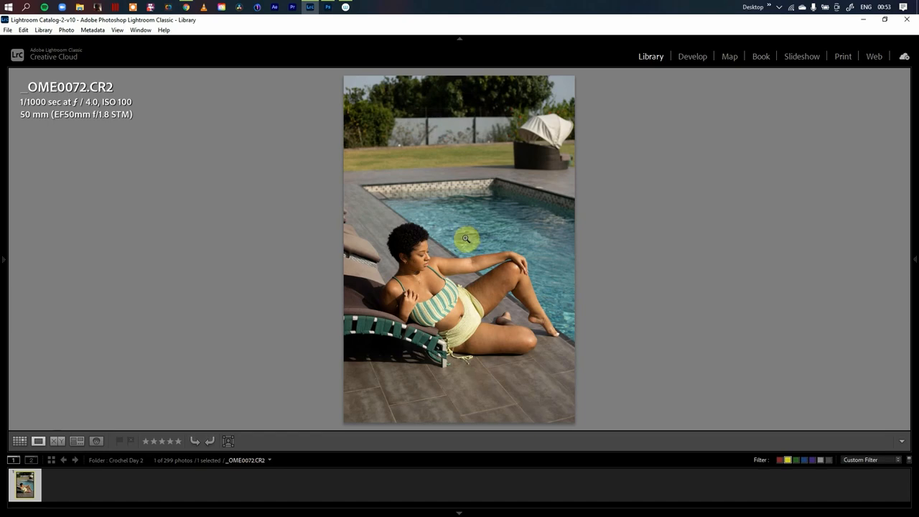
pyautogui.moveTo(443, 264)
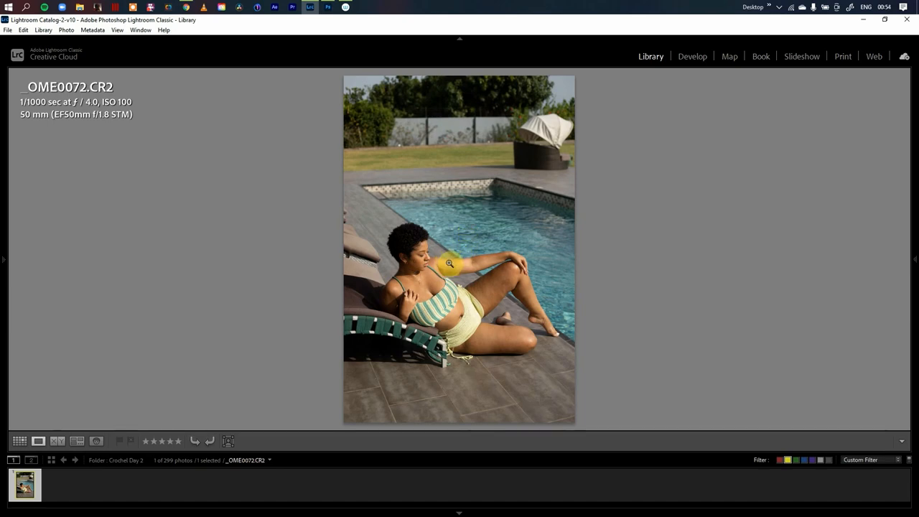
pyautogui.moveTo(447, 257)
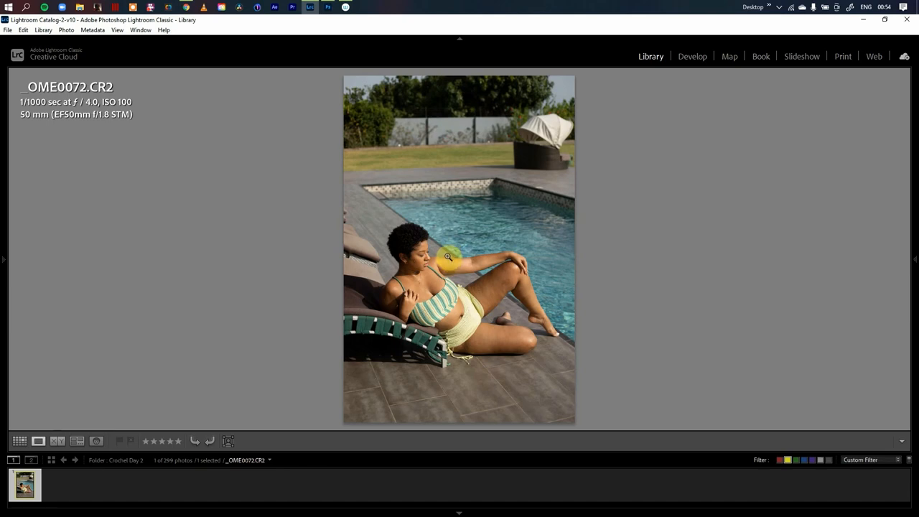
pyautogui.moveTo(285, 207)
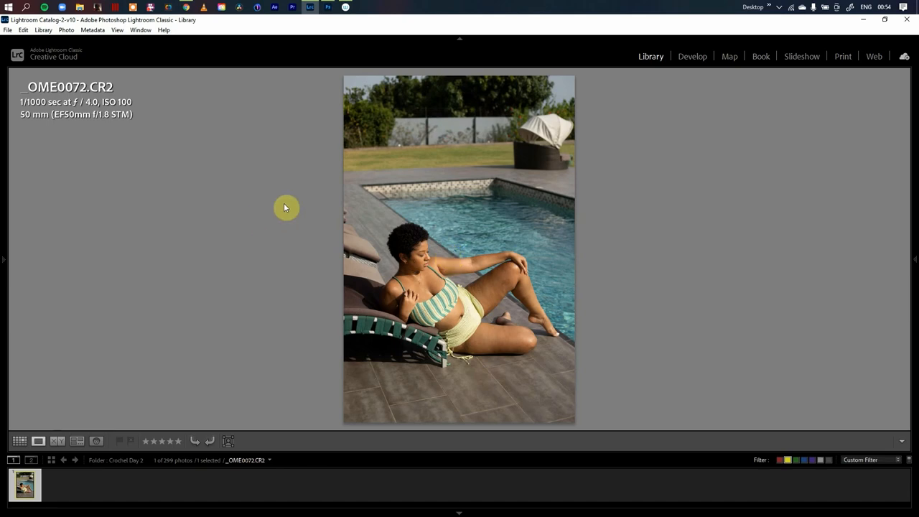
pyautogui.moveTo(376, 243)
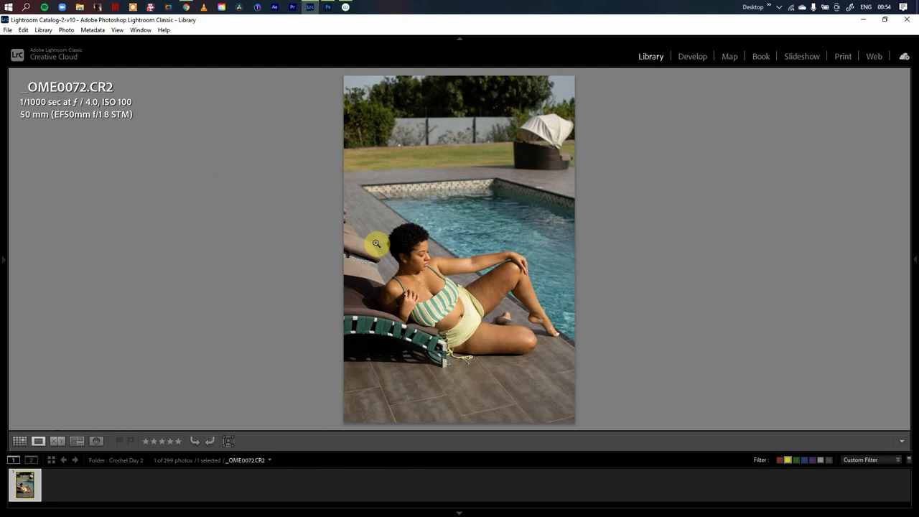
pyautogui.moveTo(328, 212)
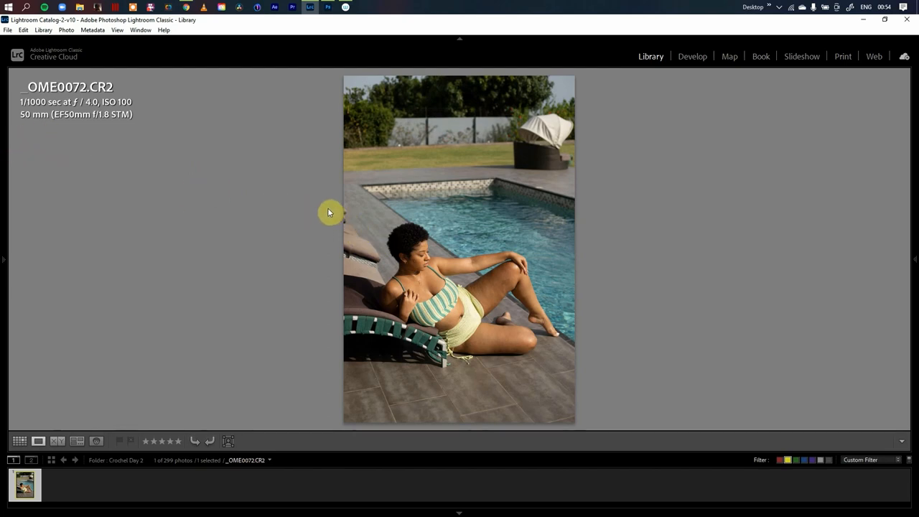
pyautogui.moveTo(221, 198)
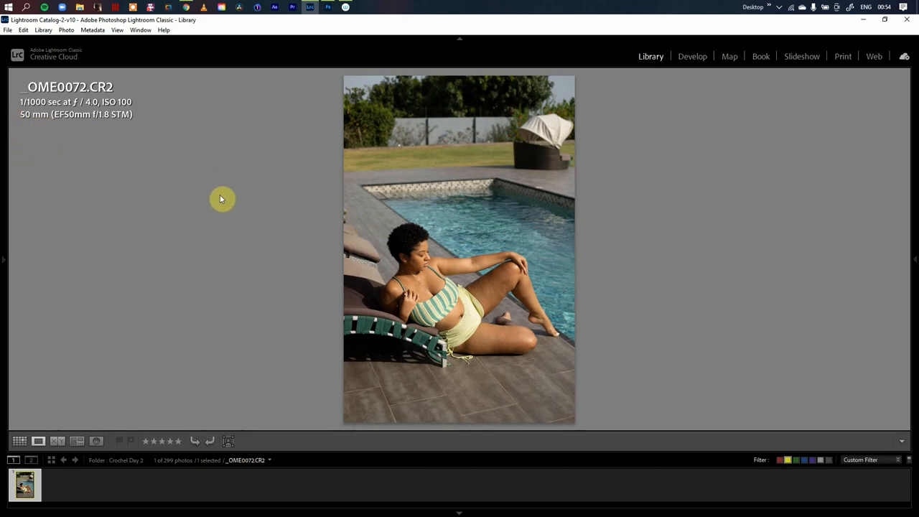
pyautogui.moveTo(300, 218)
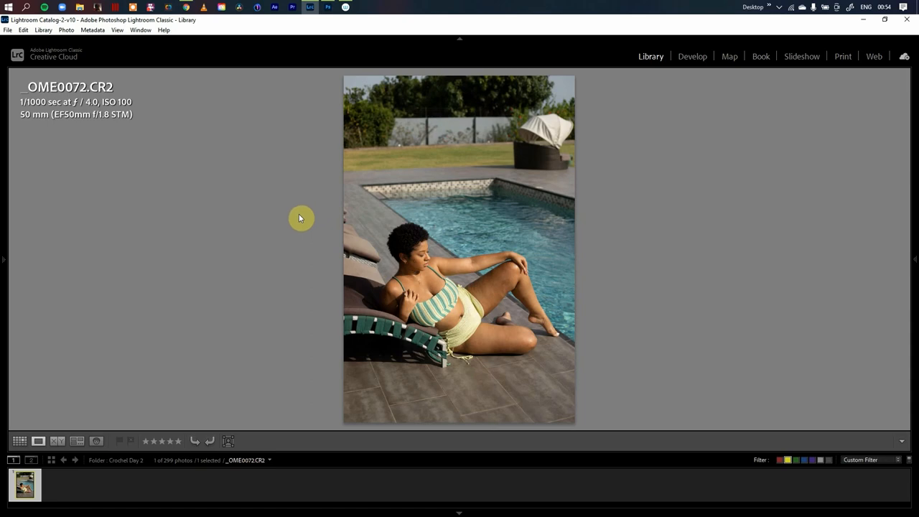
pyautogui.moveTo(302, 232)
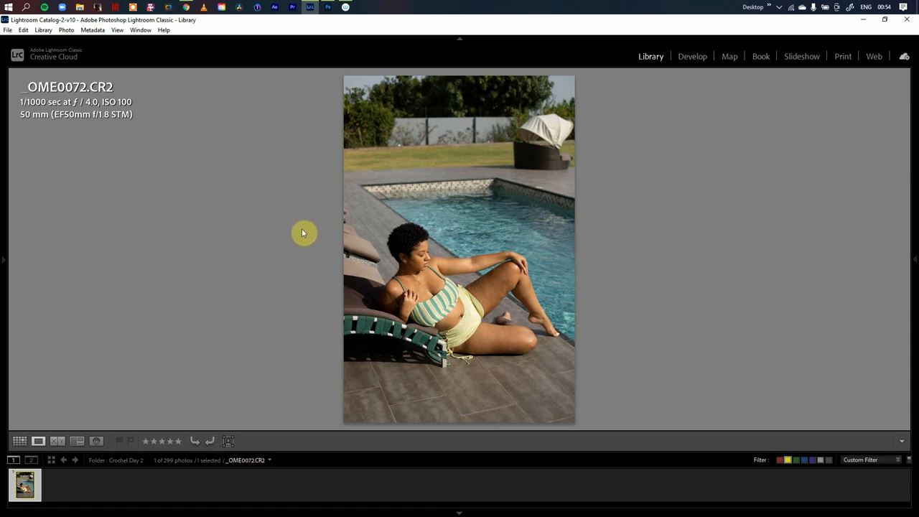
pyautogui.moveTo(296, 228)
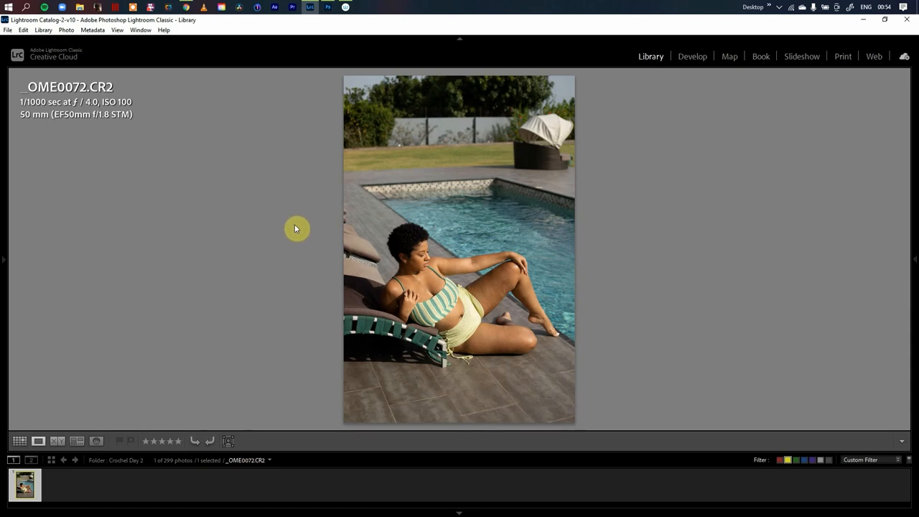
pyautogui.moveTo(323, 241)
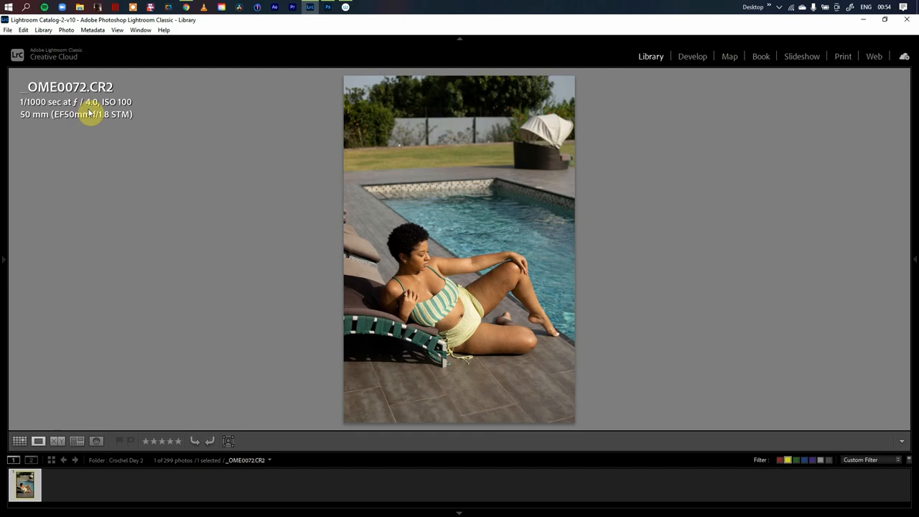
pyautogui.moveTo(54, 156)
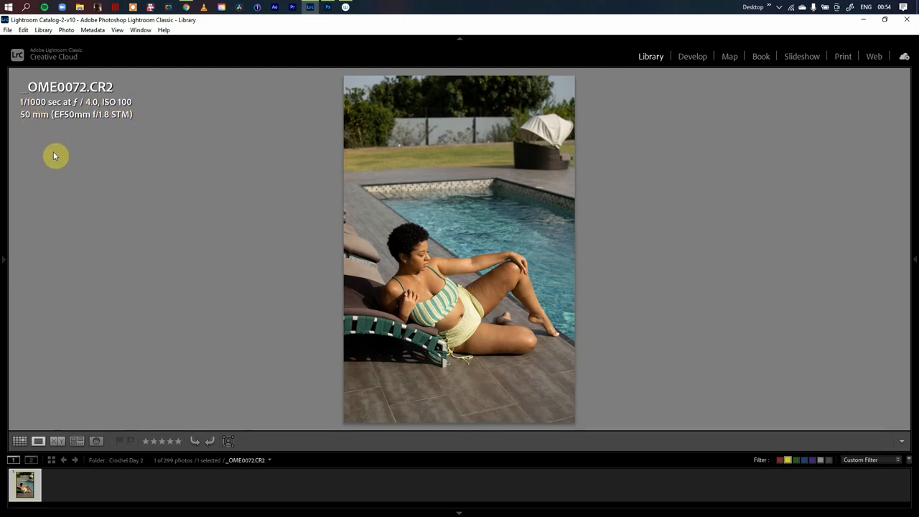
pyautogui.moveTo(72, 182)
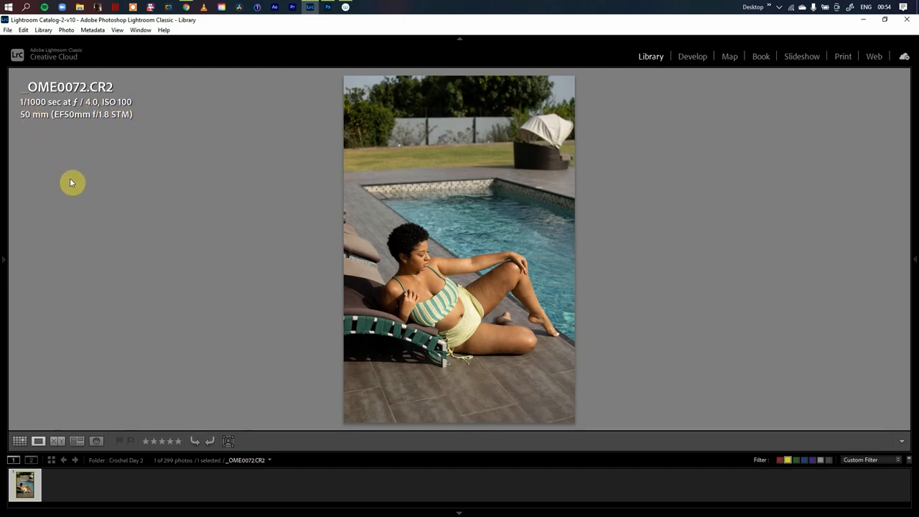
pyautogui.moveTo(88, 192)
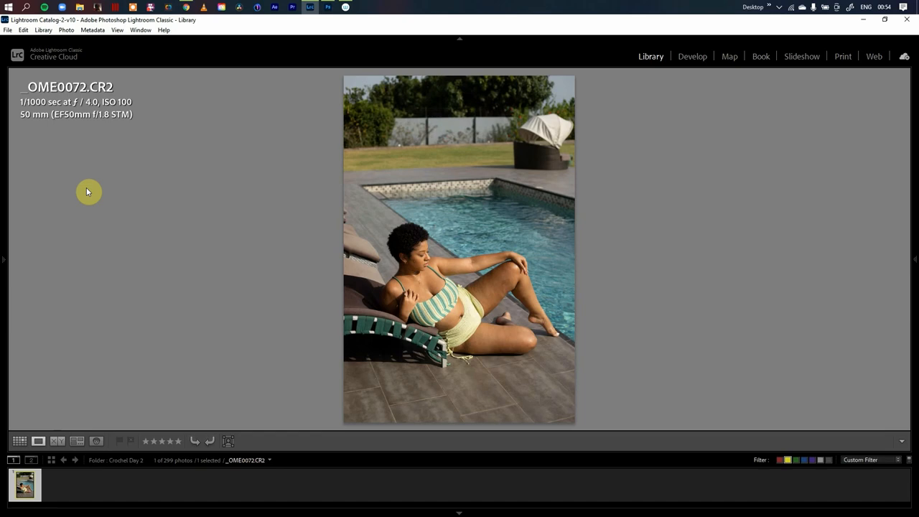
pyautogui.moveTo(233, 192)
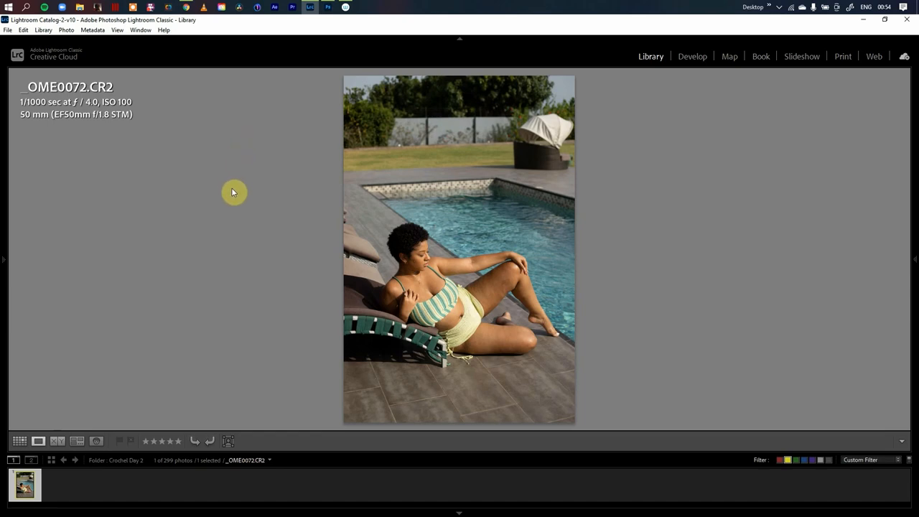
pyautogui.moveTo(784, 99)
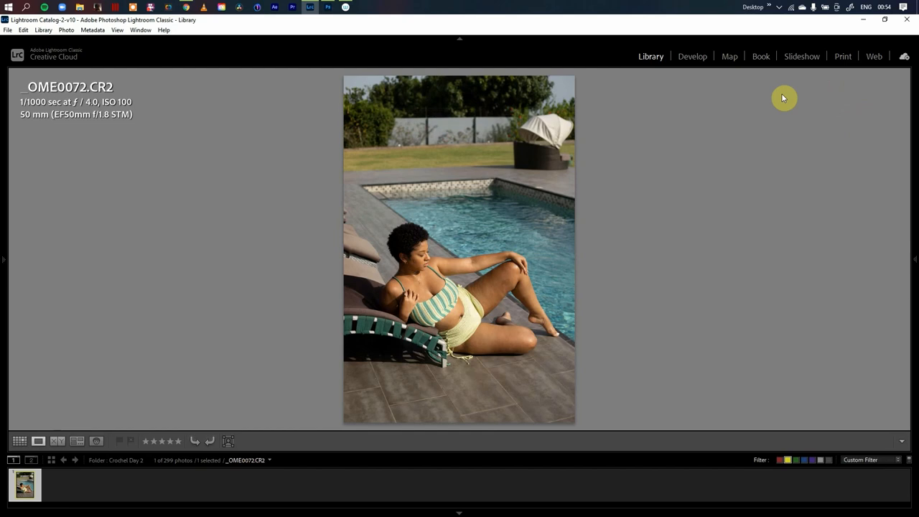
pyautogui.moveTo(650, 71)
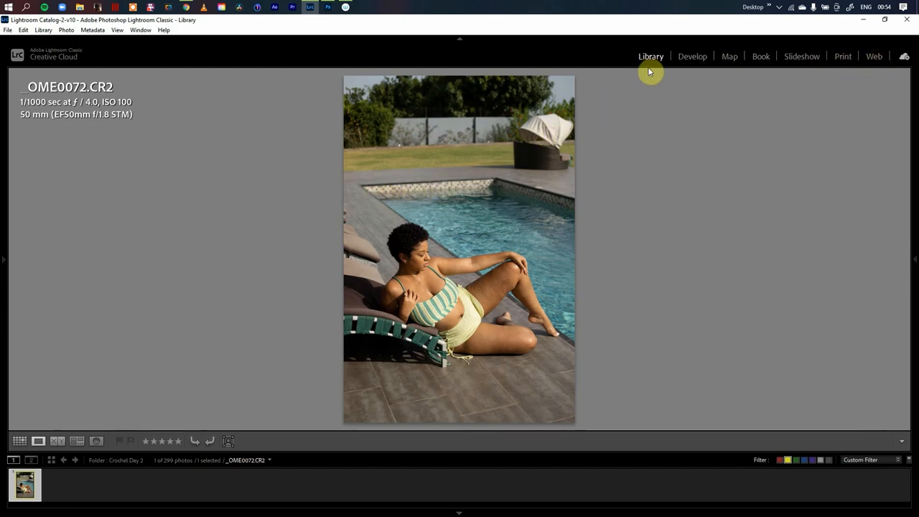
pyautogui.moveTo(692, 72)
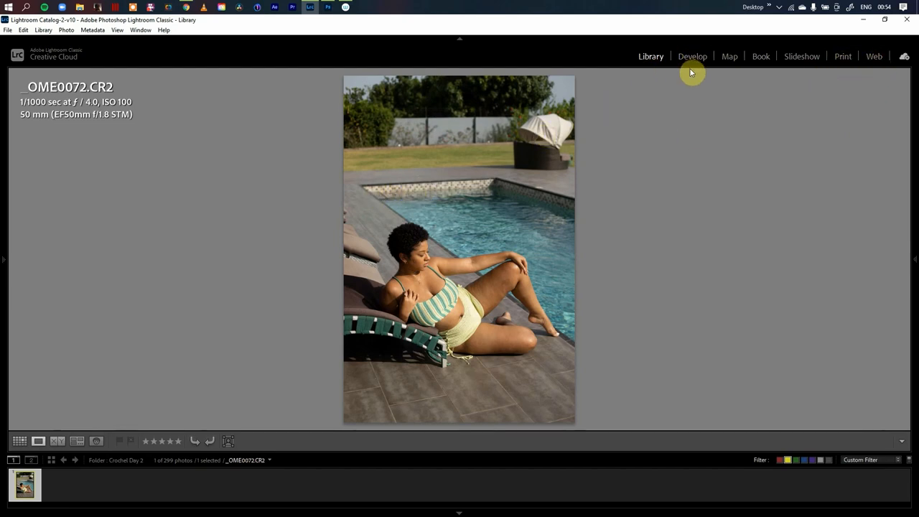
pyautogui.moveTo(451, 276)
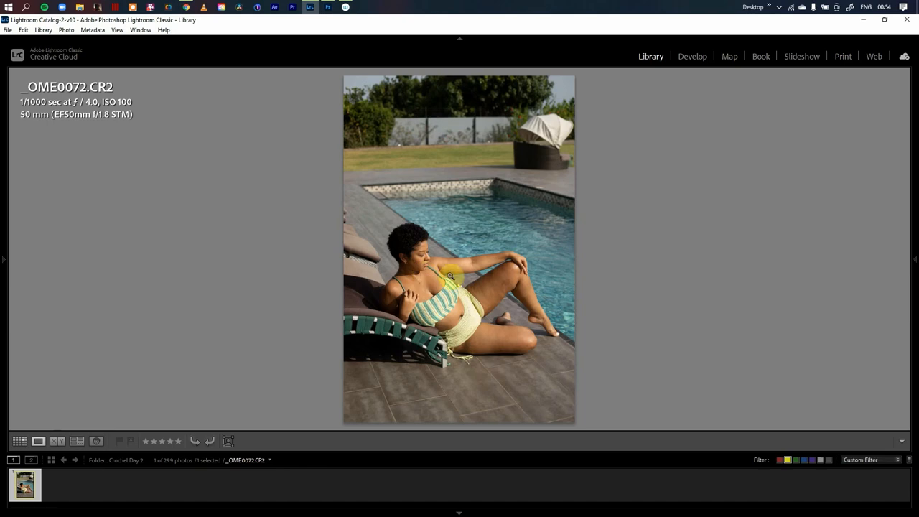
pyautogui.moveTo(406, 276)
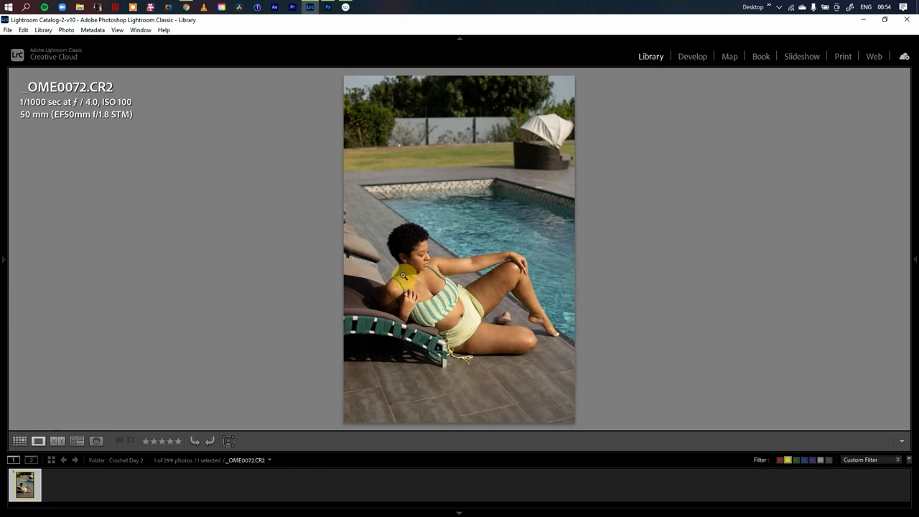
pyautogui.moveTo(143, 130)
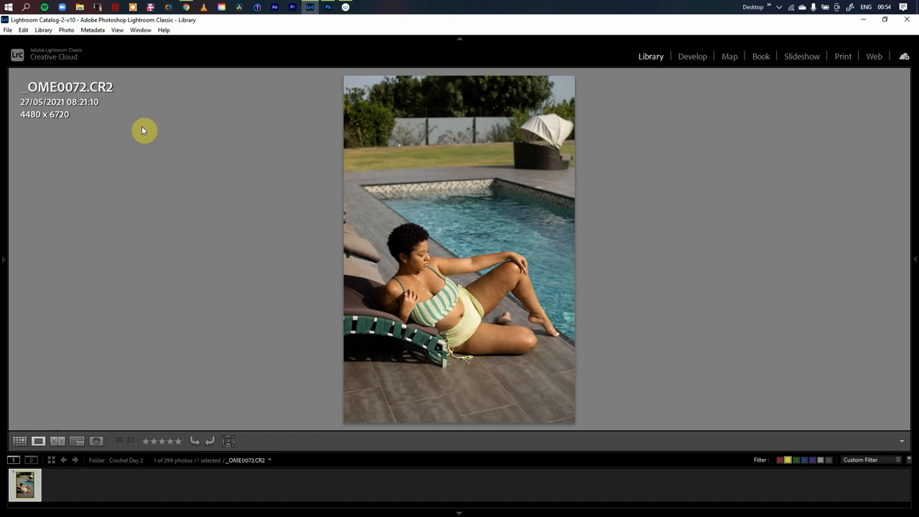
pyautogui.moveTo(104, 127)
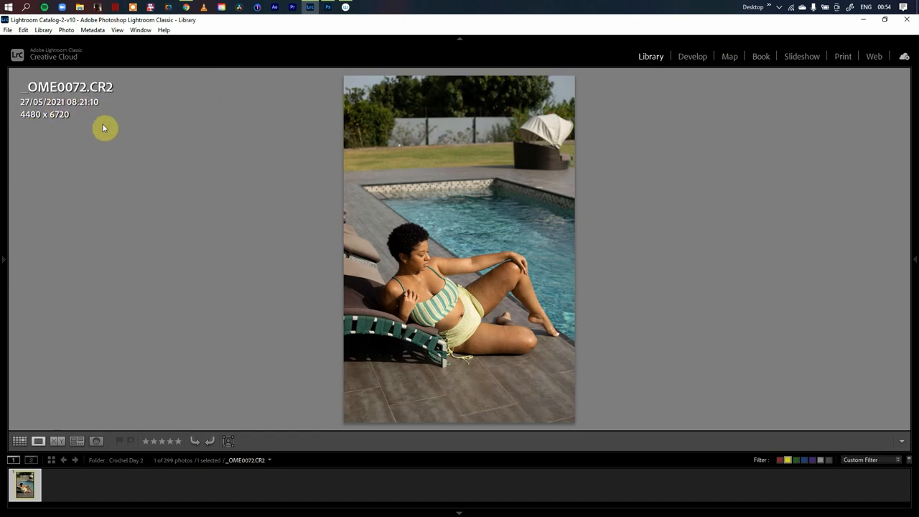
pyautogui.moveTo(104, 113)
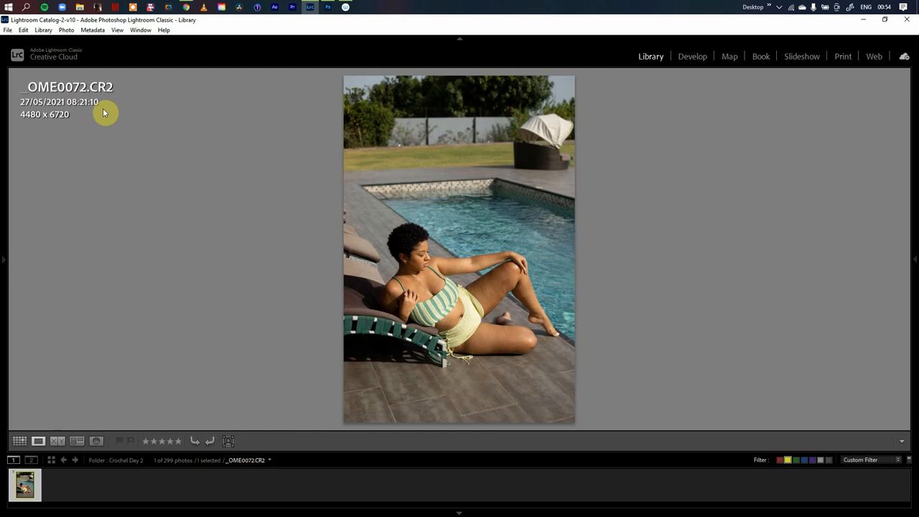
pyautogui.moveTo(32, 115)
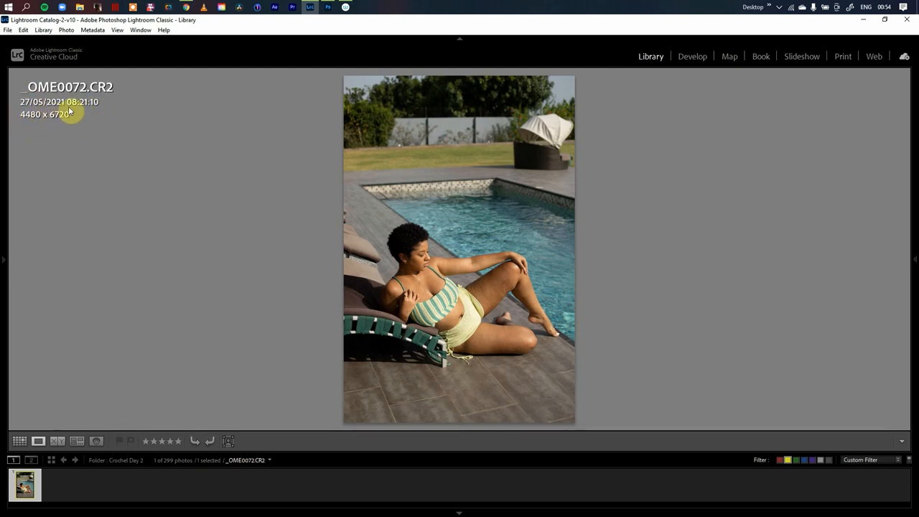
pyautogui.moveTo(80, 122)
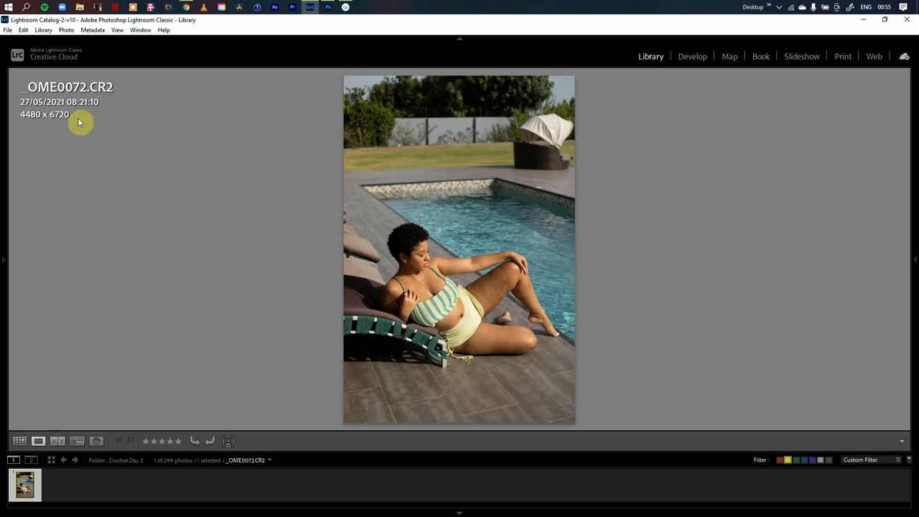
pyautogui.moveTo(89, 161)
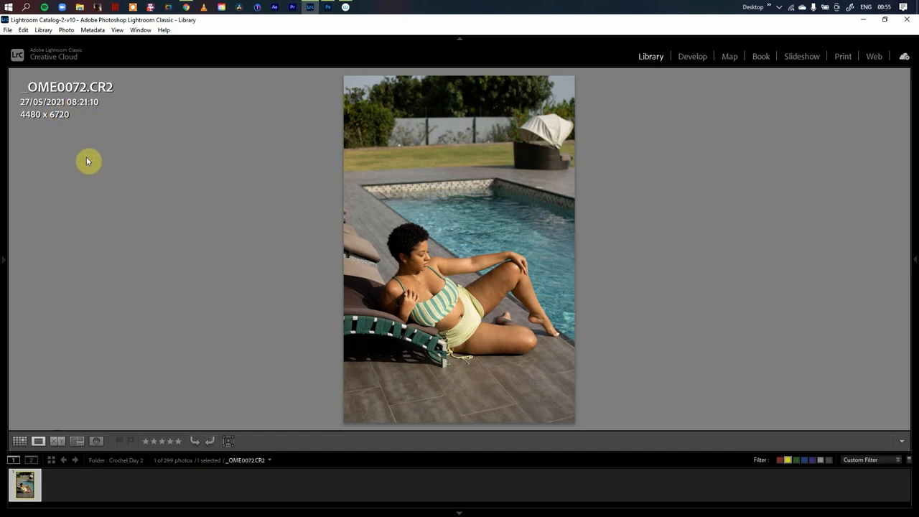
pyautogui.moveTo(506, 287)
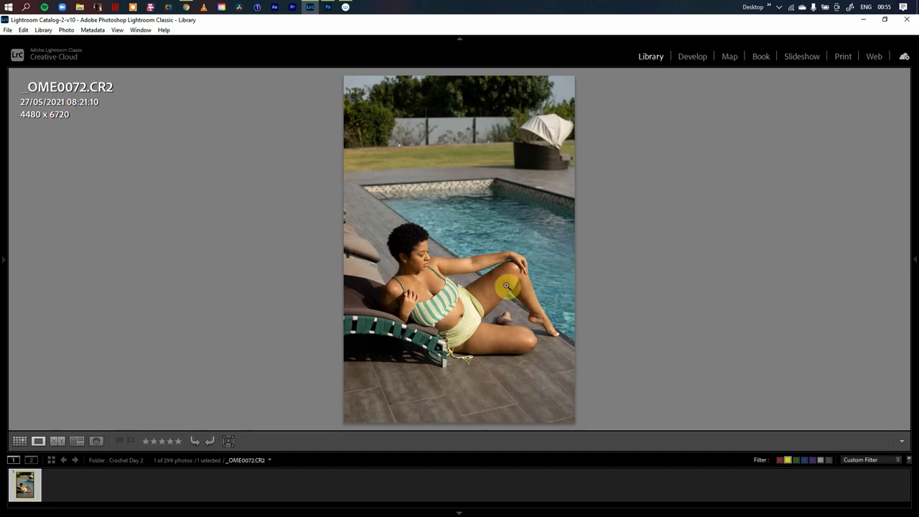
pyautogui.moveTo(563, 270)
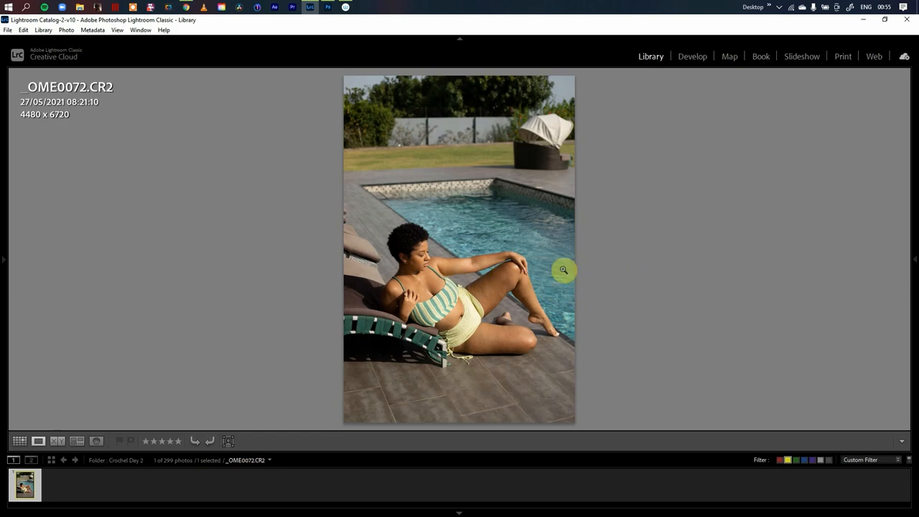
pyautogui.moveTo(362, 265)
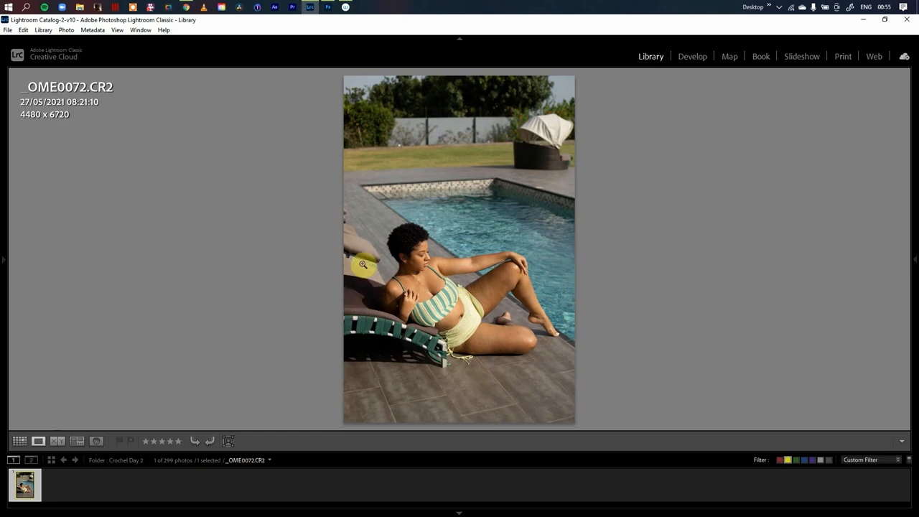
pyautogui.moveTo(630, 134)
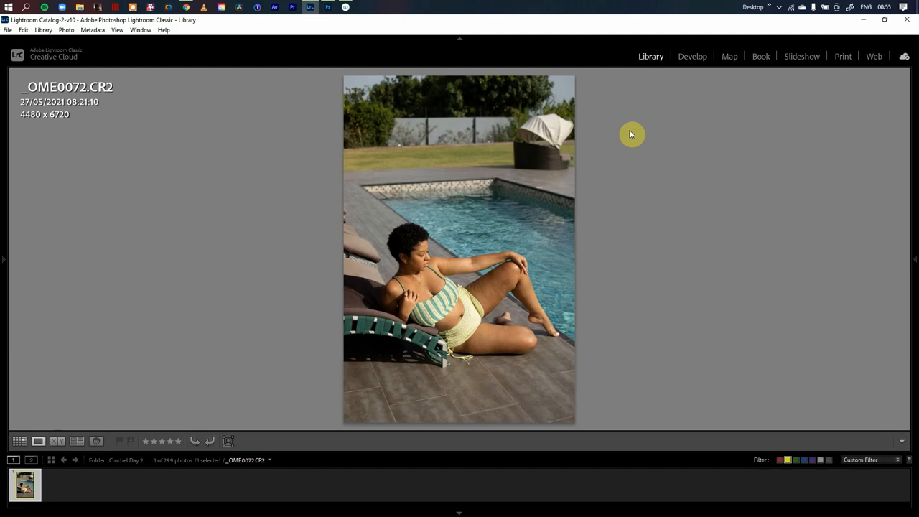
pyautogui.click(692, 56)
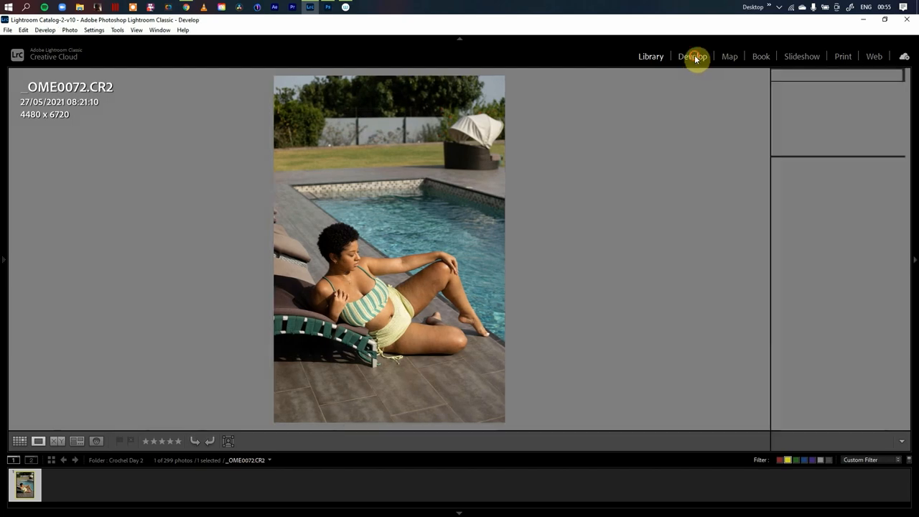
pyautogui.click(692, 56)
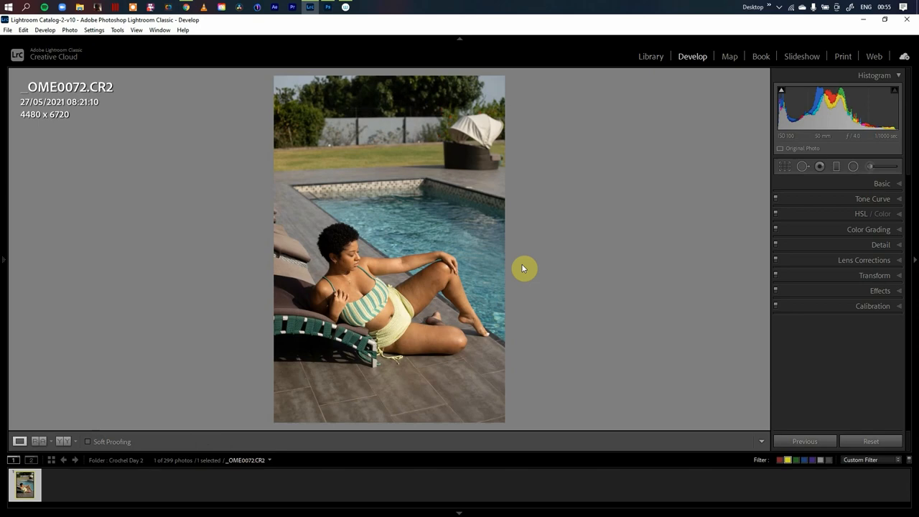
pyautogui.moveTo(723, 251)
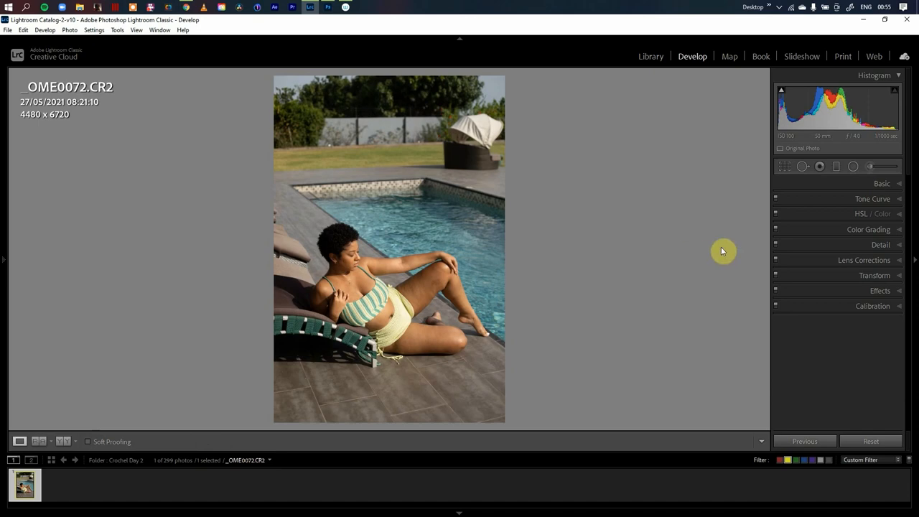
pyautogui.moveTo(834, 191)
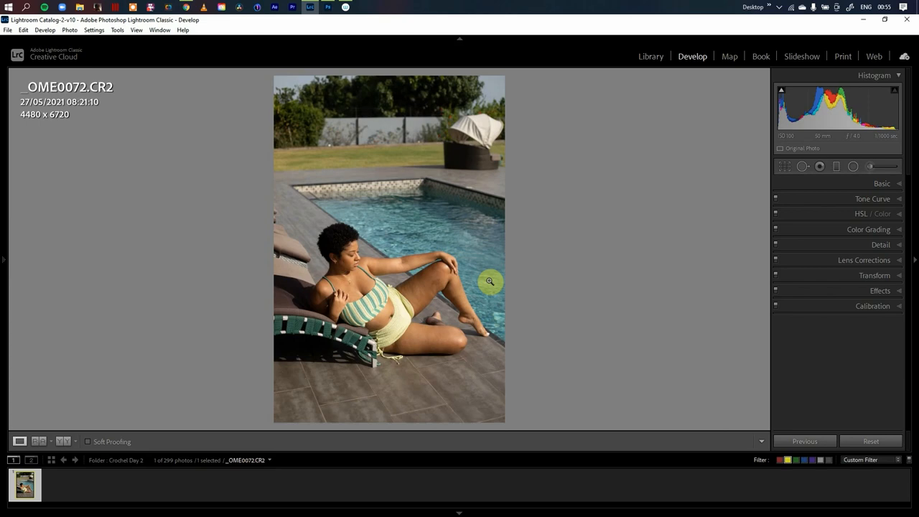
pyautogui.moveTo(824, 194)
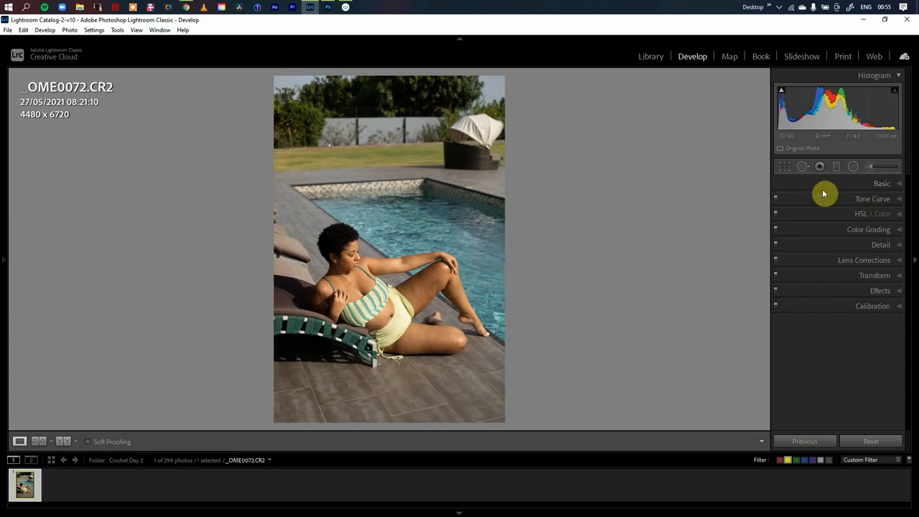
pyautogui.moveTo(834, 189)
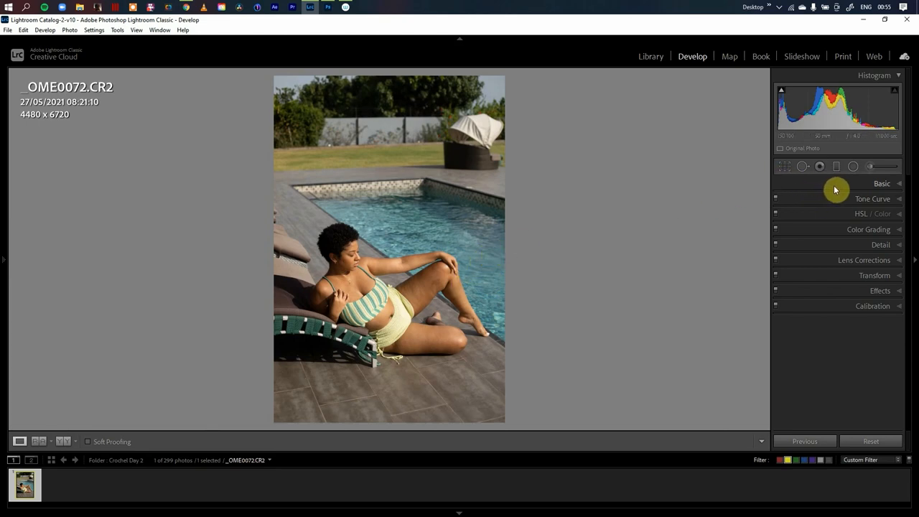
pyautogui.moveTo(808, 212)
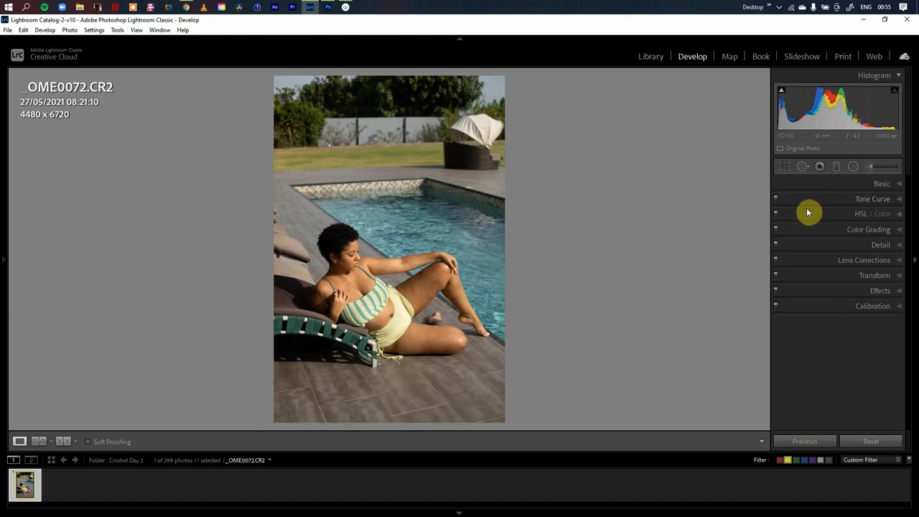
pyautogui.moveTo(580, 242)
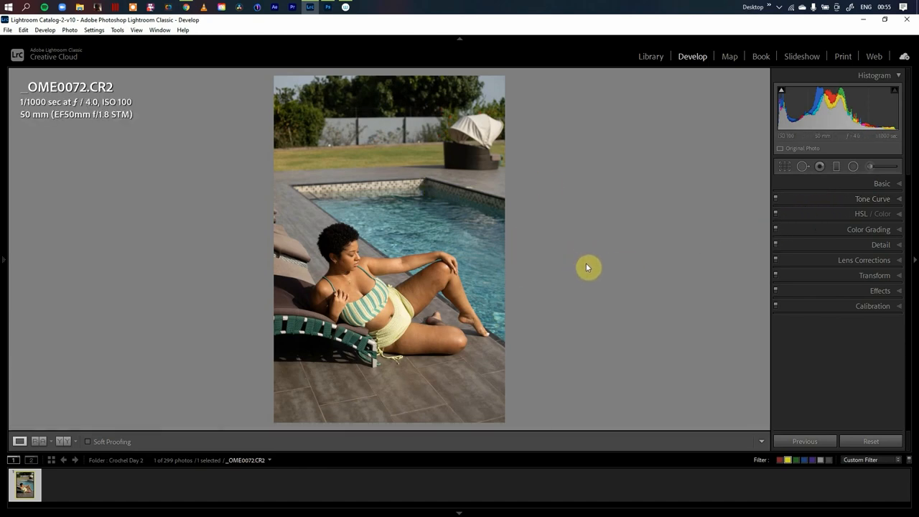
pyautogui.moveTo(574, 259)
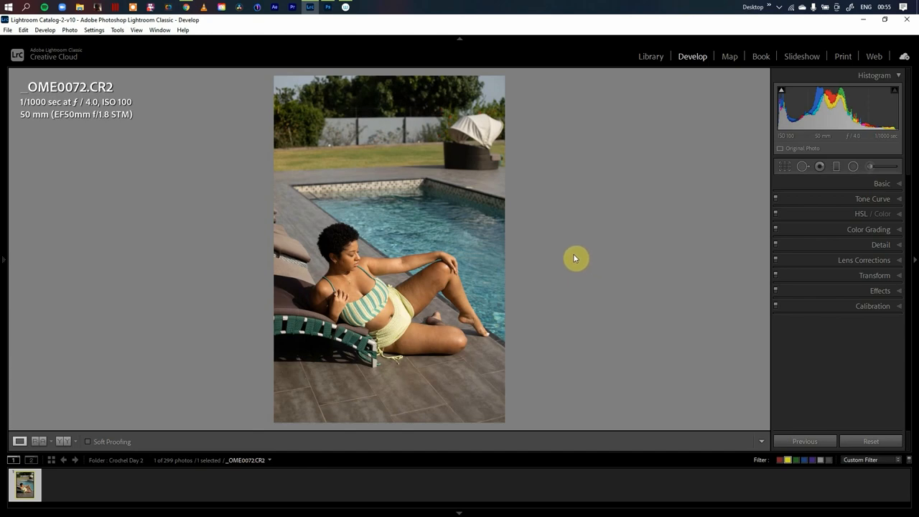
pyautogui.moveTo(565, 261)
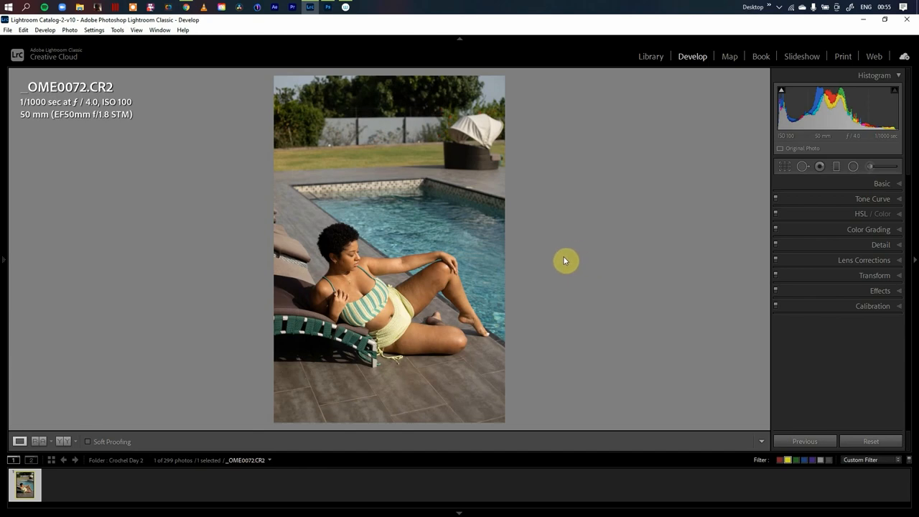
pyautogui.moveTo(412, 226)
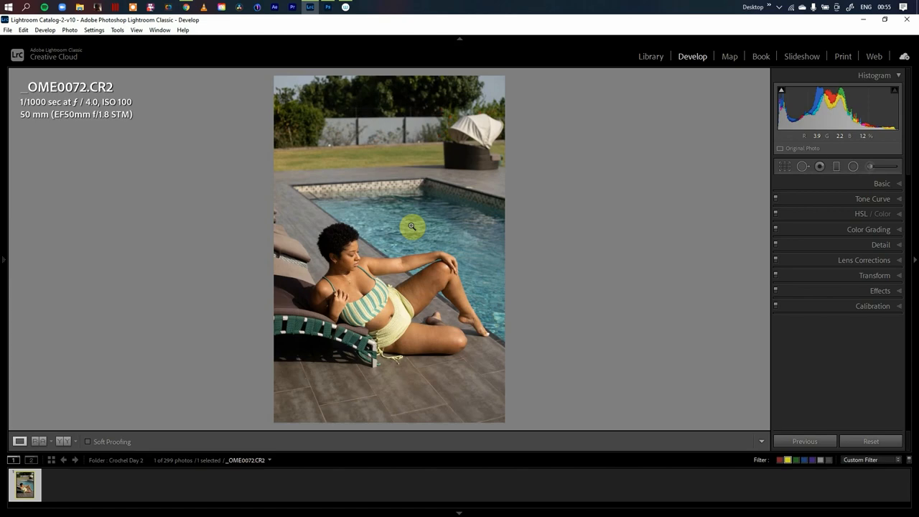
pyautogui.moveTo(417, 287)
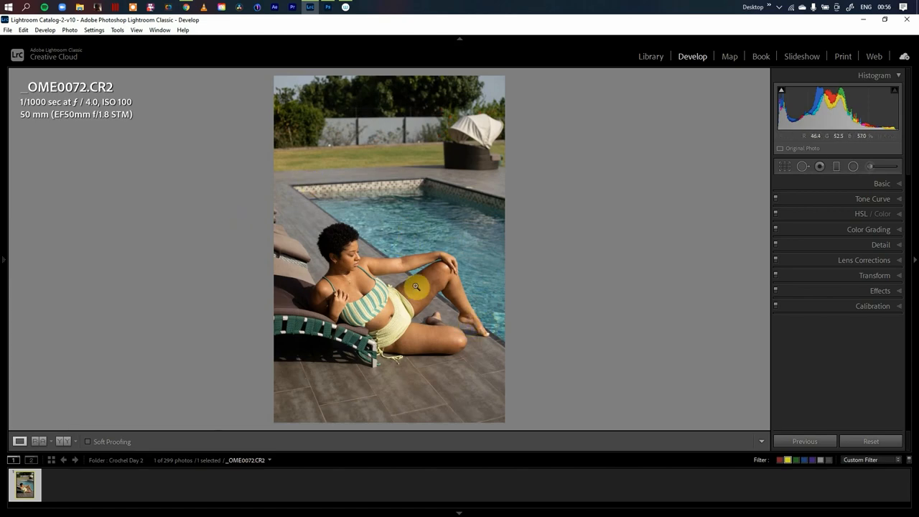
pyautogui.moveTo(417, 284)
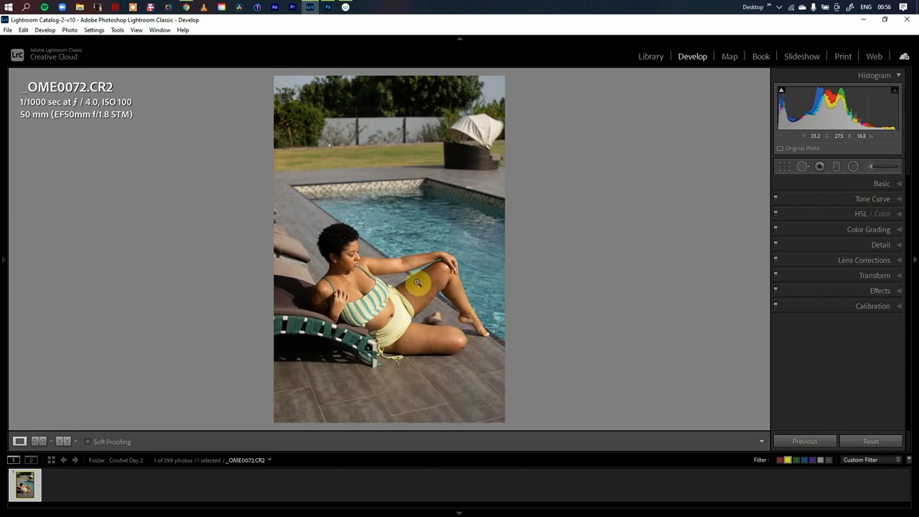
pyautogui.moveTo(484, 320)
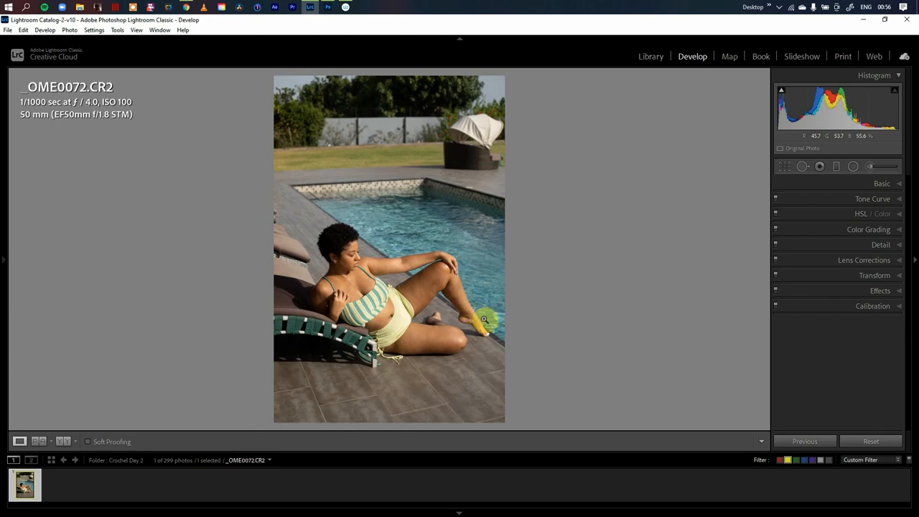
pyautogui.moveTo(486, 324)
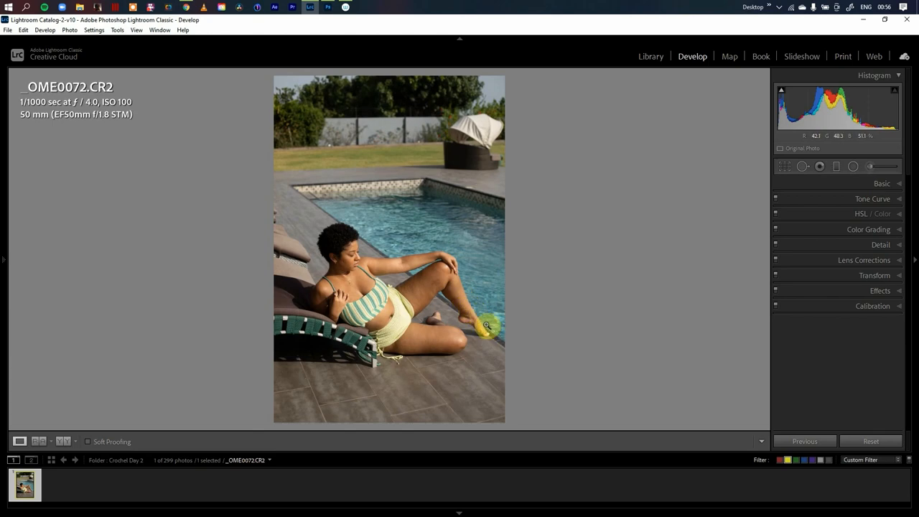
pyautogui.moveTo(344, 287)
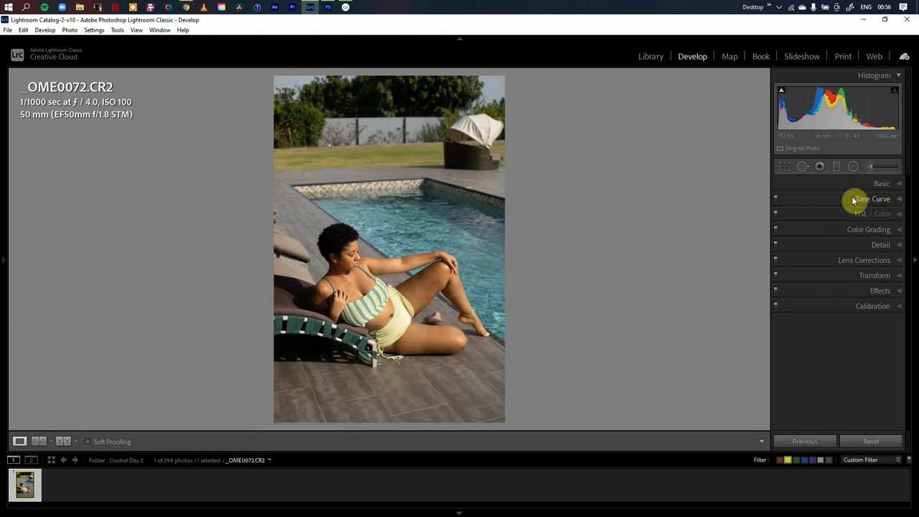
# - Apply the TJD Standard (TJDS) profile from the Basic panel's Profile Browser
pyautogui.click(881, 183)
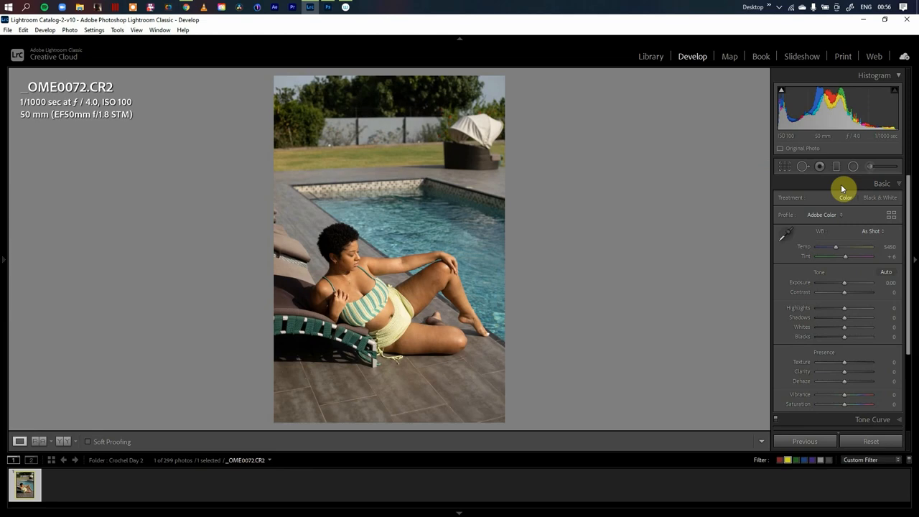
pyautogui.click(890, 215)
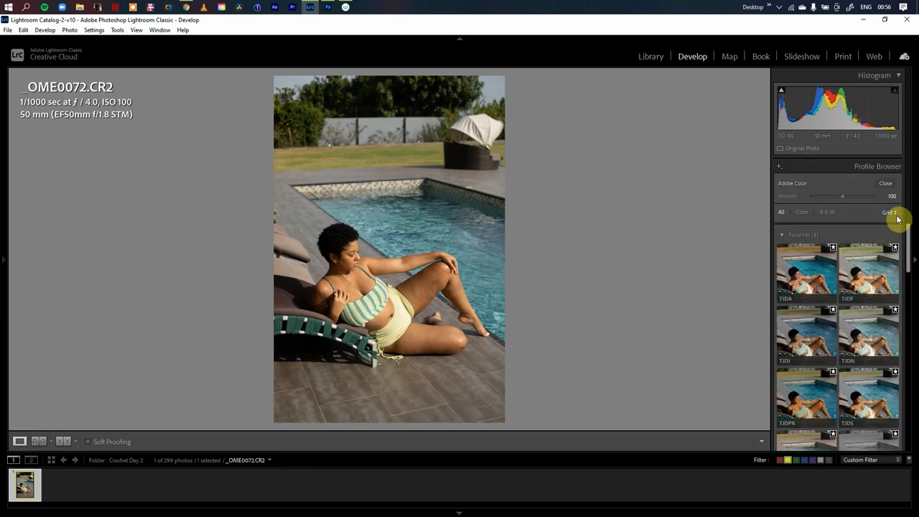
pyautogui.moveTo(789, 232)
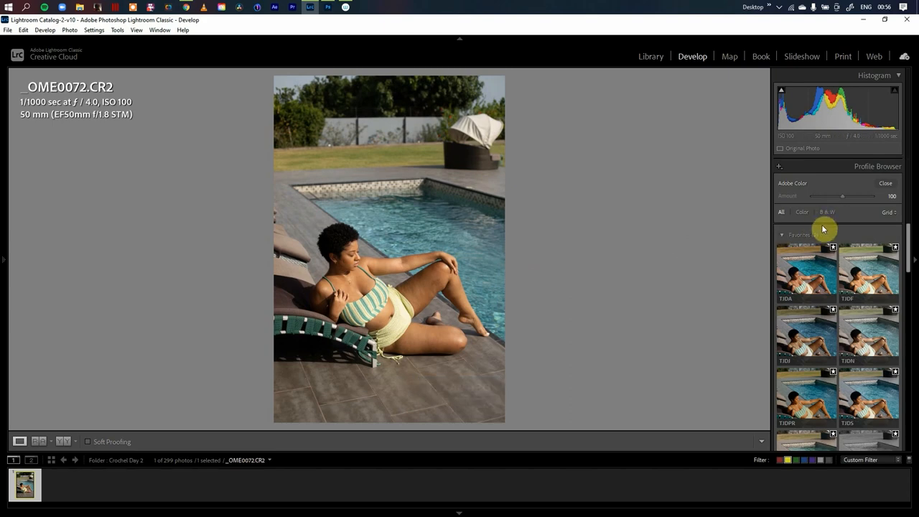
pyautogui.scroll(-3)
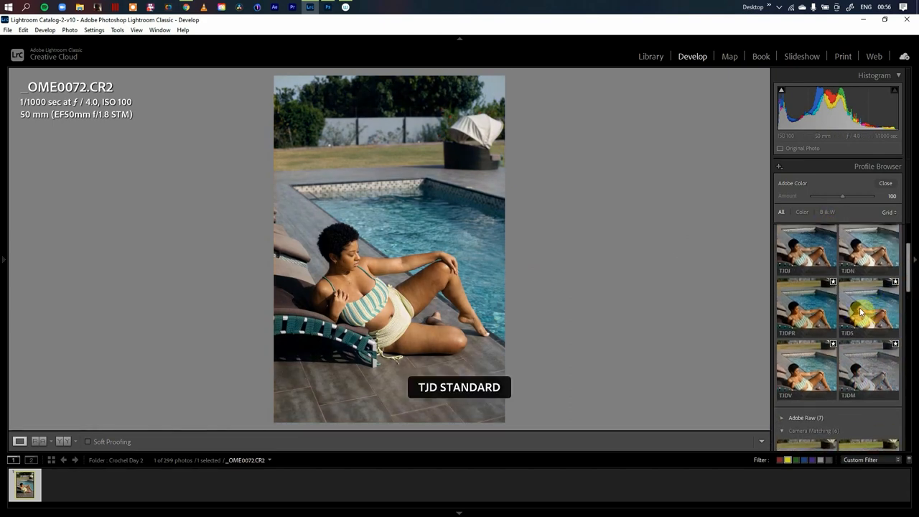
pyautogui.moveTo(805, 366)
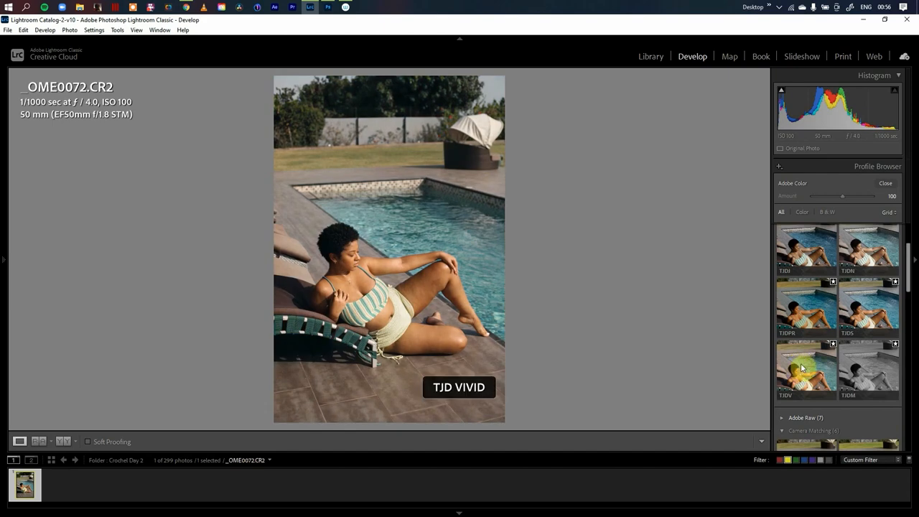
pyautogui.click(869, 305)
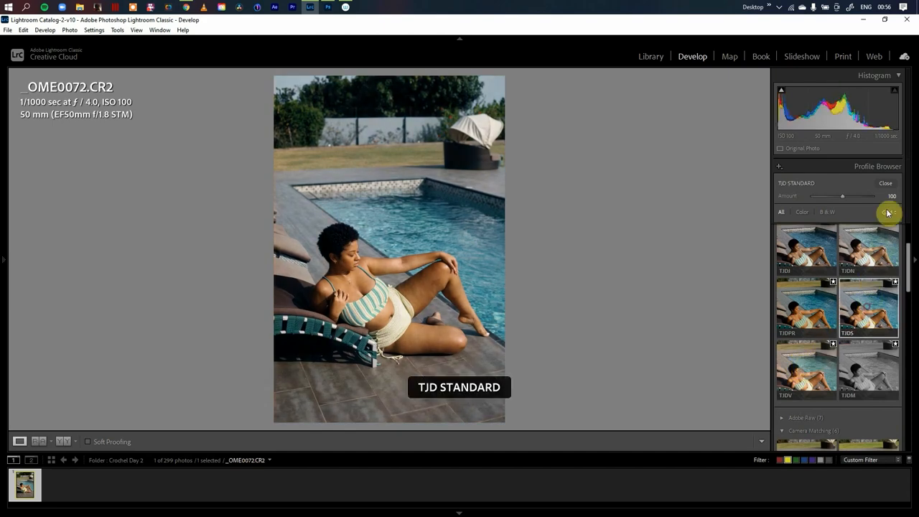
pyautogui.click(886, 183)
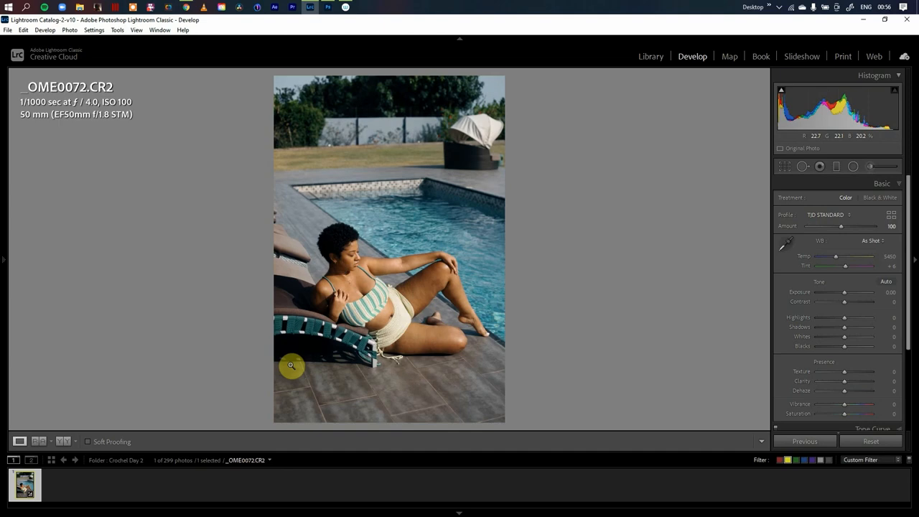
pyautogui.moveTo(367, 123)
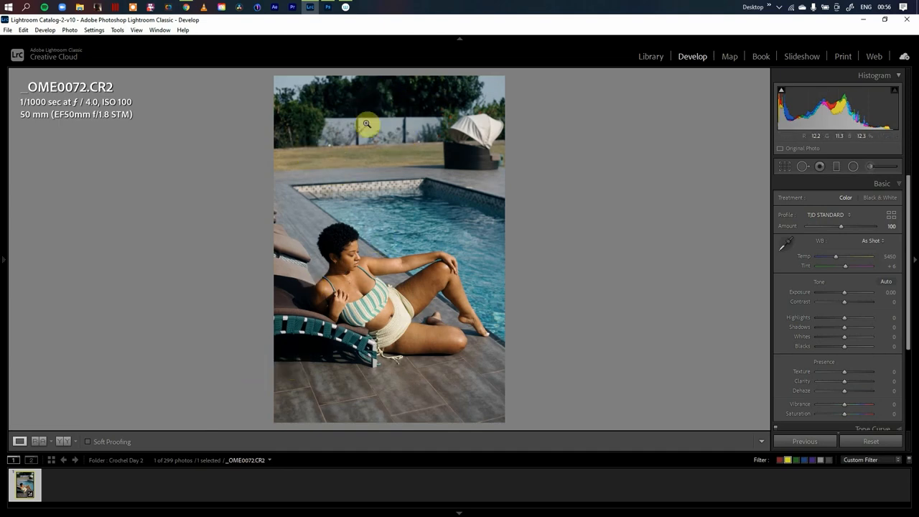
pyautogui.moveTo(336, 362)
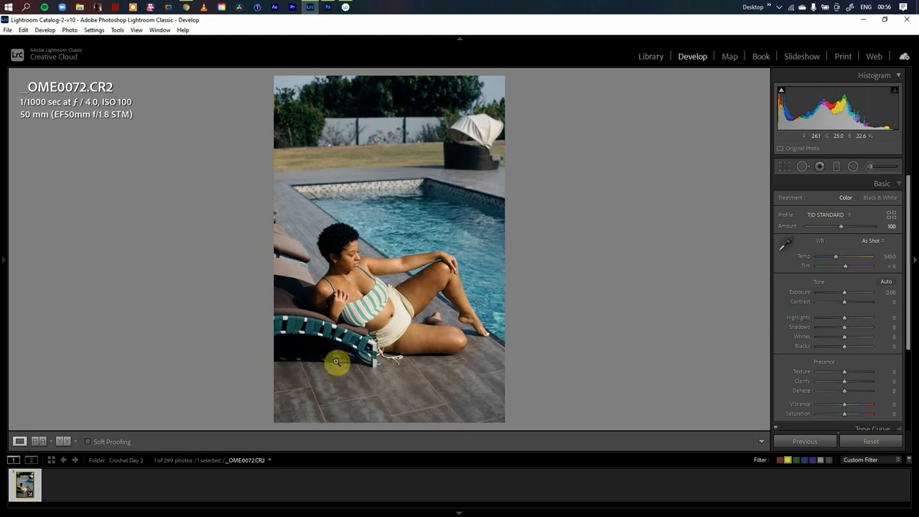
pyautogui.moveTo(326, 253)
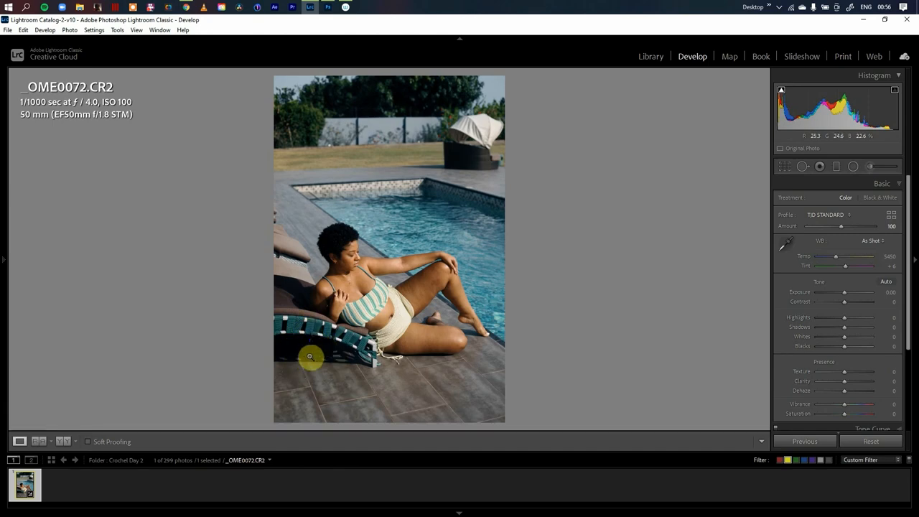
pyautogui.moveTo(288, 365)
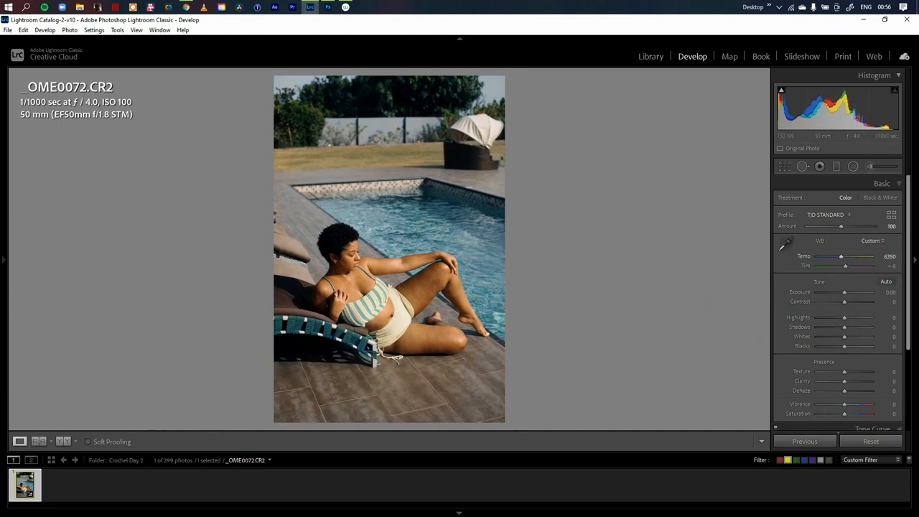
# - Warm the temperature to 7000 and lower the vibrance
pyautogui.moveTo(844, 256); pyautogui.dragTo(856, 255)
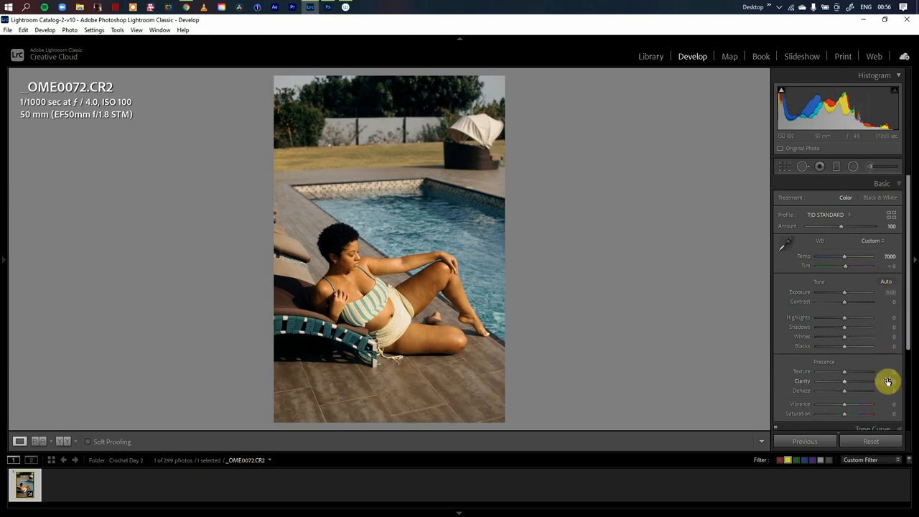
pyautogui.moveTo(892, 411)
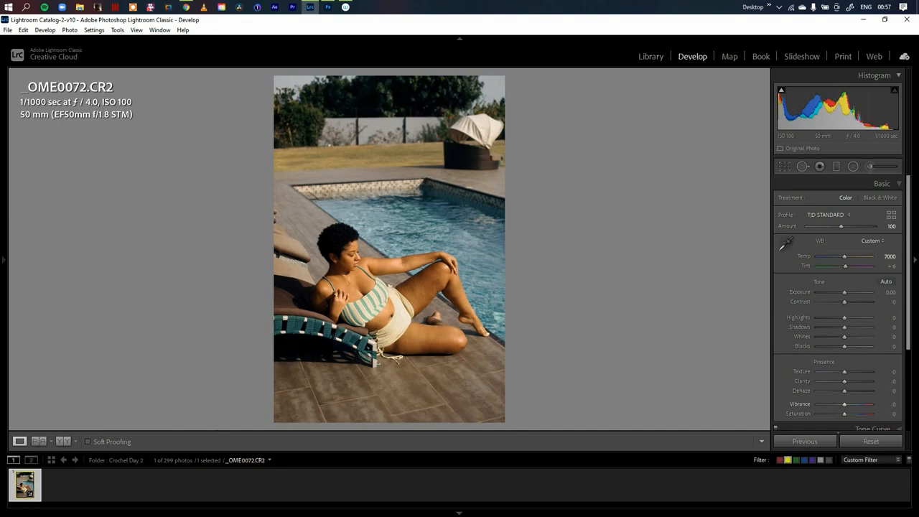
pyautogui.moveTo(858, 403); pyautogui.dragTo(839, 403)
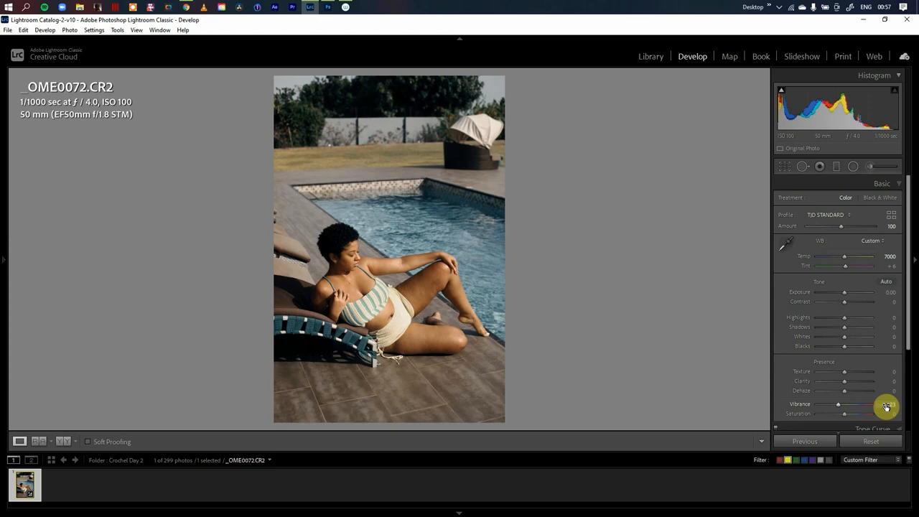
pyautogui.click(783, 166)
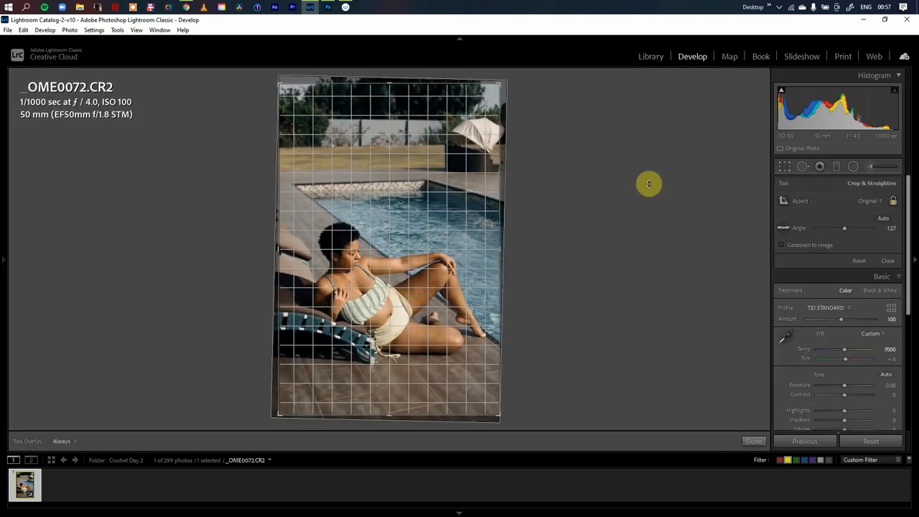
# - Straighten the portrait to a 0.74-degree angle and apply the crop
pyautogui.moveTo(844, 227); pyautogui.dragTo(844, 227)
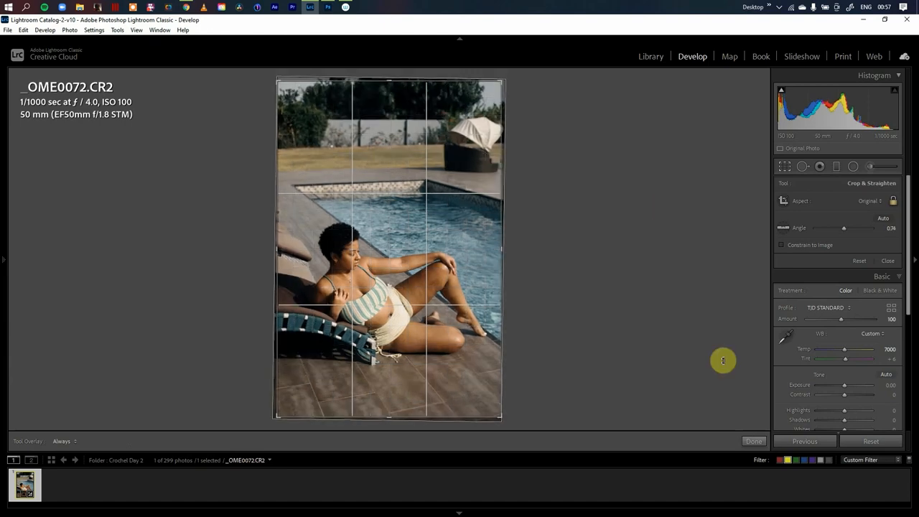
pyautogui.click(754, 441)
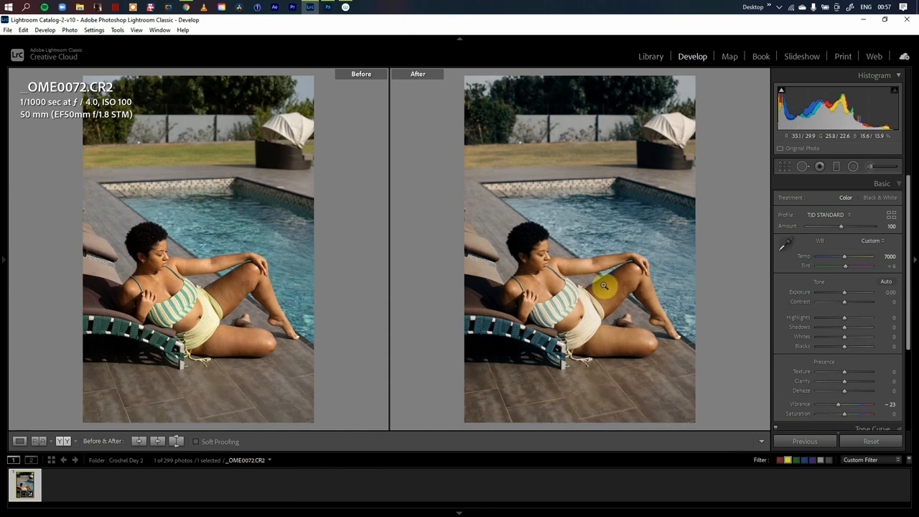
pyautogui.moveTo(569, 303)
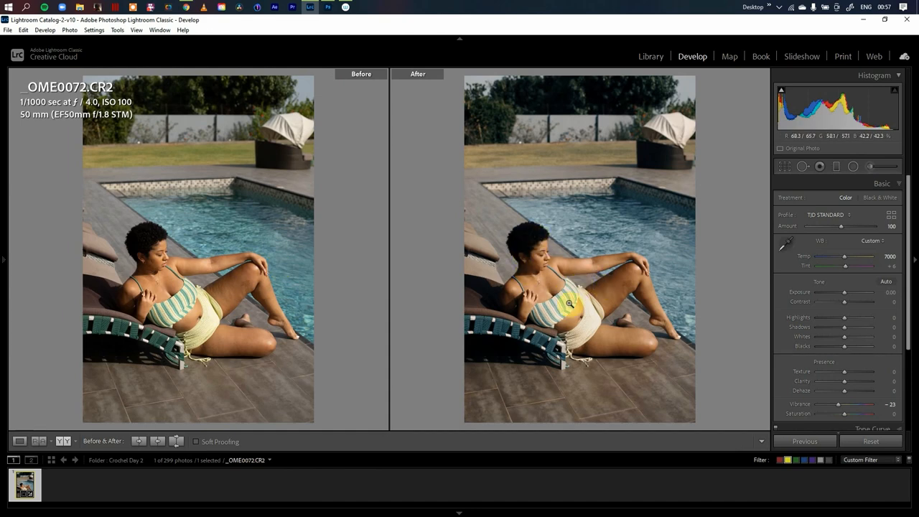
pyautogui.moveTo(559, 287)
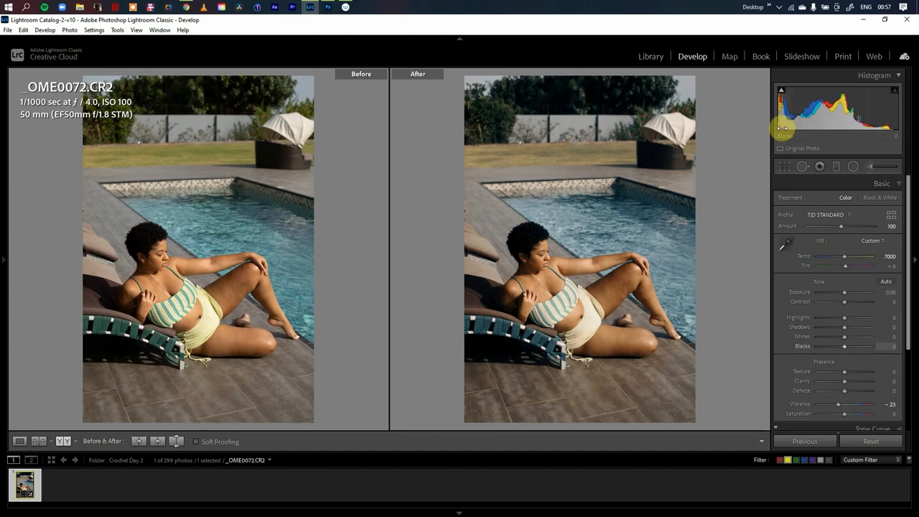
# - Lift Blacks to +33 and Shadows to +30
pyautogui.moveTo(844, 346); pyautogui.dragTo(853, 346)
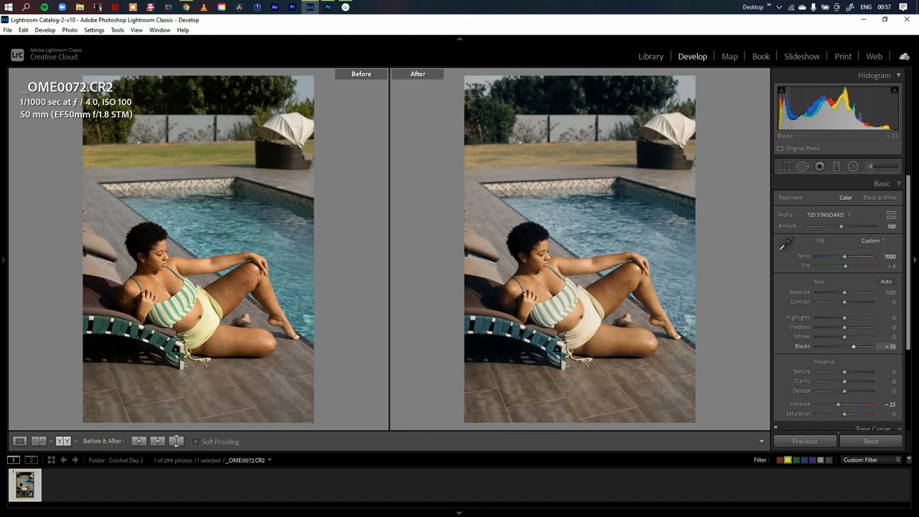
pyautogui.moveTo(844, 327); pyautogui.dragTo(855, 327)
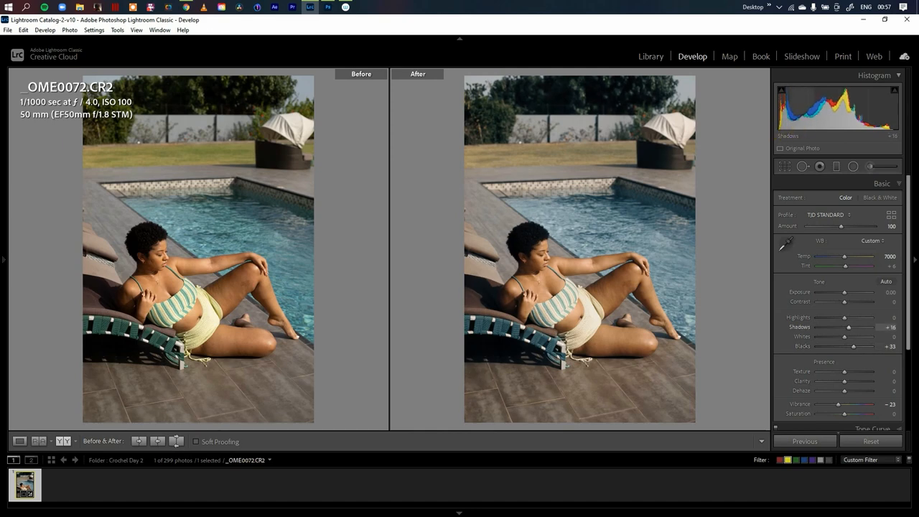
pyautogui.moveTo(841, 326); pyautogui.dragTo(852, 327)
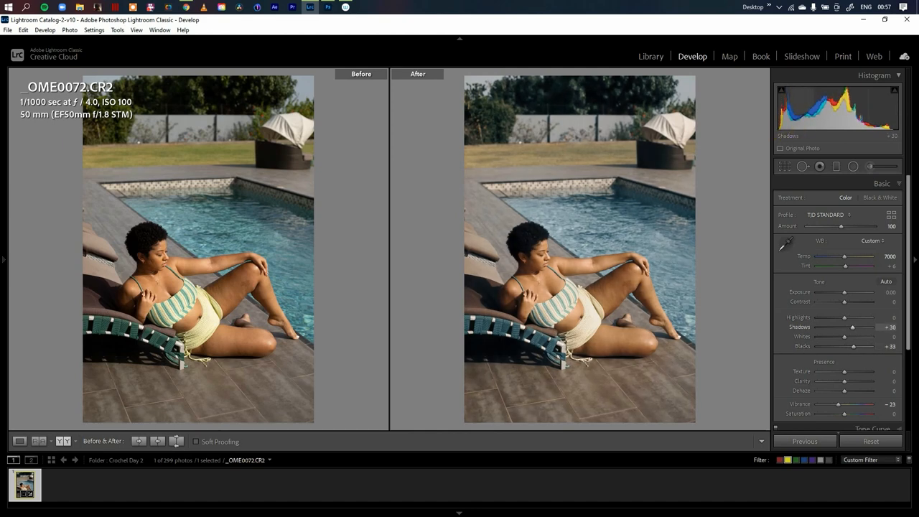
pyautogui.click(503, 263)
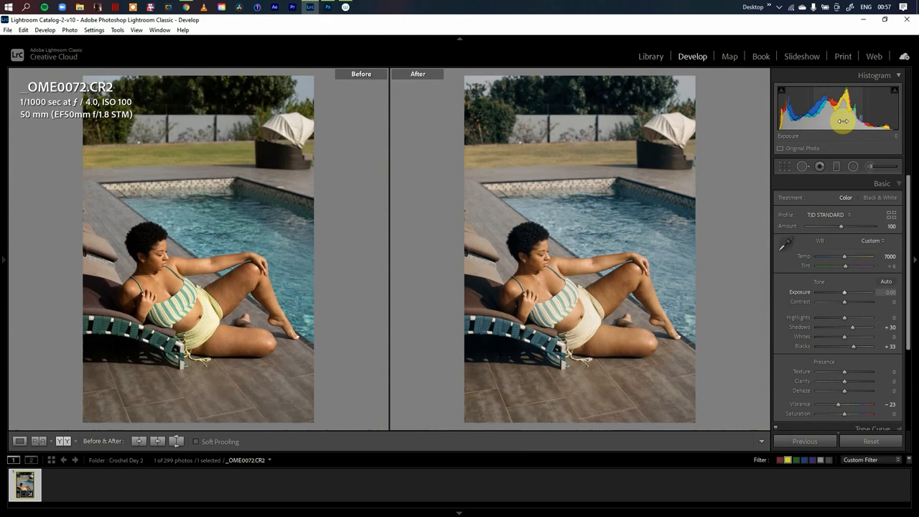
# - Lower Exposure to -0.20 and Whites to -23
pyautogui.moveTo(844, 121); pyautogui.dragTo(844, 123)
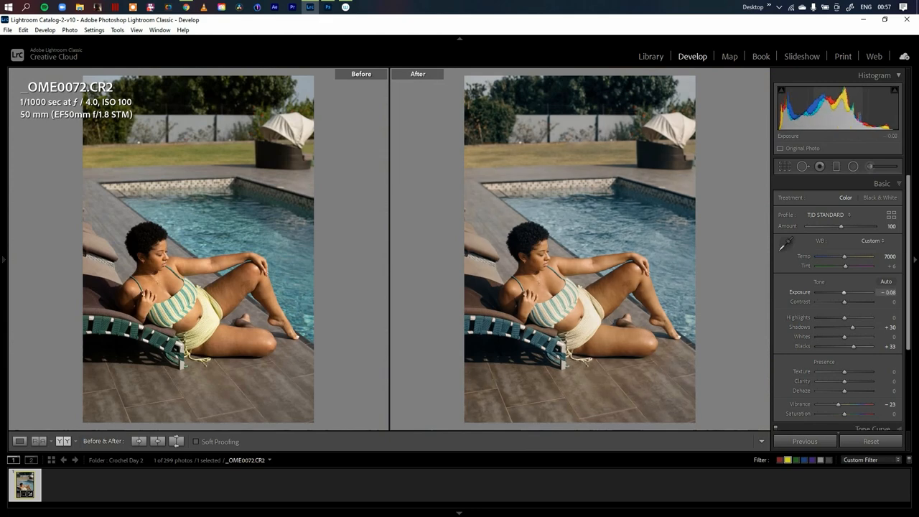
pyautogui.moveTo(844, 292); pyautogui.dragTo(836, 292)
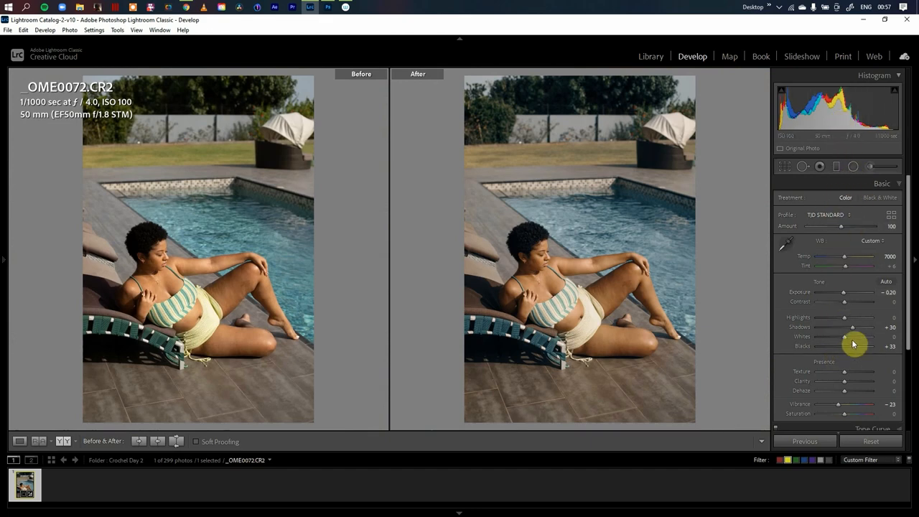
pyautogui.moveTo(844, 336); pyautogui.dragTo(858, 335)
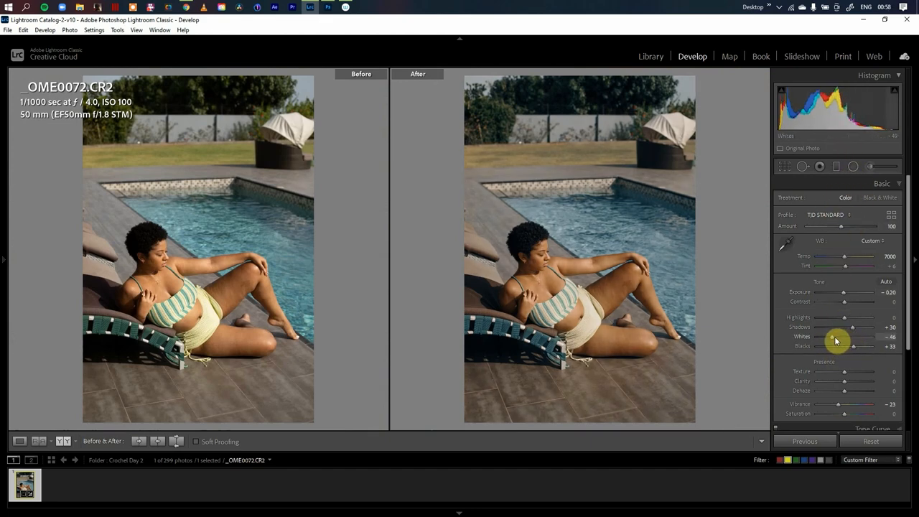
pyautogui.moveTo(836, 339); pyautogui.dragTo(843, 342)
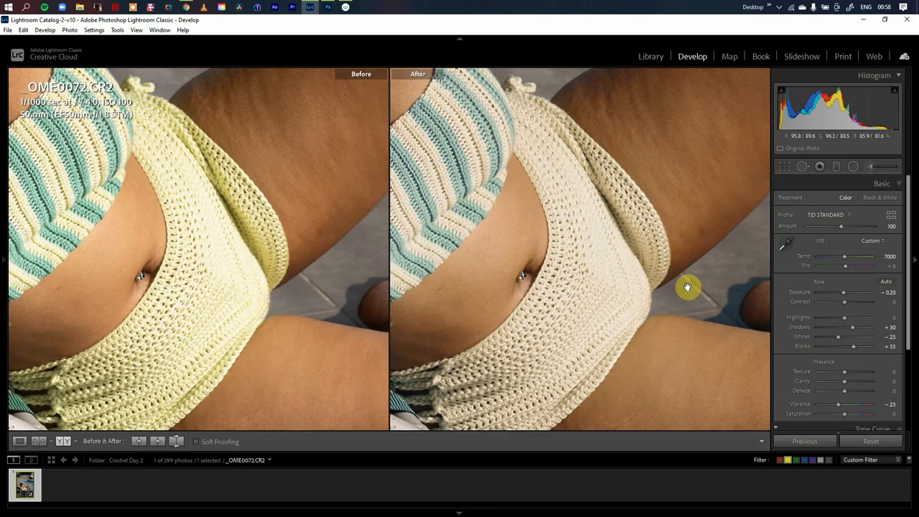
pyautogui.moveTo(846, 317); pyautogui.dragTo(825, 317)
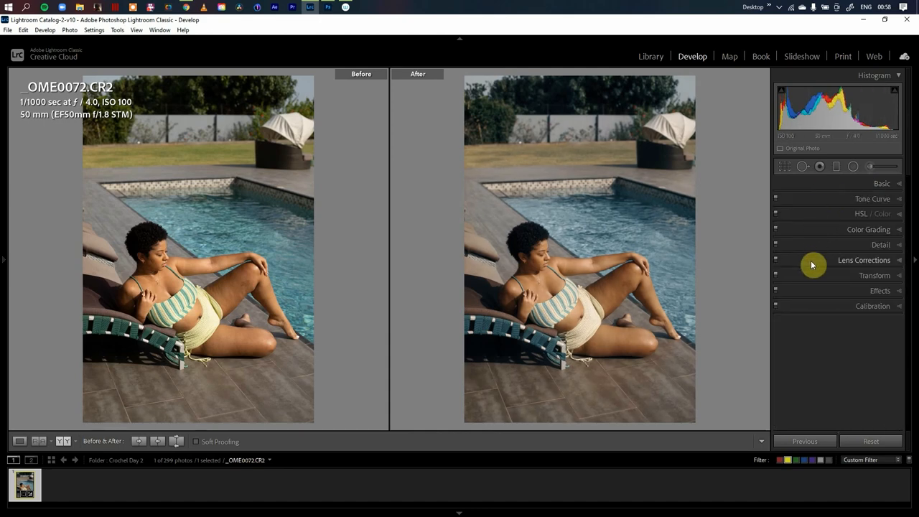
# - Reset Exposure to 0.00 and pull Highlights down to -28 in the Basic panel
pyautogui.click(863, 259)
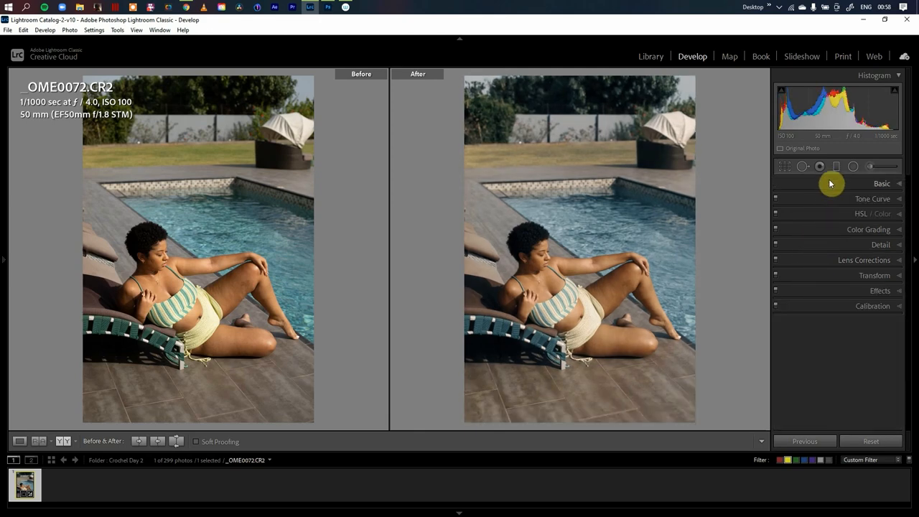
pyautogui.click(881, 183)
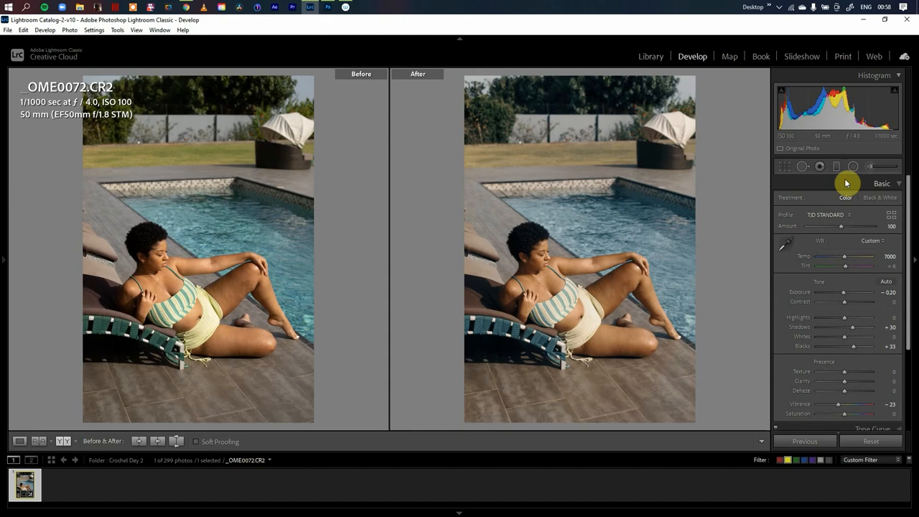
pyautogui.moveTo(844, 306)
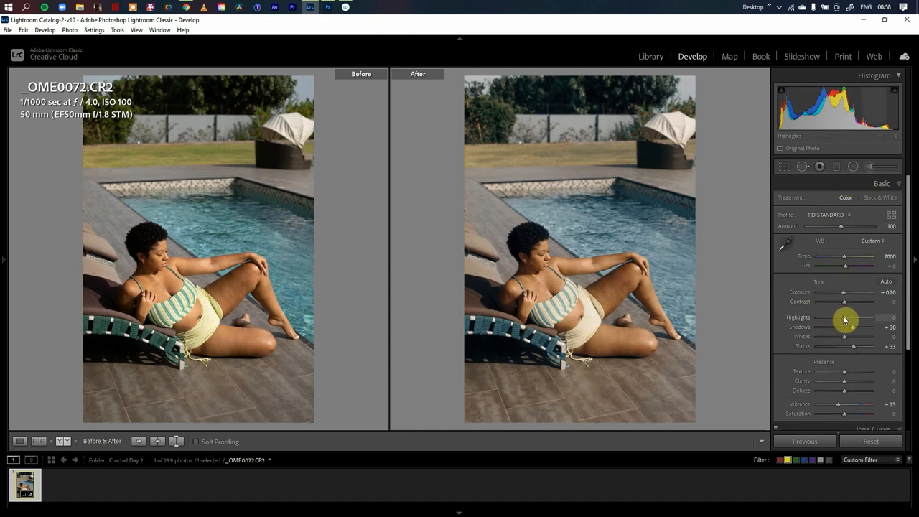
pyautogui.moveTo(865, 318); pyautogui.dragTo(840, 318)
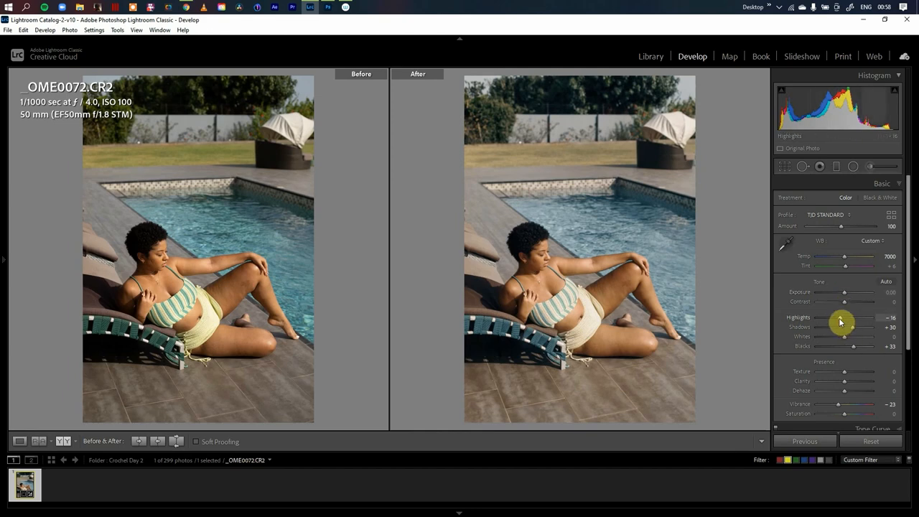
pyautogui.moveTo(846, 317); pyautogui.dragTo(842, 318)
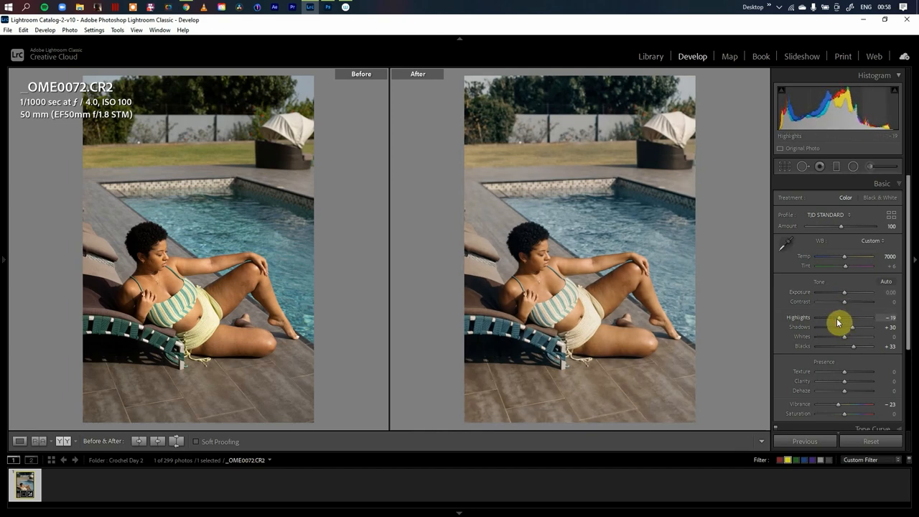
pyautogui.moveTo(850, 317); pyautogui.dragTo(840, 317)
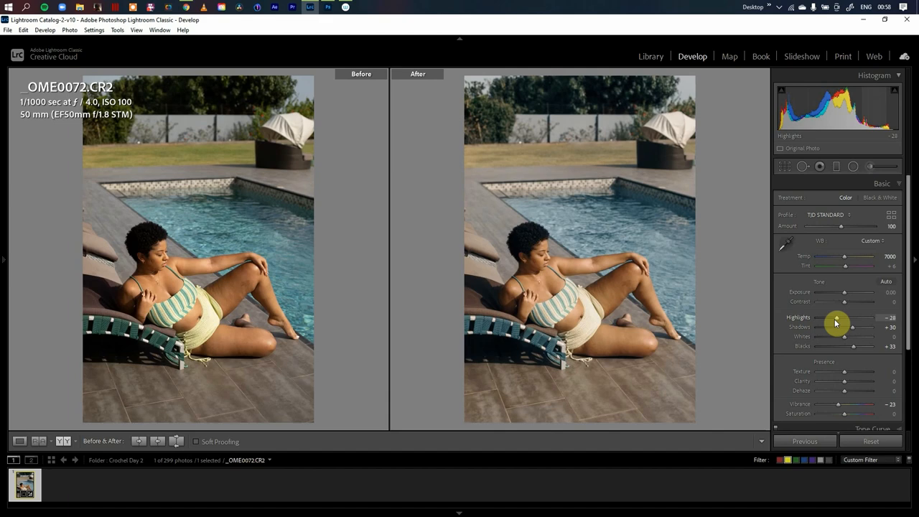
pyautogui.click(881, 183)
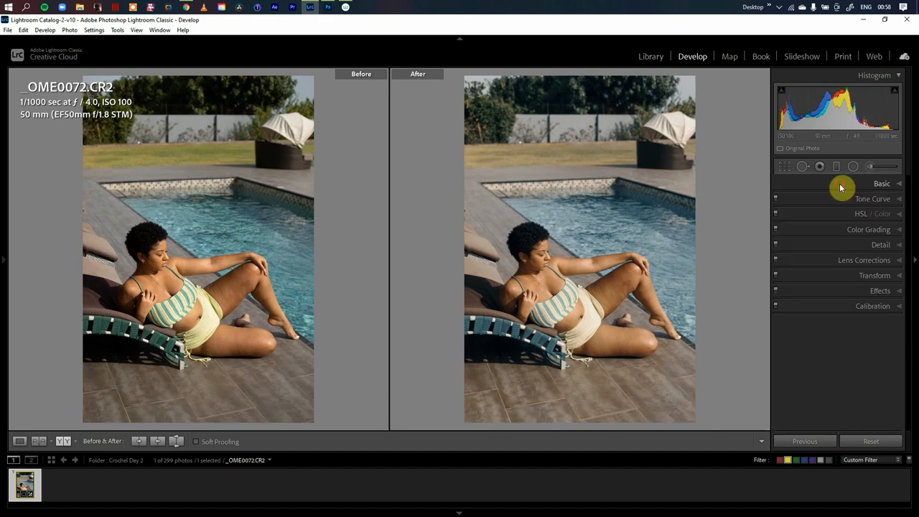
pyautogui.moveTo(832, 189)
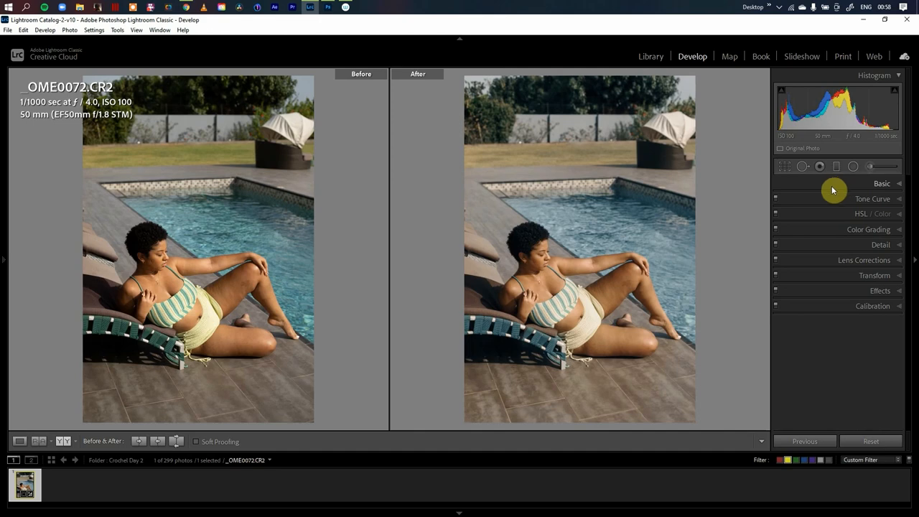
pyautogui.moveTo(820, 228)
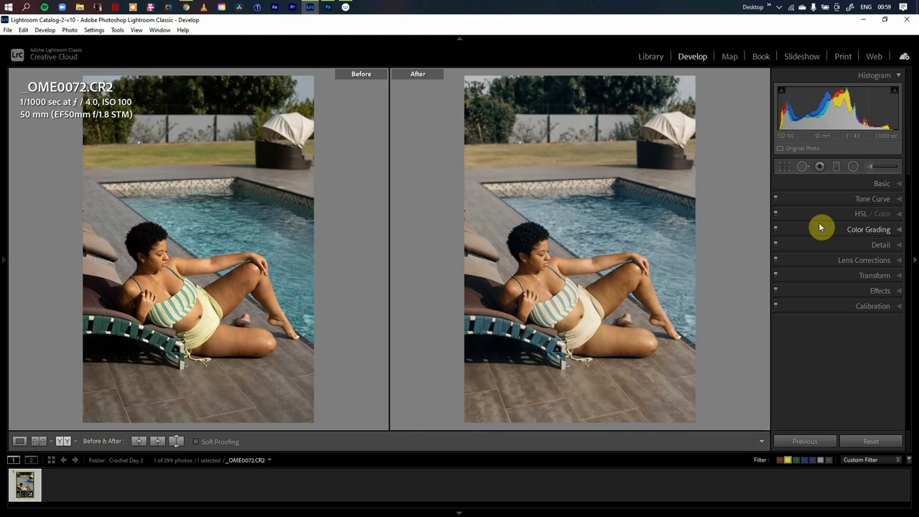
pyautogui.moveTo(369, 266)
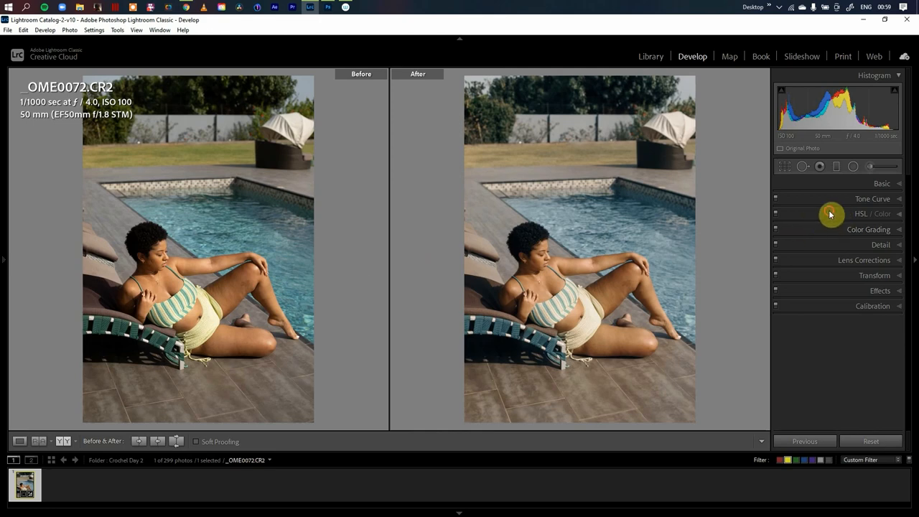
pyautogui.click(873, 213)
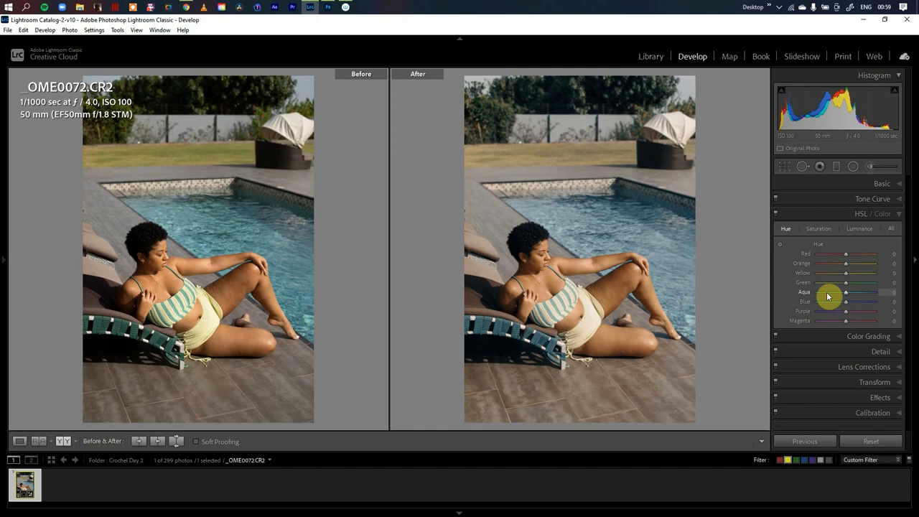
# - Set the aqua hue to -45 and the blue hue to -83
pyautogui.moveTo(846, 291); pyautogui.dragTo(826, 292)
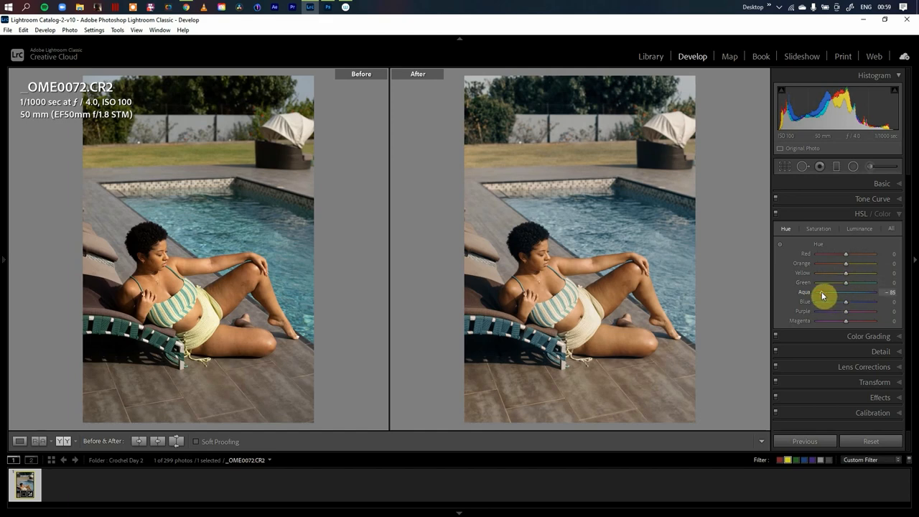
pyautogui.moveTo(823, 296); pyautogui.dragTo(856, 296)
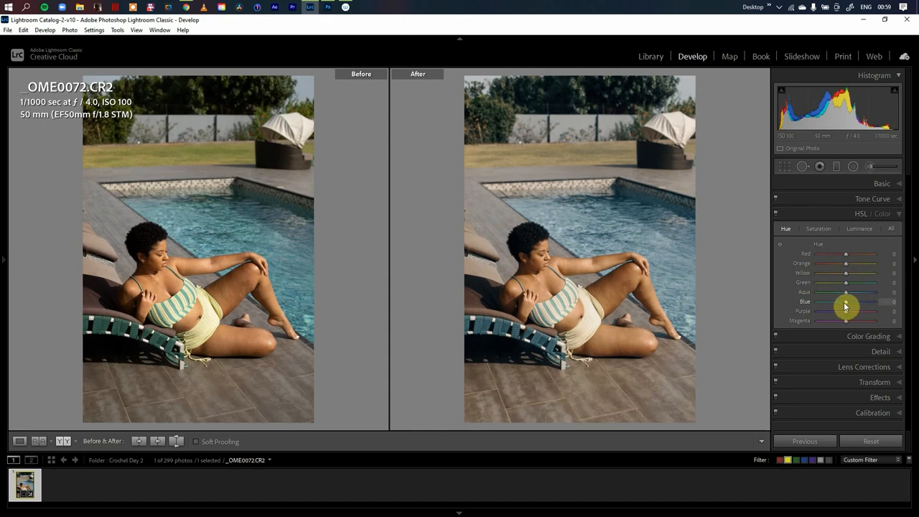
pyautogui.moveTo(846, 301); pyautogui.dragTo(845, 302)
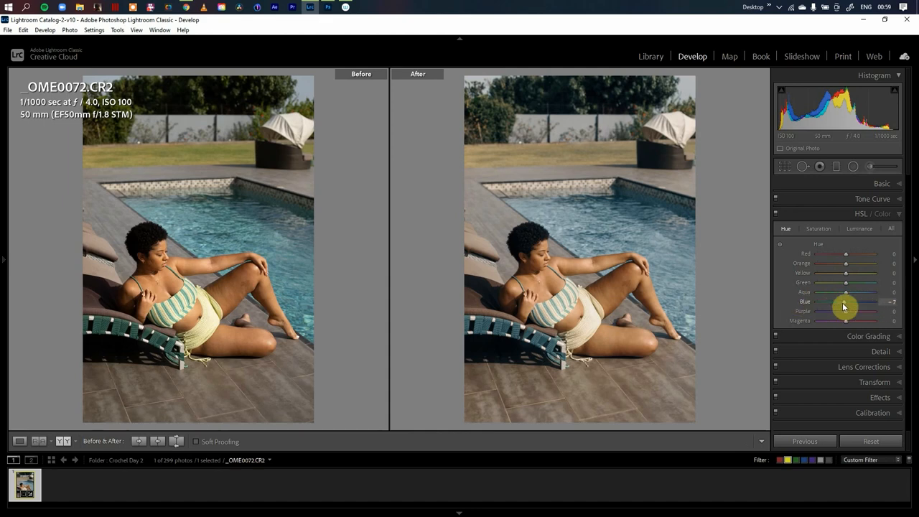
pyautogui.moveTo(846, 301); pyautogui.dragTo(820, 300)
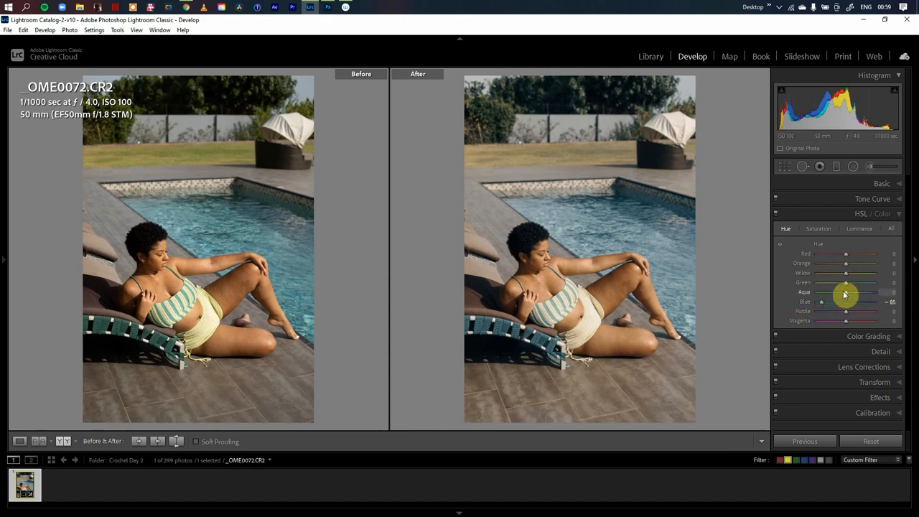
pyautogui.moveTo(845, 292); pyautogui.dragTo(847, 292)
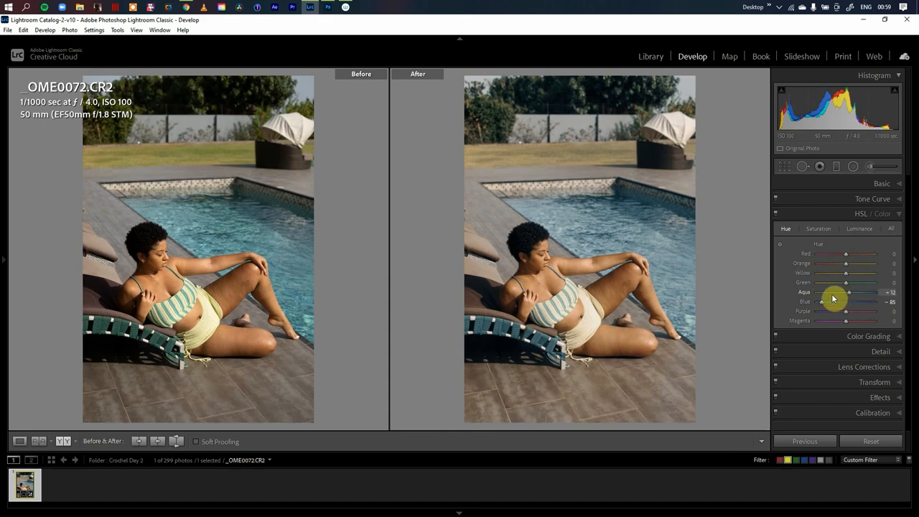
pyautogui.moveTo(841, 292); pyautogui.dragTo(821, 292)
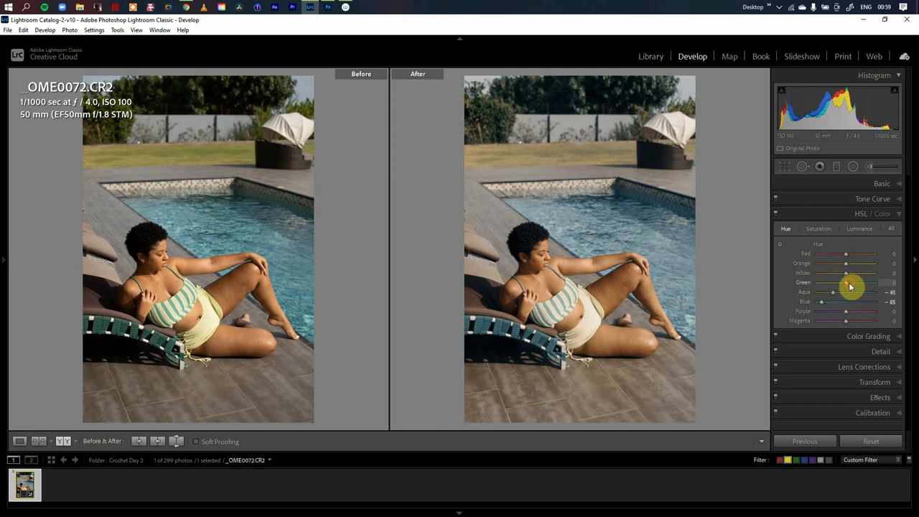
# - Bring the green hue to +2, briefly checking the Saturation tab
pyautogui.moveTo(850, 282); pyautogui.dragTo(824, 282)
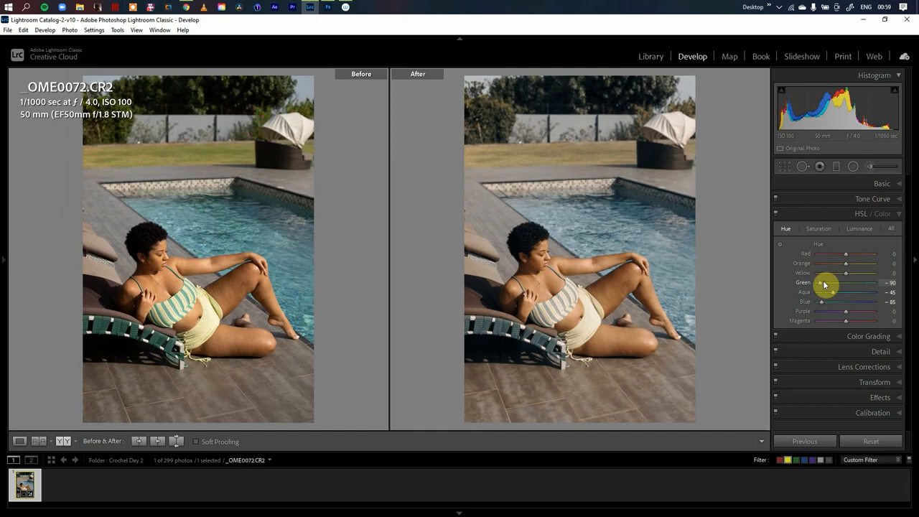
pyautogui.moveTo(825, 282); pyautogui.dragTo(844, 282)
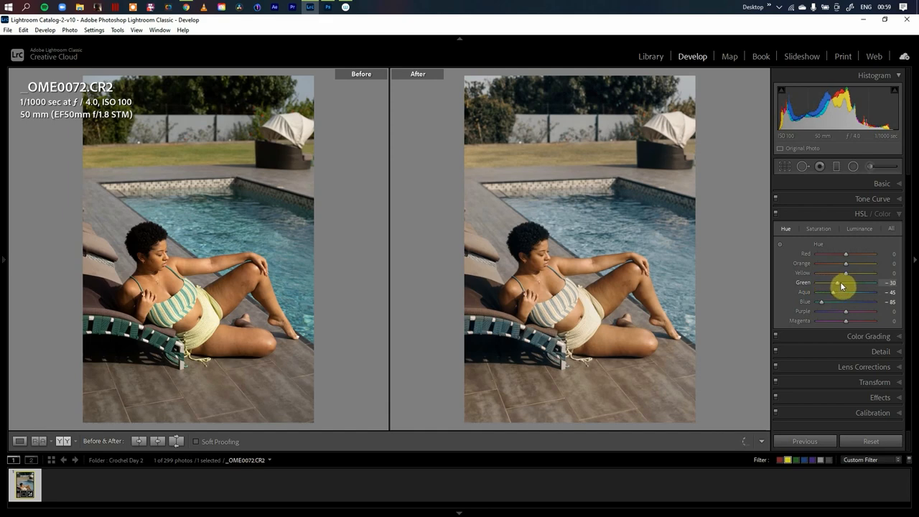
pyautogui.moveTo(846, 282); pyautogui.dragTo(843, 282)
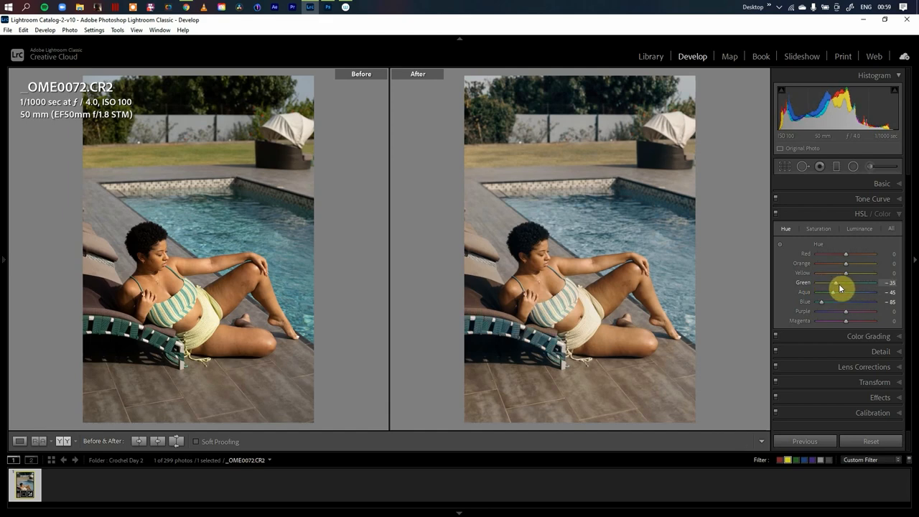
pyautogui.moveTo(832, 283); pyautogui.dragTo(848, 282)
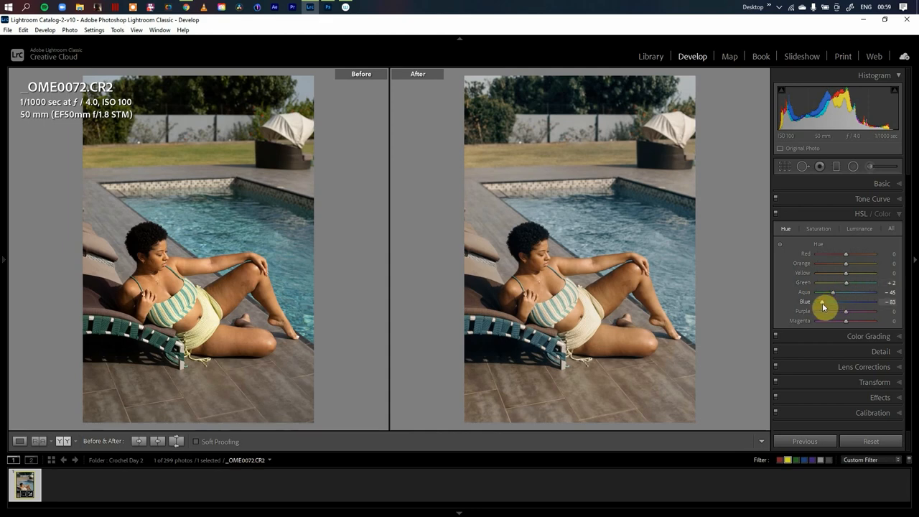
pyautogui.click(817, 228)
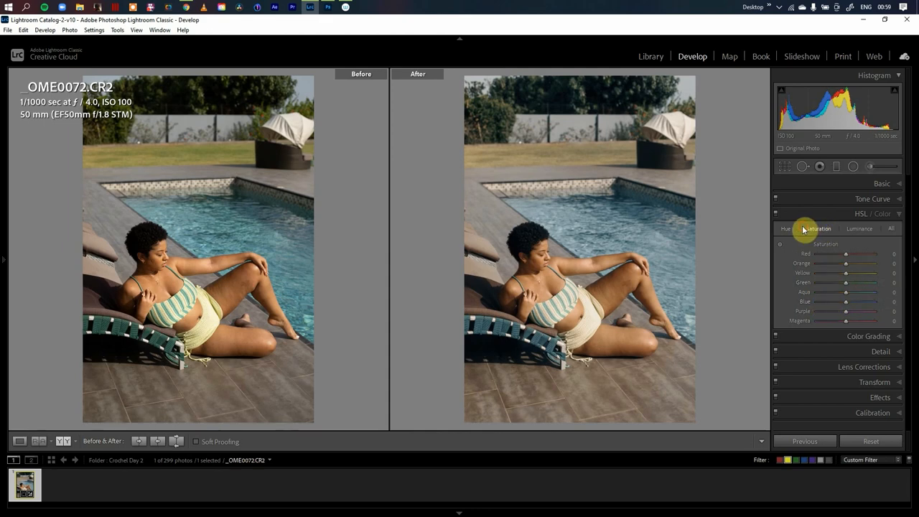
pyautogui.click(785, 228)
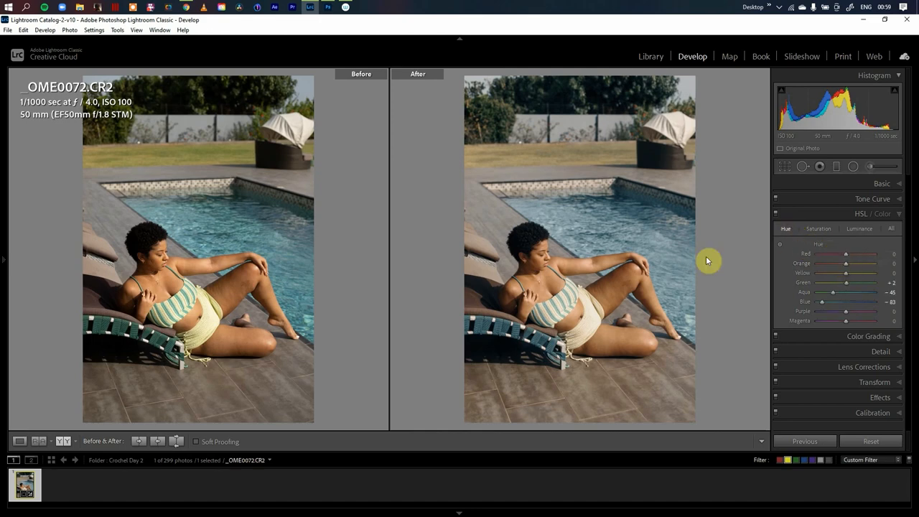
pyautogui.moveTo(253, 339)
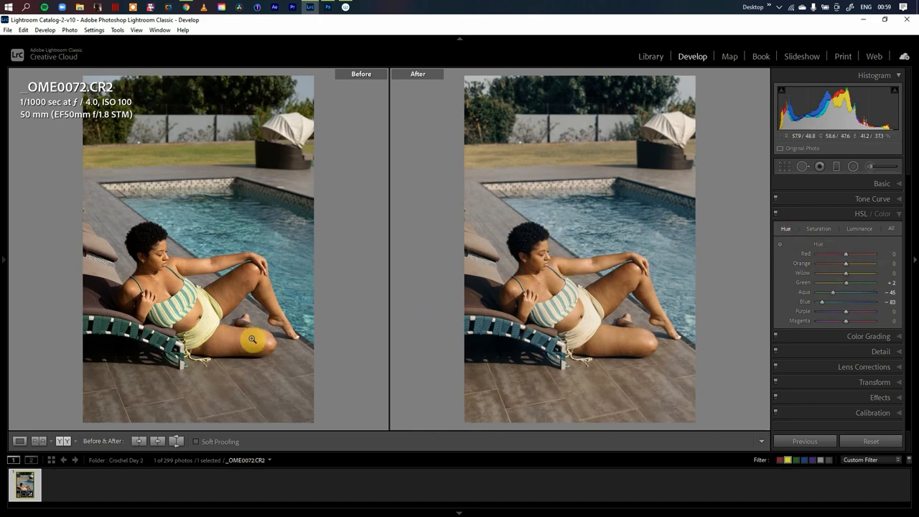
pyautogui.moveTo(251, 361)
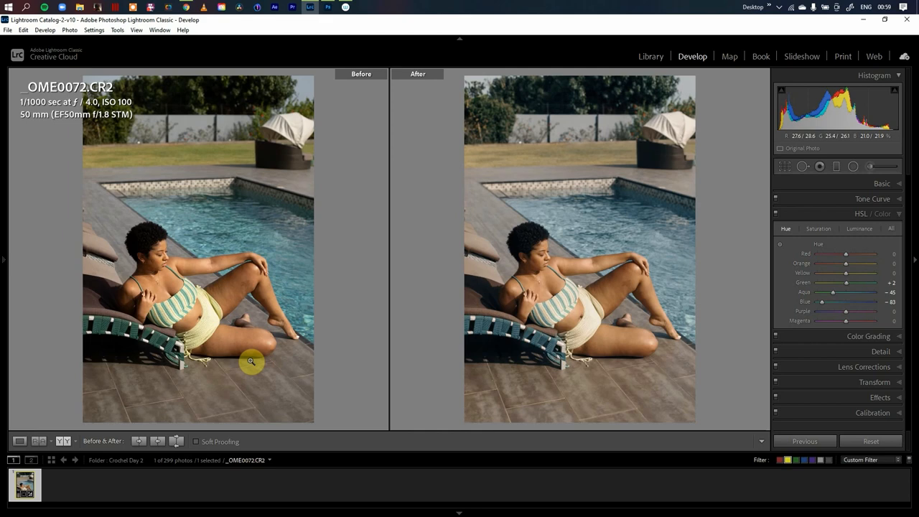
pyautogui.moveTo(285, 362)
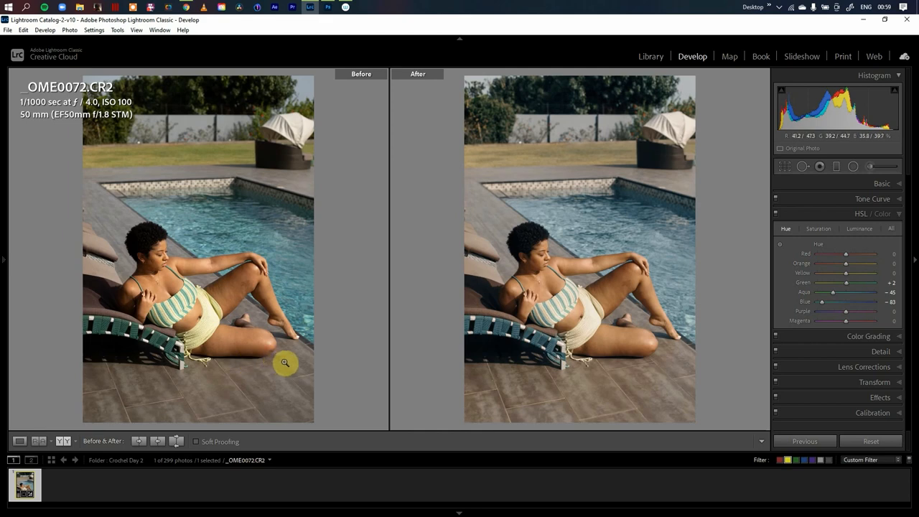
pyautogui.moveTo(201, 285)
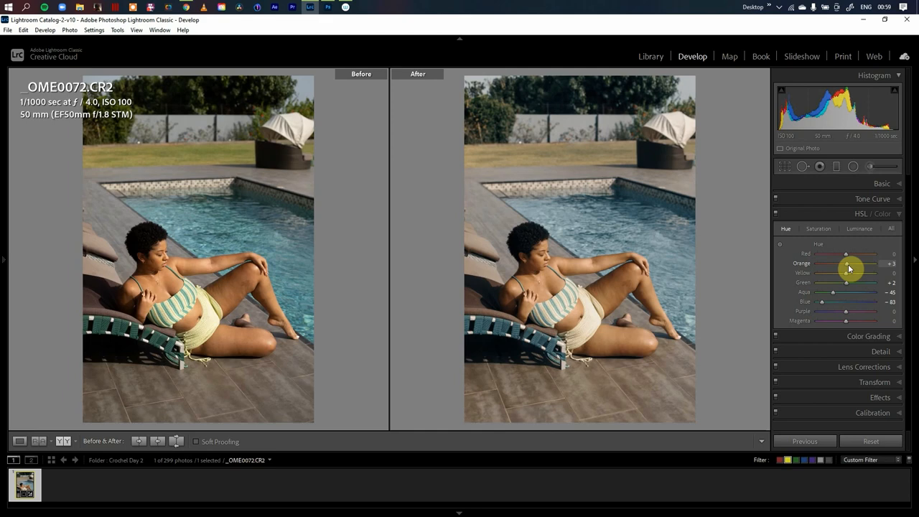
pyautogui.moveTo(779, 215)
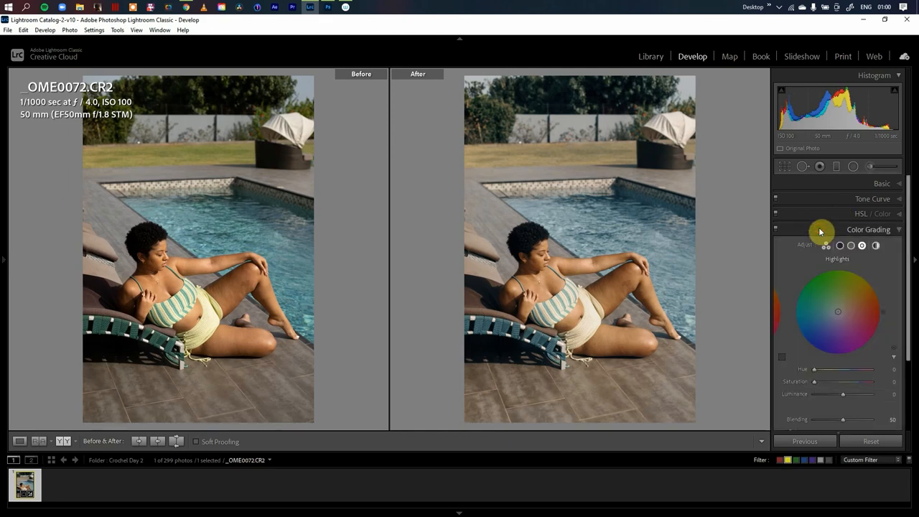
pyautogui.moveTo(854, 261)
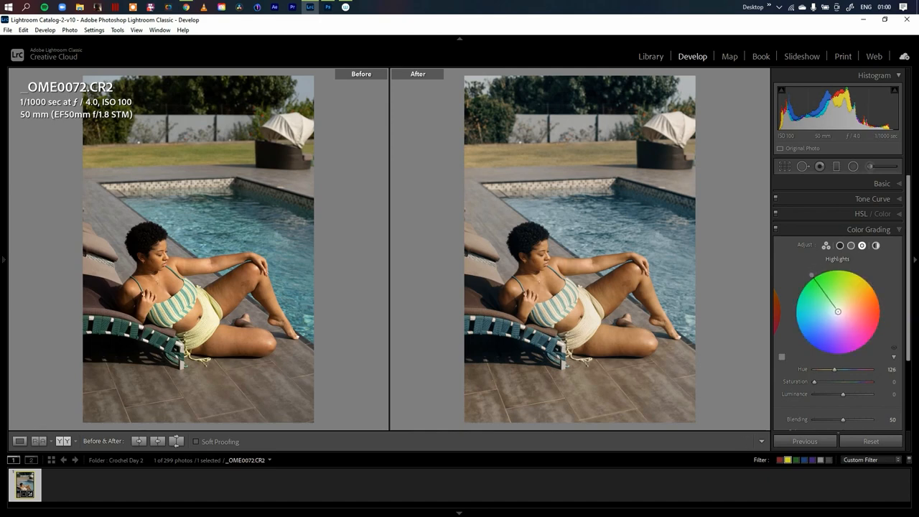
# - Tint the highlights green at hue 118, saturation 8
pyautogui.moveTo(837, 310); pyautogui.dragTo(815, 350)
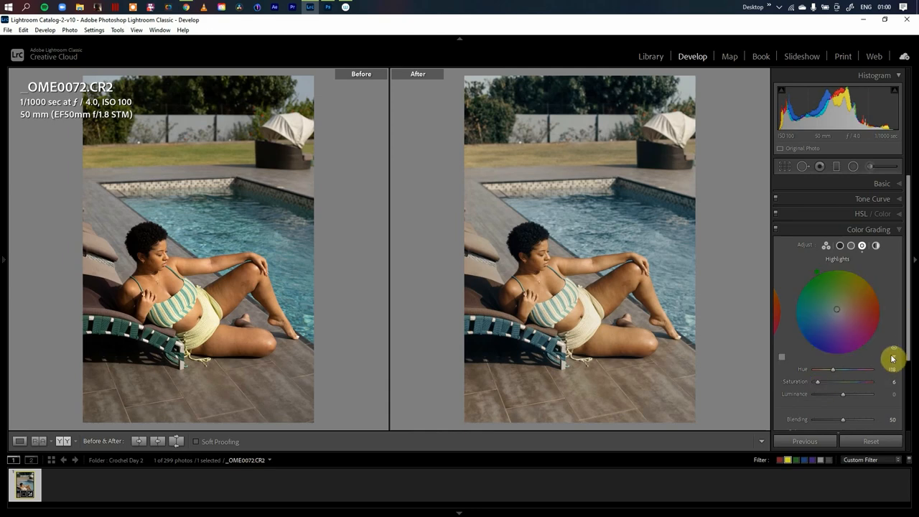
pyautogui.click(861, 246)
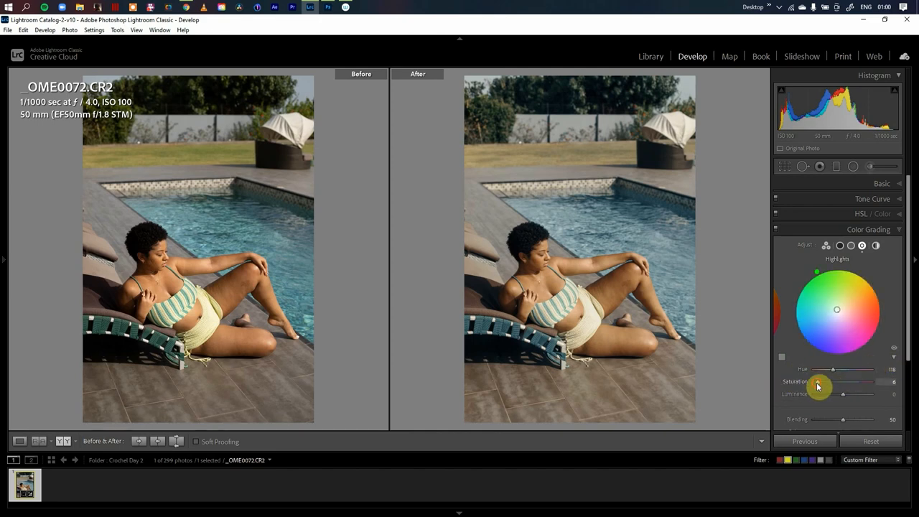
pyautogui.moveTo(817, 385); pyautogui.dragTo(831, 386)
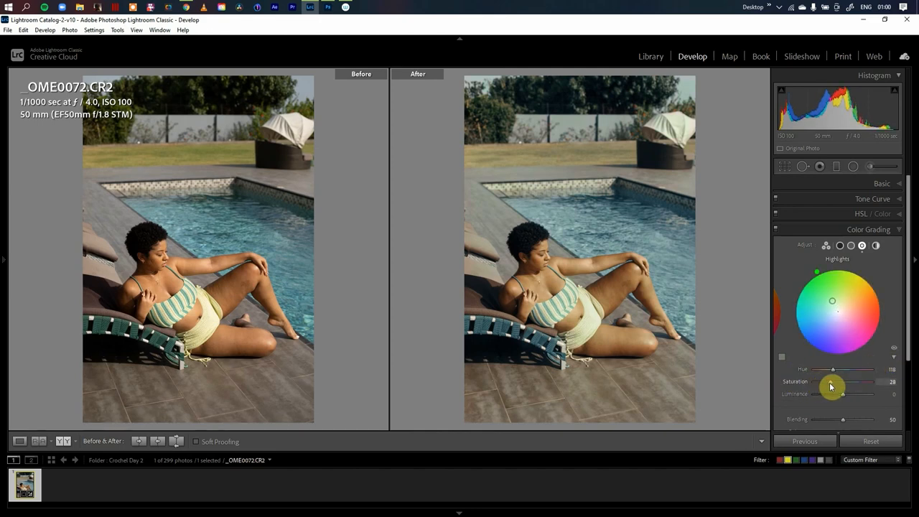
pyautogui.moveTo(833, 381); pyautogui.dragTo(818, 381)
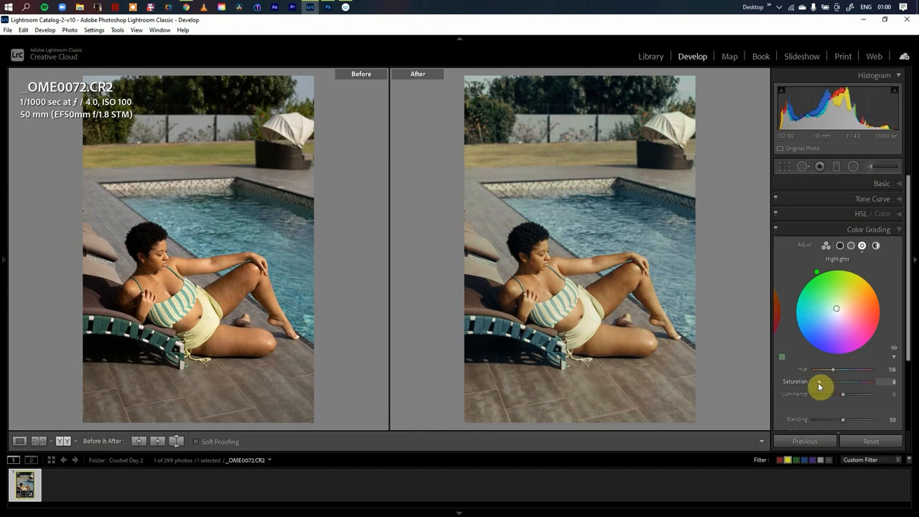
# - Grade midtones at hue 37, saturation 5 and shadows at hue 218, saturation 5
pyautogui.click(850, 245)
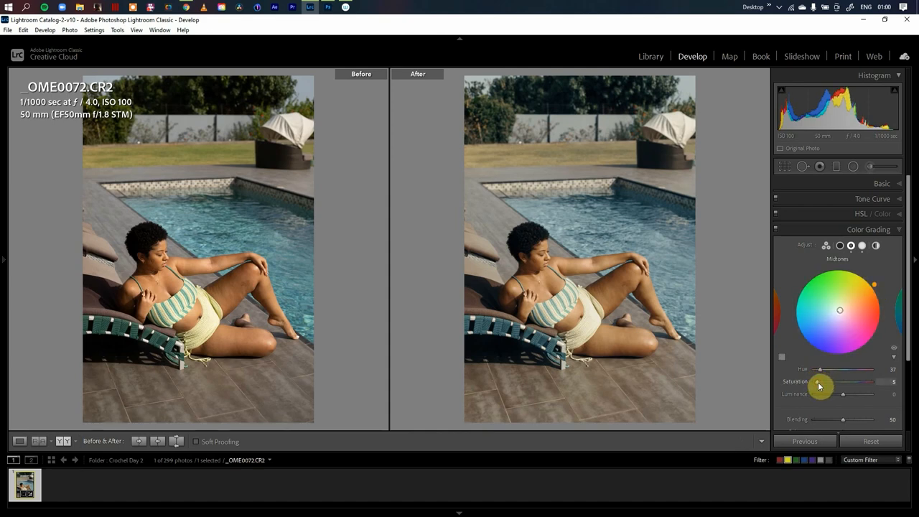
pyautogui.click(845, 245)
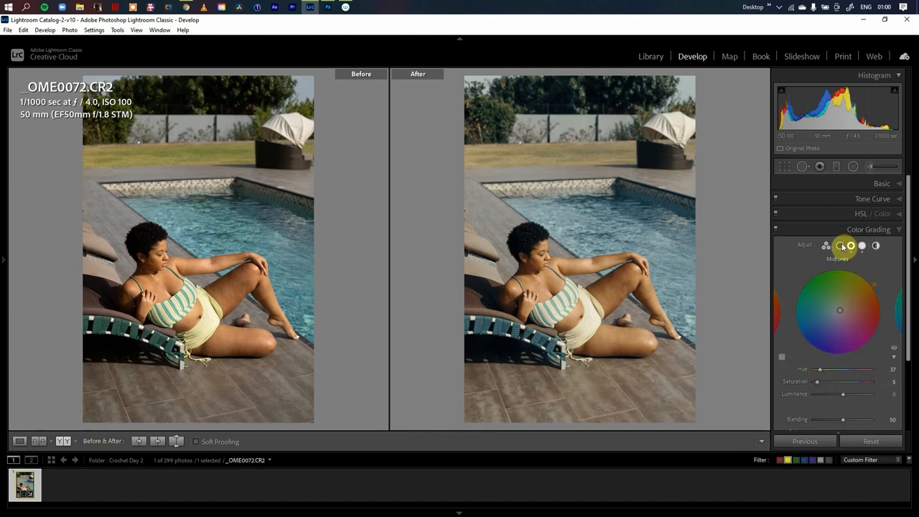
pyautogui.click(851, 245)
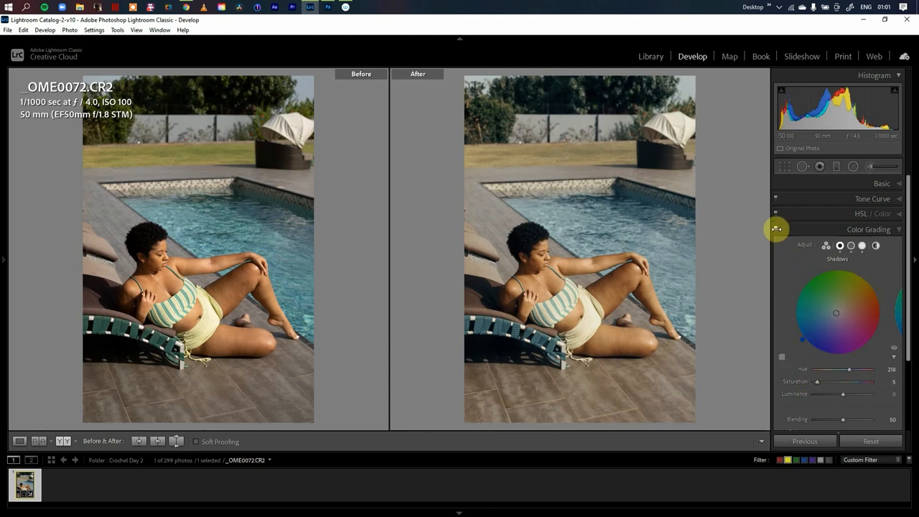
pyautogui.moveTo(776, 231)
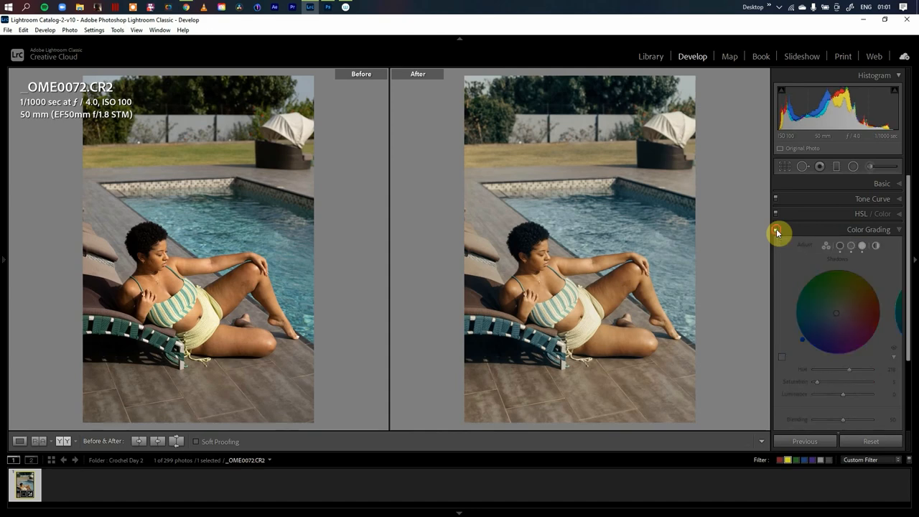
pyautogui.click(849, 245)
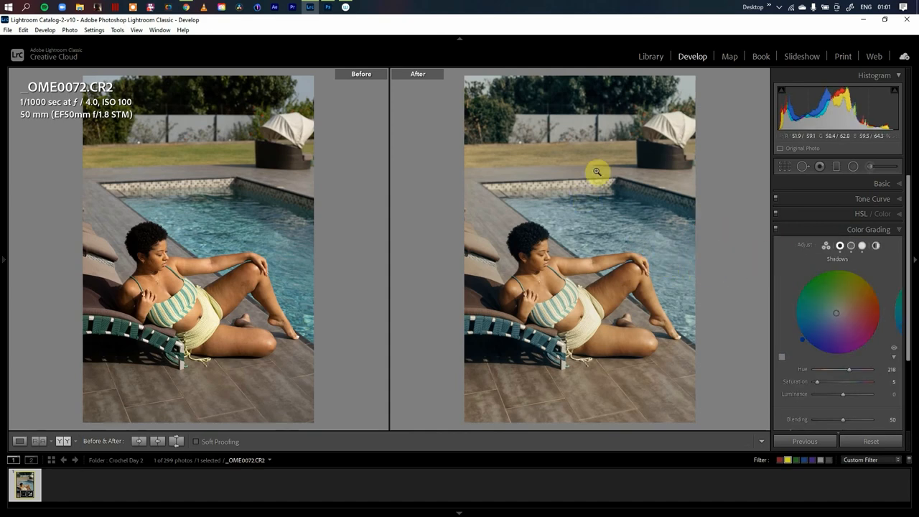
pyautogui.moveTo(585, 322)
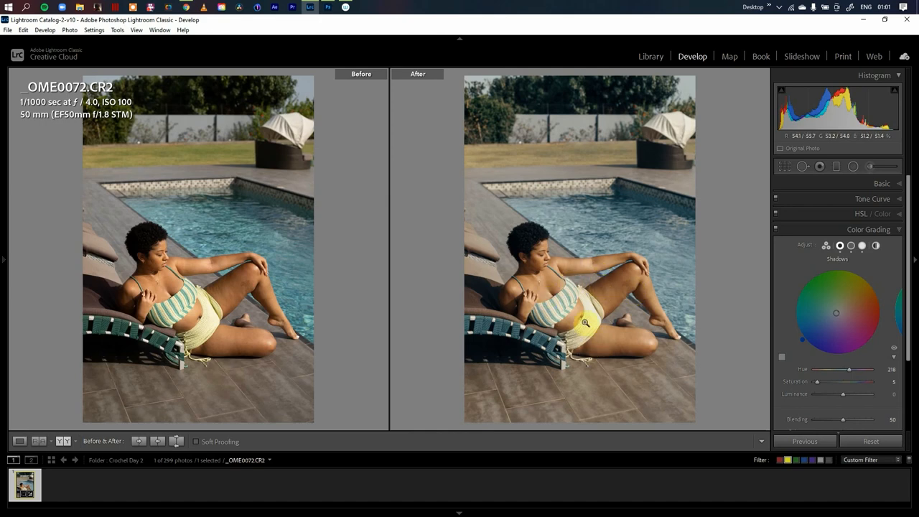
pyautogui.moveTo(557, 274)
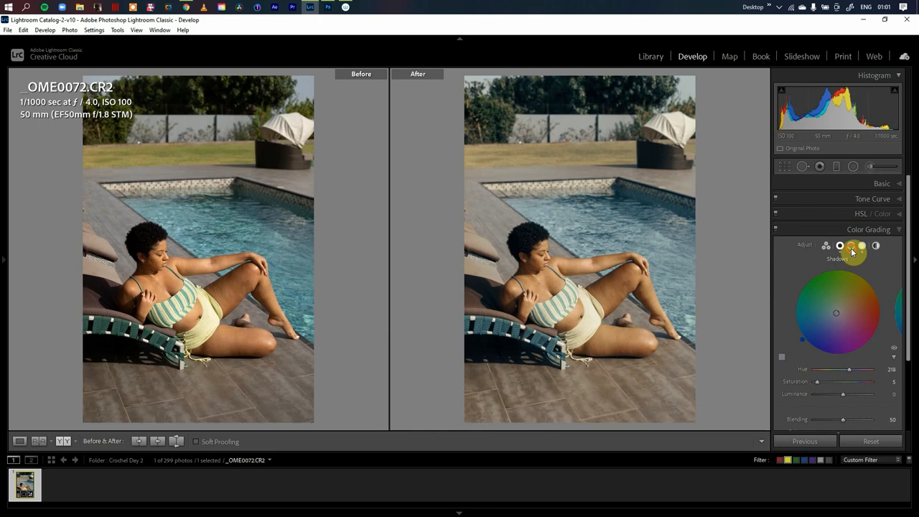
pyautogui.click(850, 245)
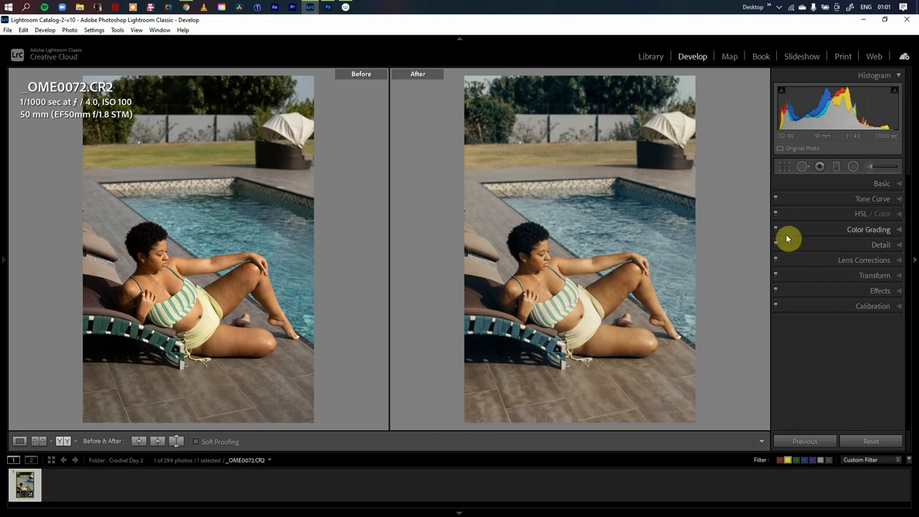
pyautogui.moveTo(803, 250)
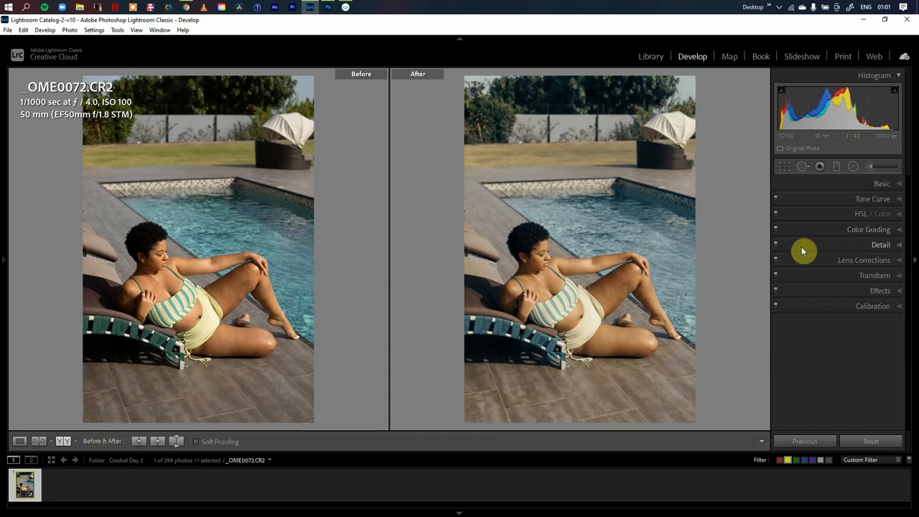
pyautogui.click(880, 244)
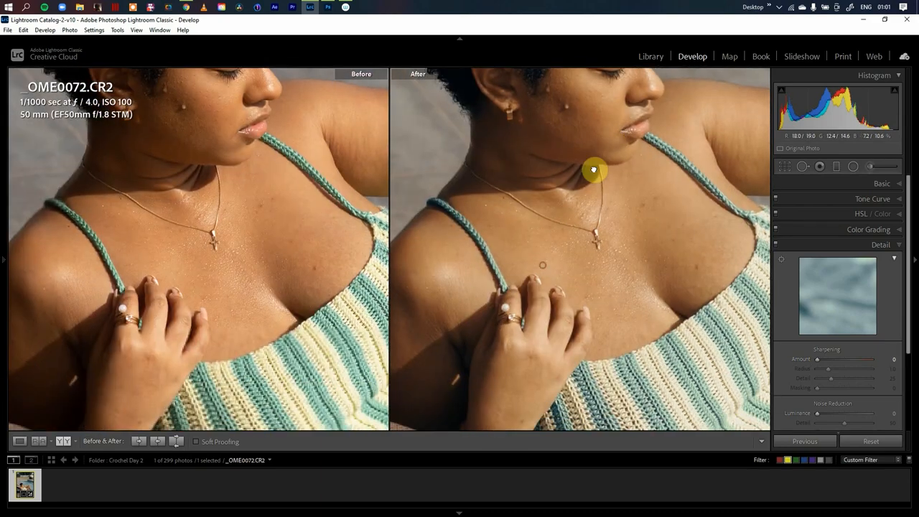
pyautogui.moveTo(593, 170); pyautogui.dragTo(632, 245)
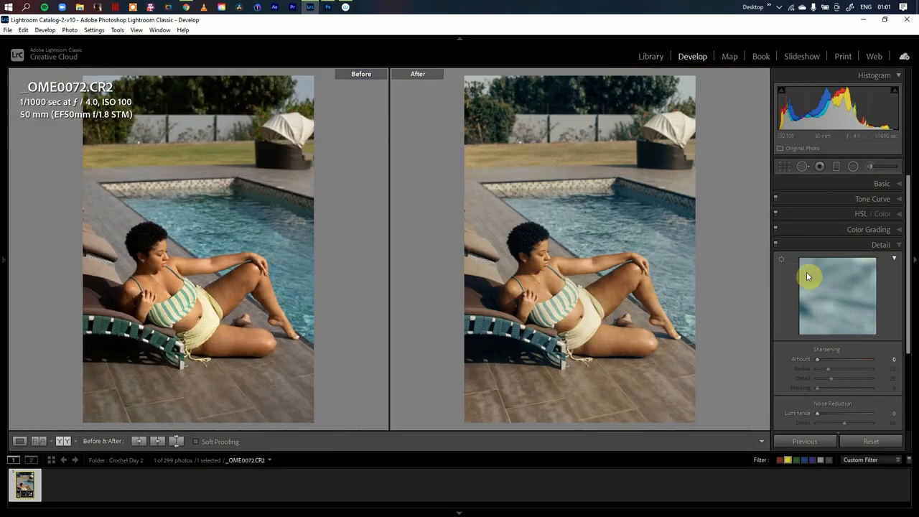
pyautogui.click(880, 245)
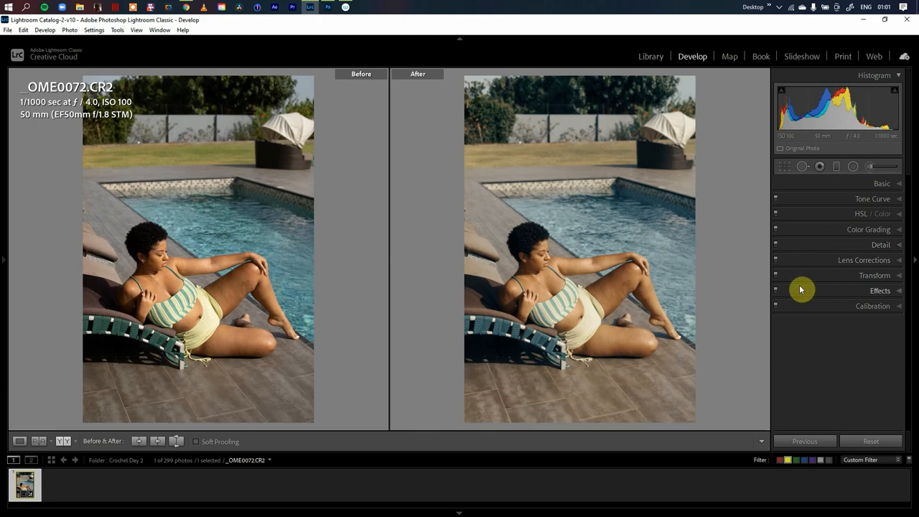
# - Expand the Effects panel showing grain amount 15, size 25, no vignetting
pyautogui.click(872, 306)
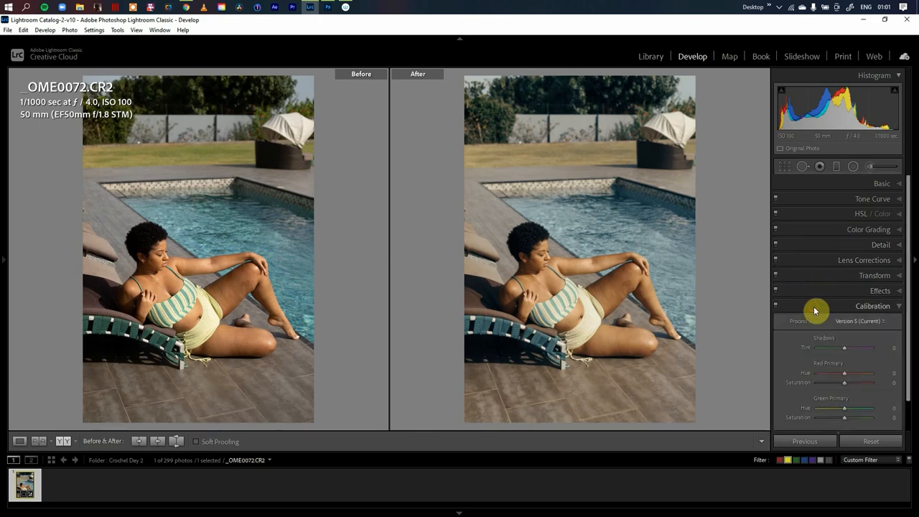
pyautogui.click(880, 290)
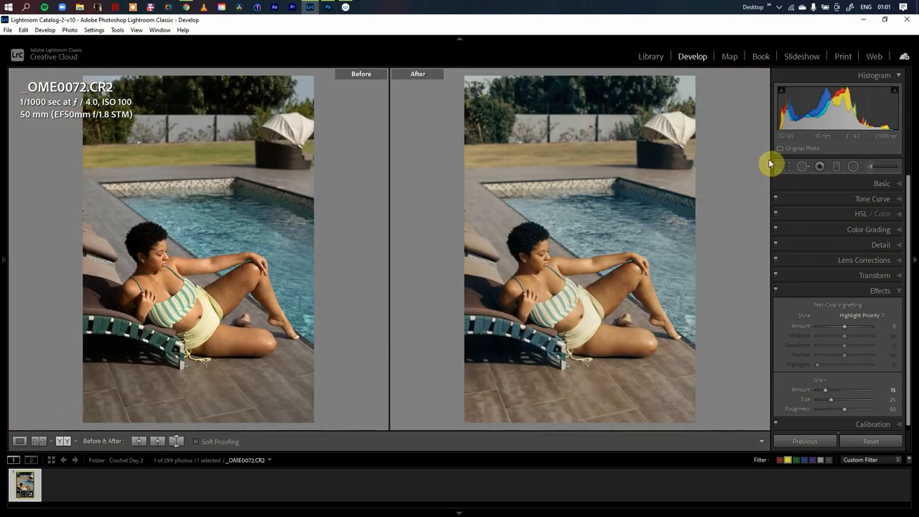
# - Increase the straightening angle to about 1.42 degrees and apply it
pyautogui.click(784, 165)
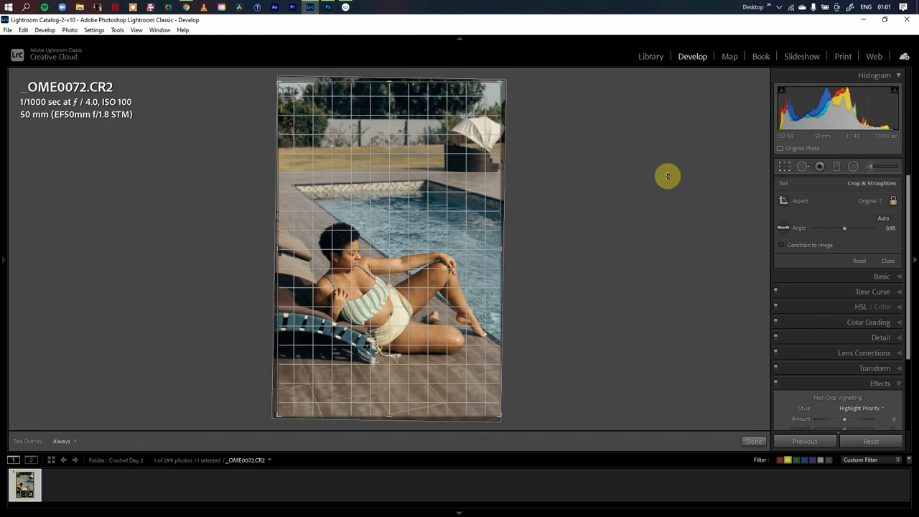
pyautogui.moveTo(844, 227); pyautogui.dragTo(847, 227)
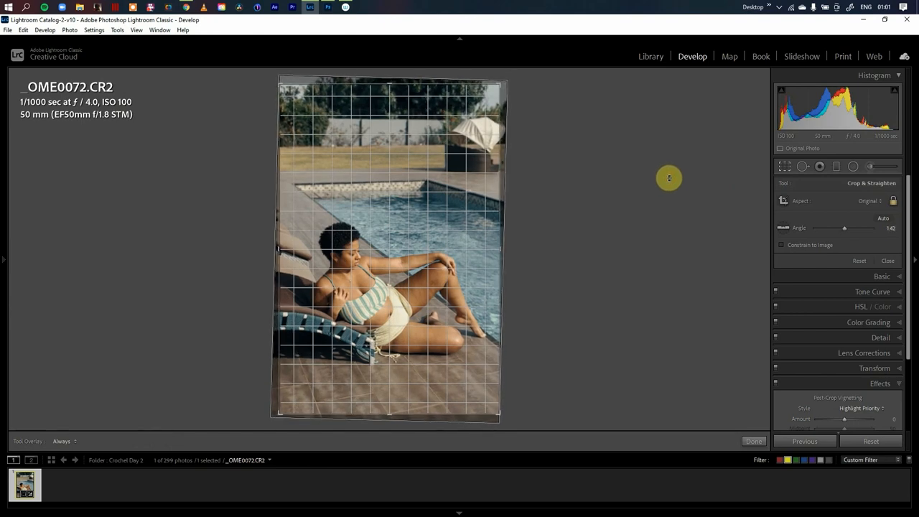
pyautogui.click(754, 440)
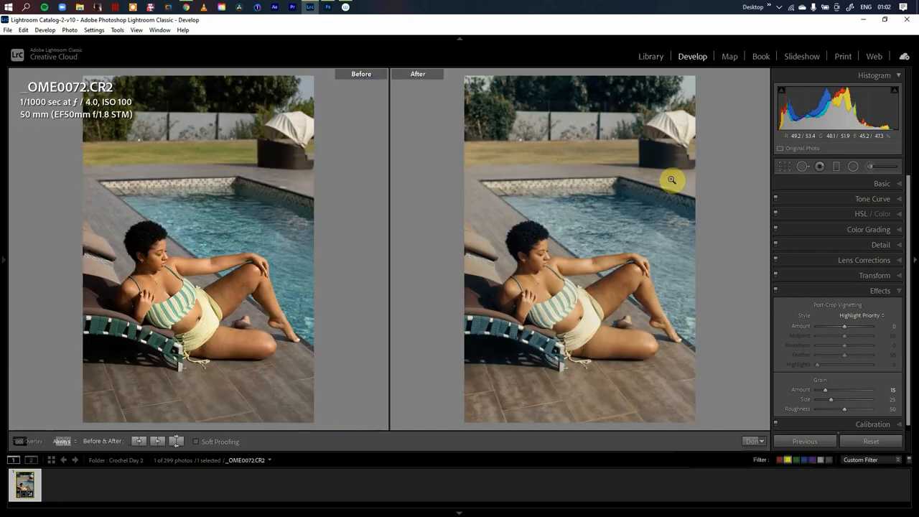
pyautogui.moveTo(223, 337)
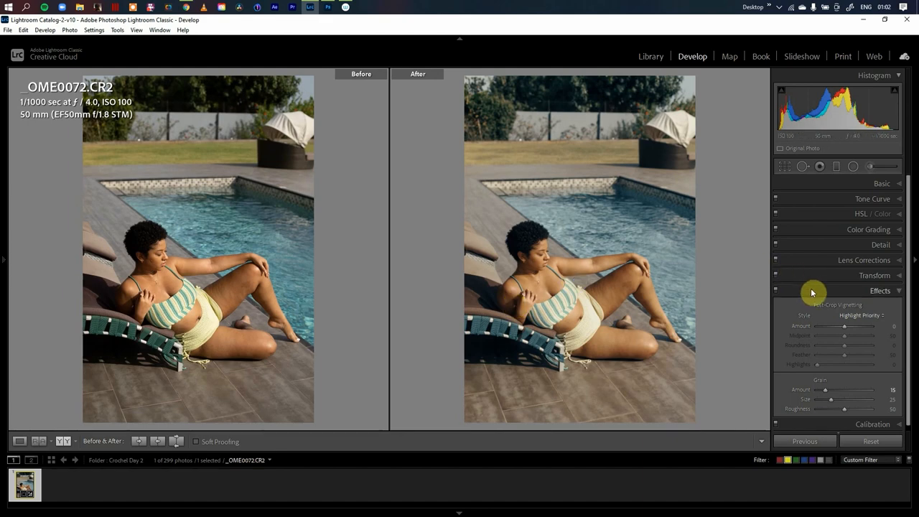
# - Check the Basic panel's TJD STANDARD profile and 7000 temperature, then collapse it
pyautogui.click(882, 183)
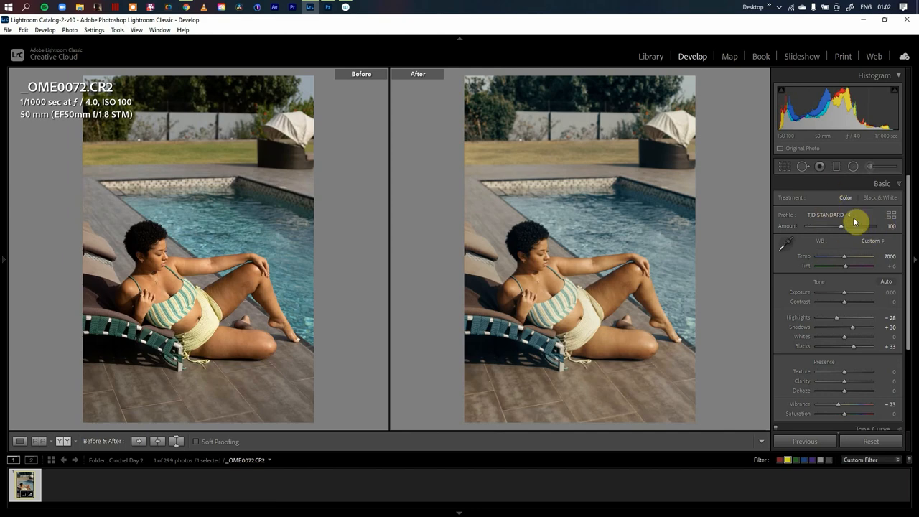
pyautogui.moveTo(852, 227)
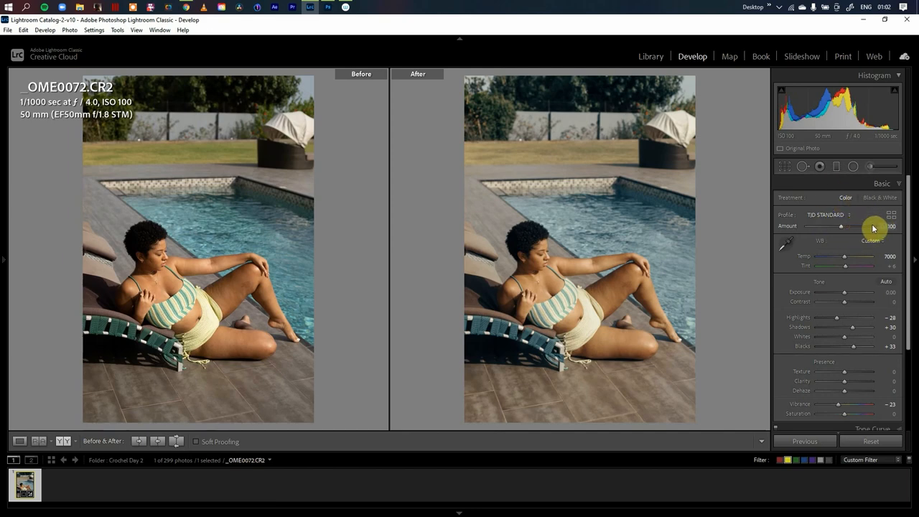
pyautogui.moveTo(813, 246)
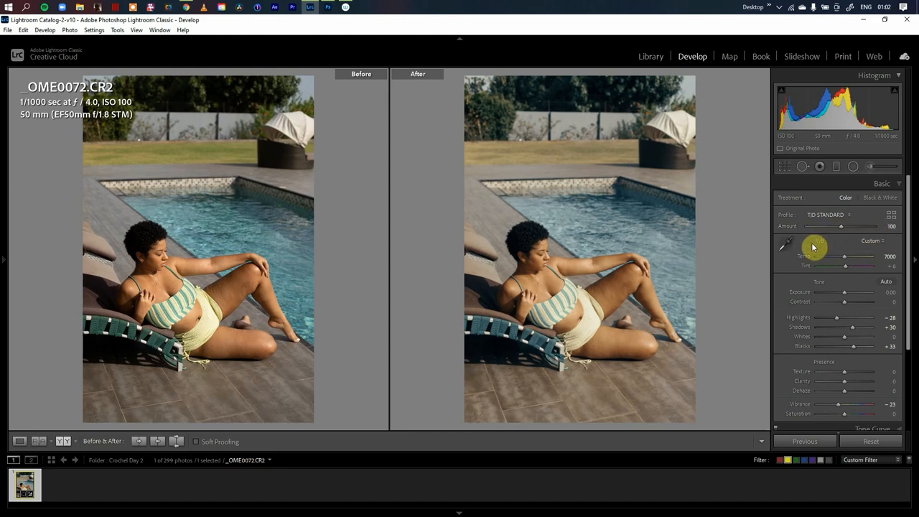
pyautogui.moveTo(777, 253)
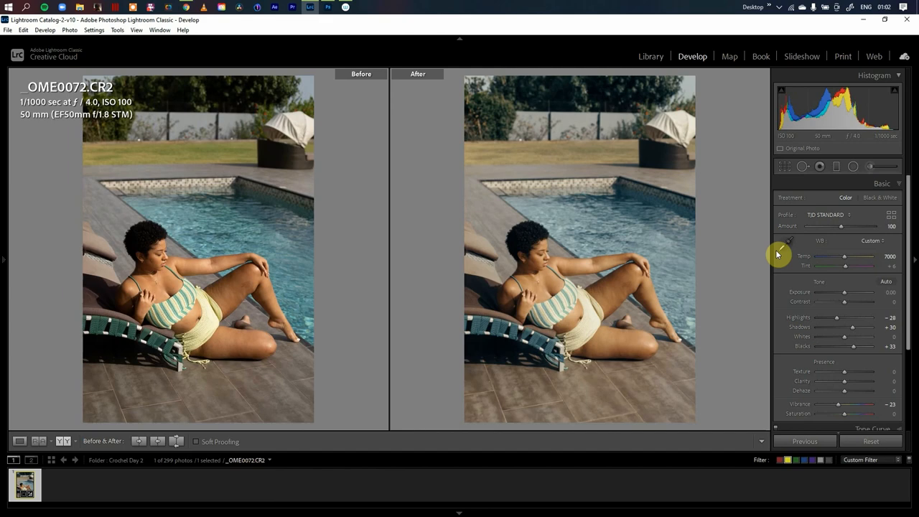
pyautogui.moveTo(775, 256)
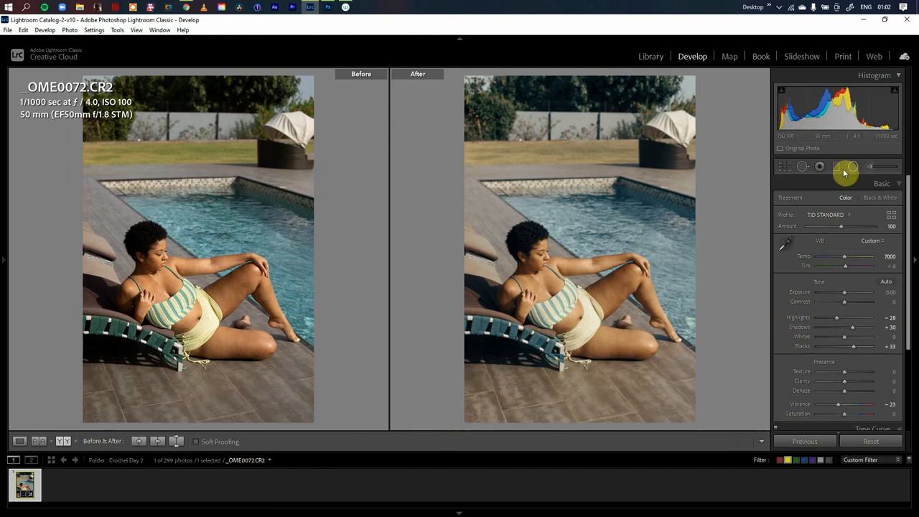
pyautogui.click(881, 183)
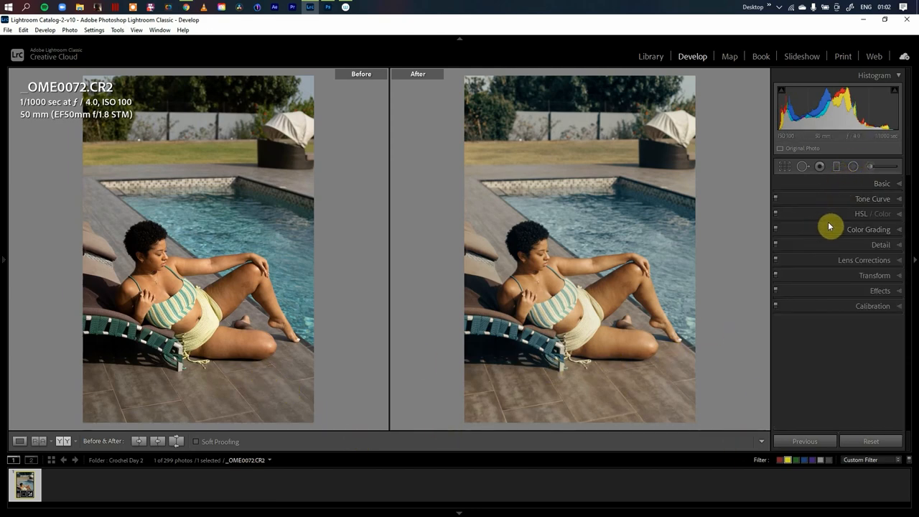
# - Set HSL saturation to Orange +2 and Yellow about +25
pyautogui.click(873, 213)
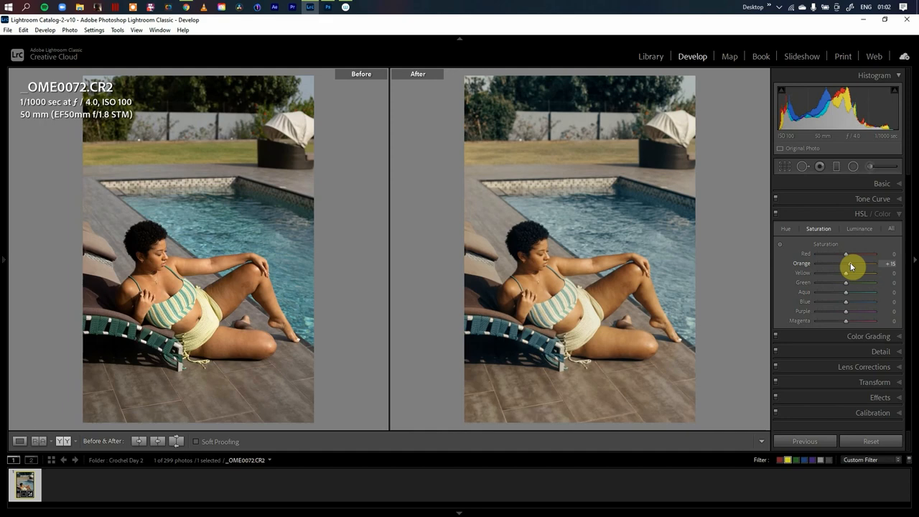
pyautogui.moveTo(848, 264); pyautogui.dragTo(843, 263)
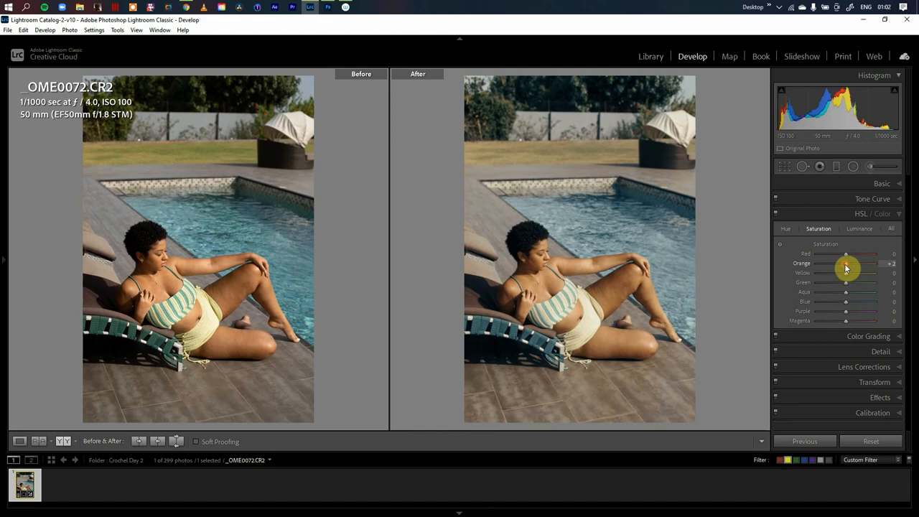
pyautogui.moveTo(845, 273); pyautogui.dragTo(864, 273)
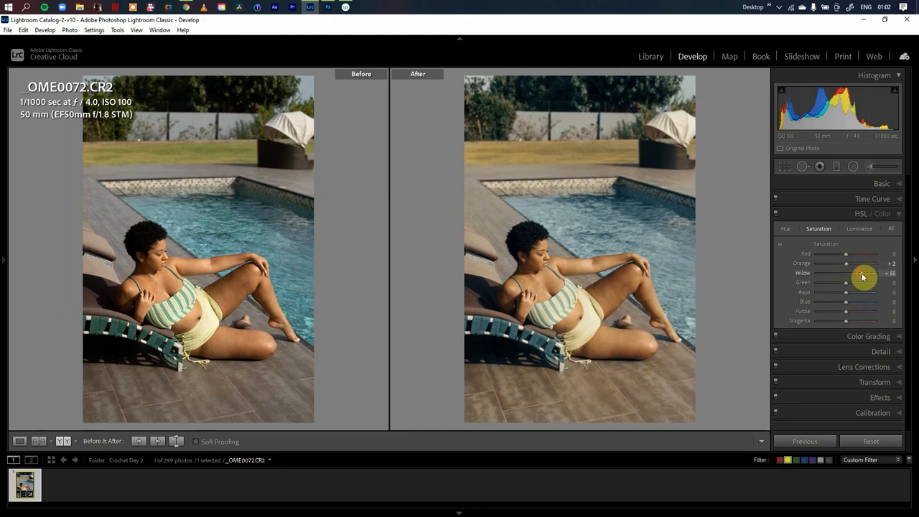
pyautogui.moveTo(861, 272); pyautogui.dragTo(851, 272)
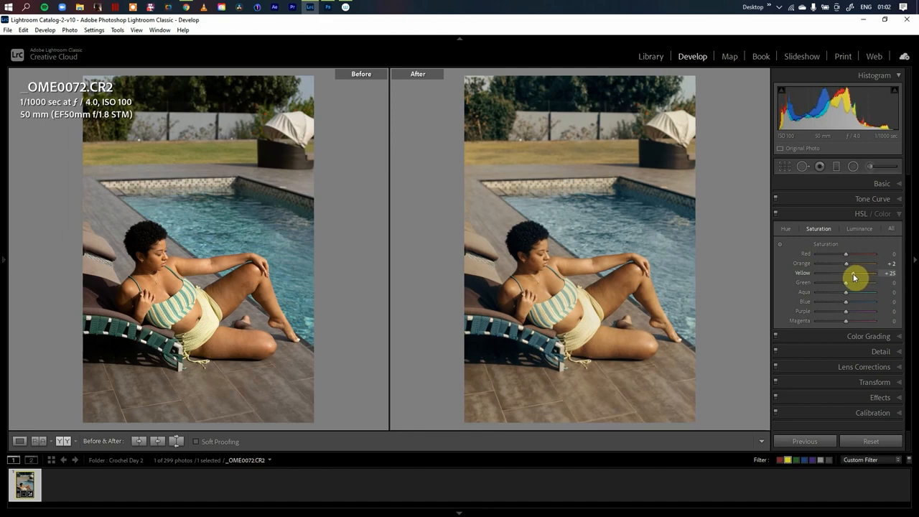
pyautogui.moveTo(865, 272); pyautogui.dragTo(849, 273)
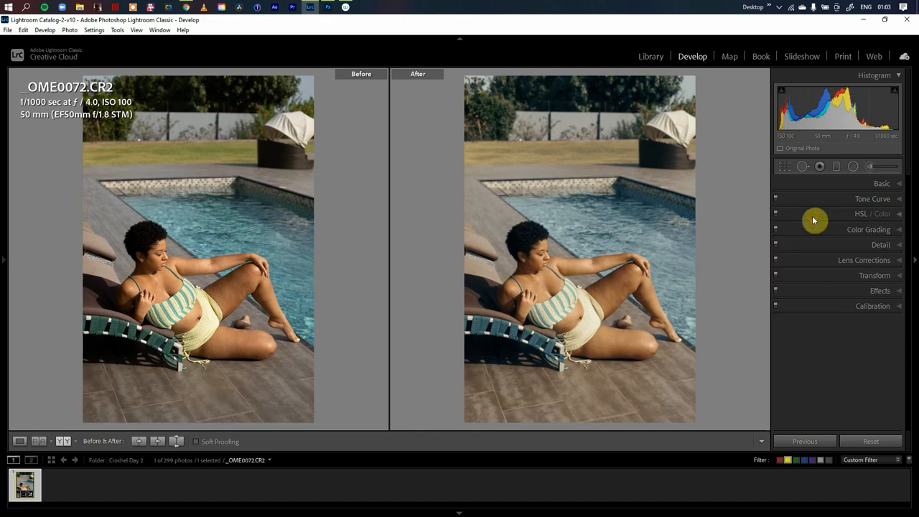
pyautogui.moveTo(177, 397)
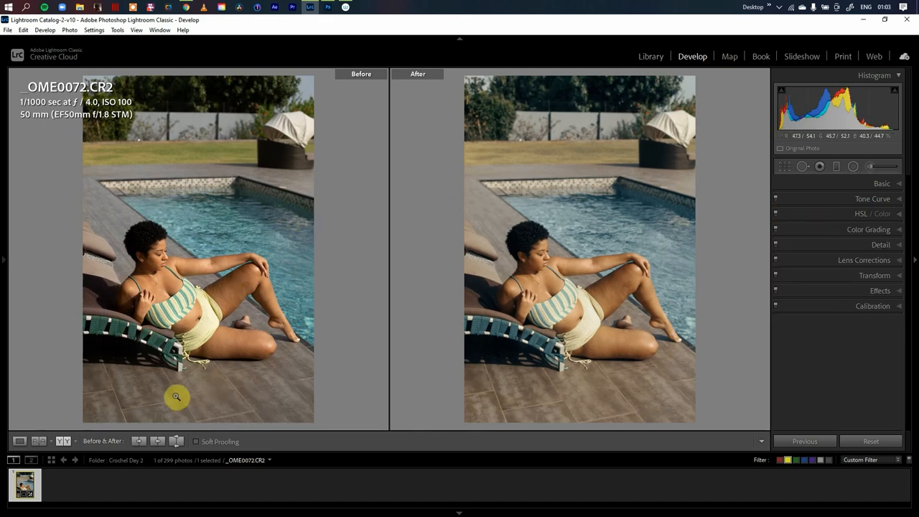
pyautogui.moveTo(173, 350)
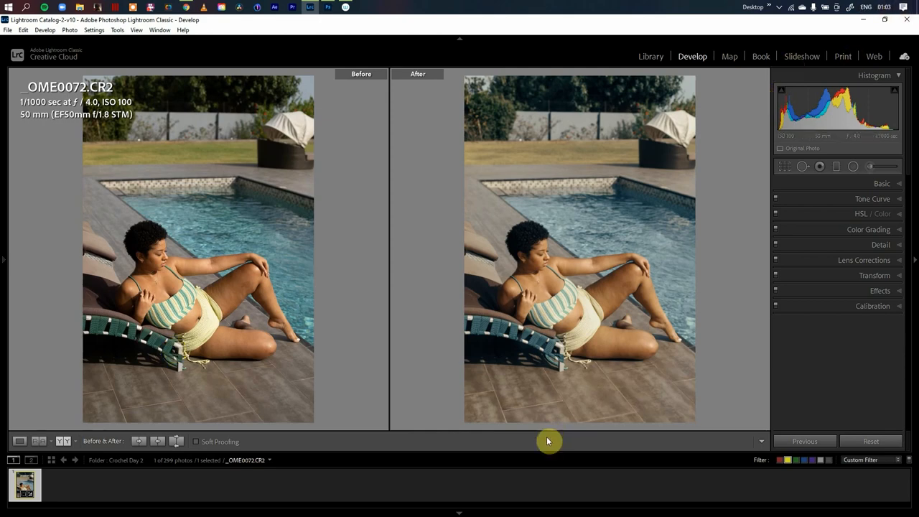
pyautogui.moveTo(430, 383)
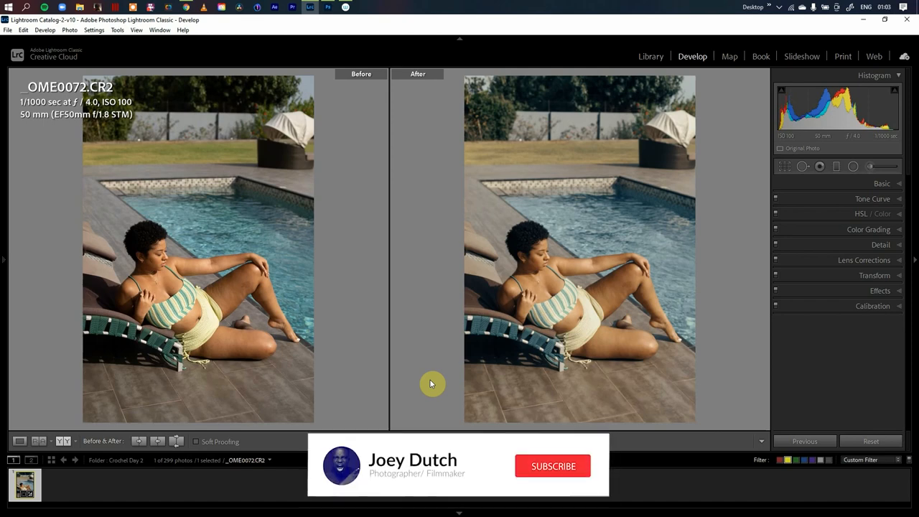
# - Expand Color Grading to show the Midtones wheel at hue 37, saturation 8
pyautogui.click(552, 466)
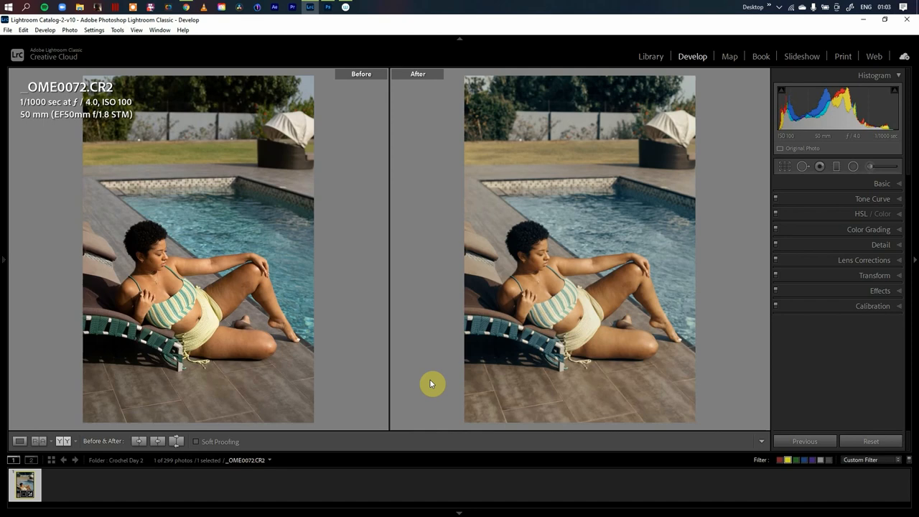
pyautogui.click(866, 229)
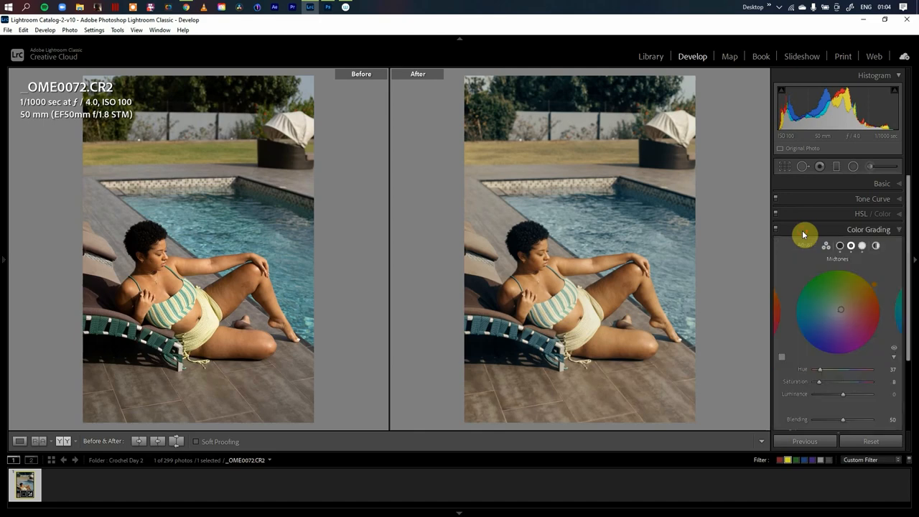